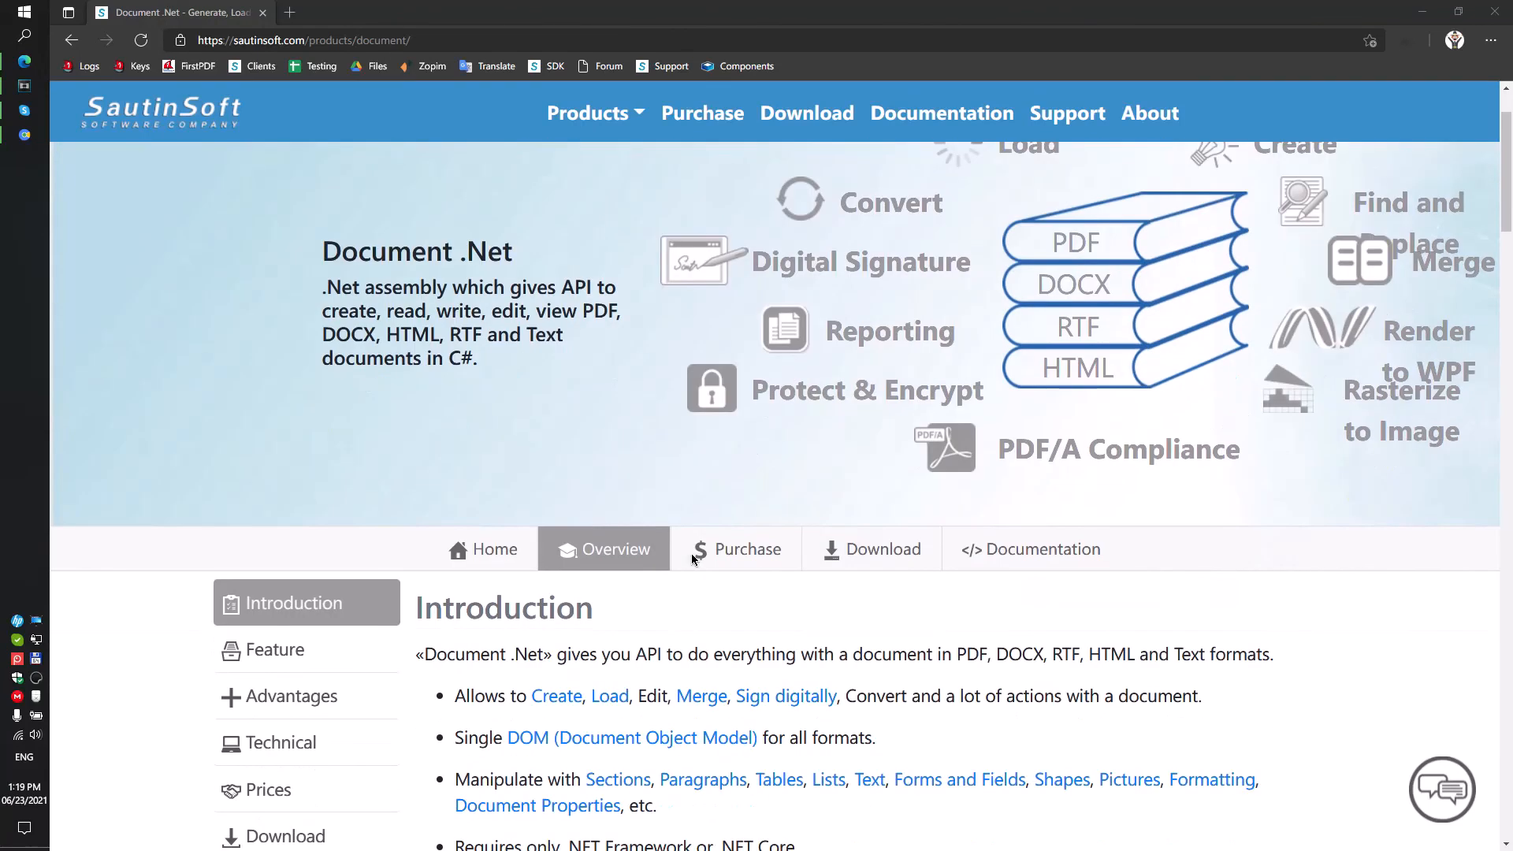
Browse the Document .Net Developer Guide under Reporting, Mail Merge, Charts to Mail Merge Process
{"action": "scroll", "scroll_direction": "down", "scroll_amount": 3}
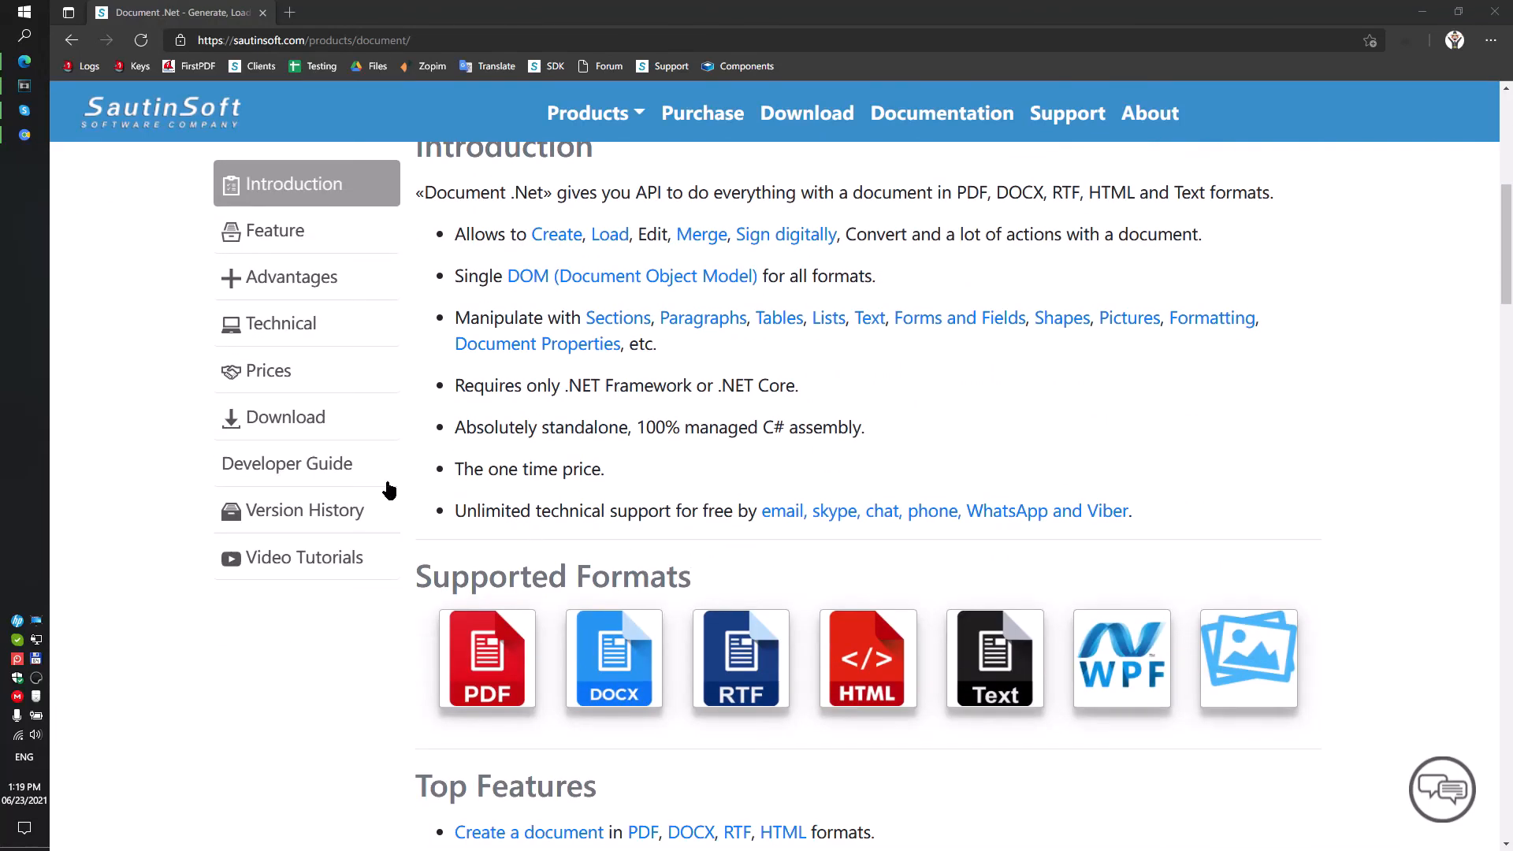
{"action": "left_click", "coordinate": [287, 463]}
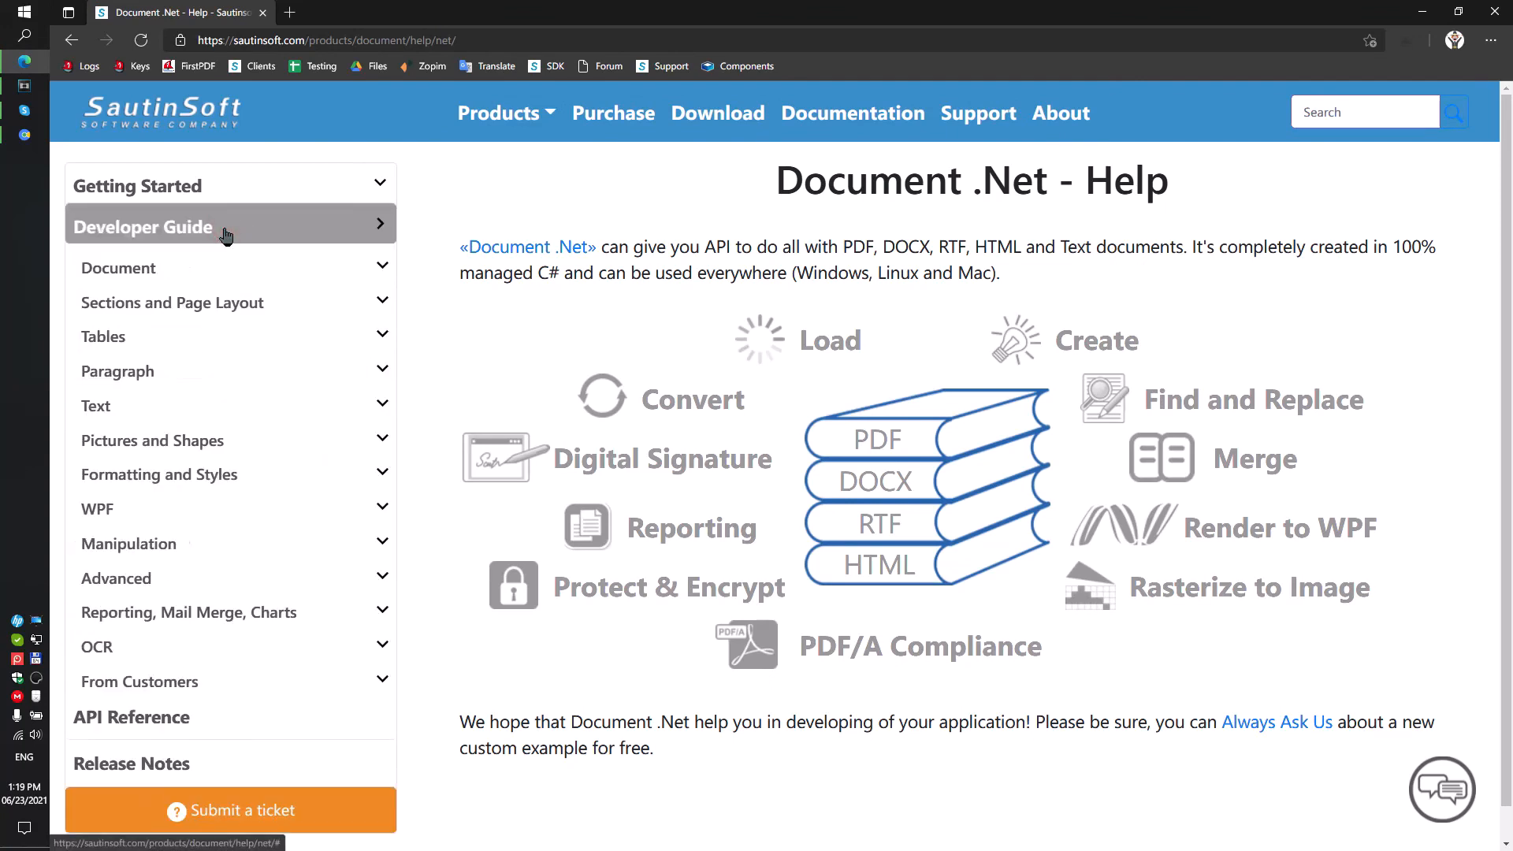
{"action": "mouse_move", "coordinate": [216, 612]}
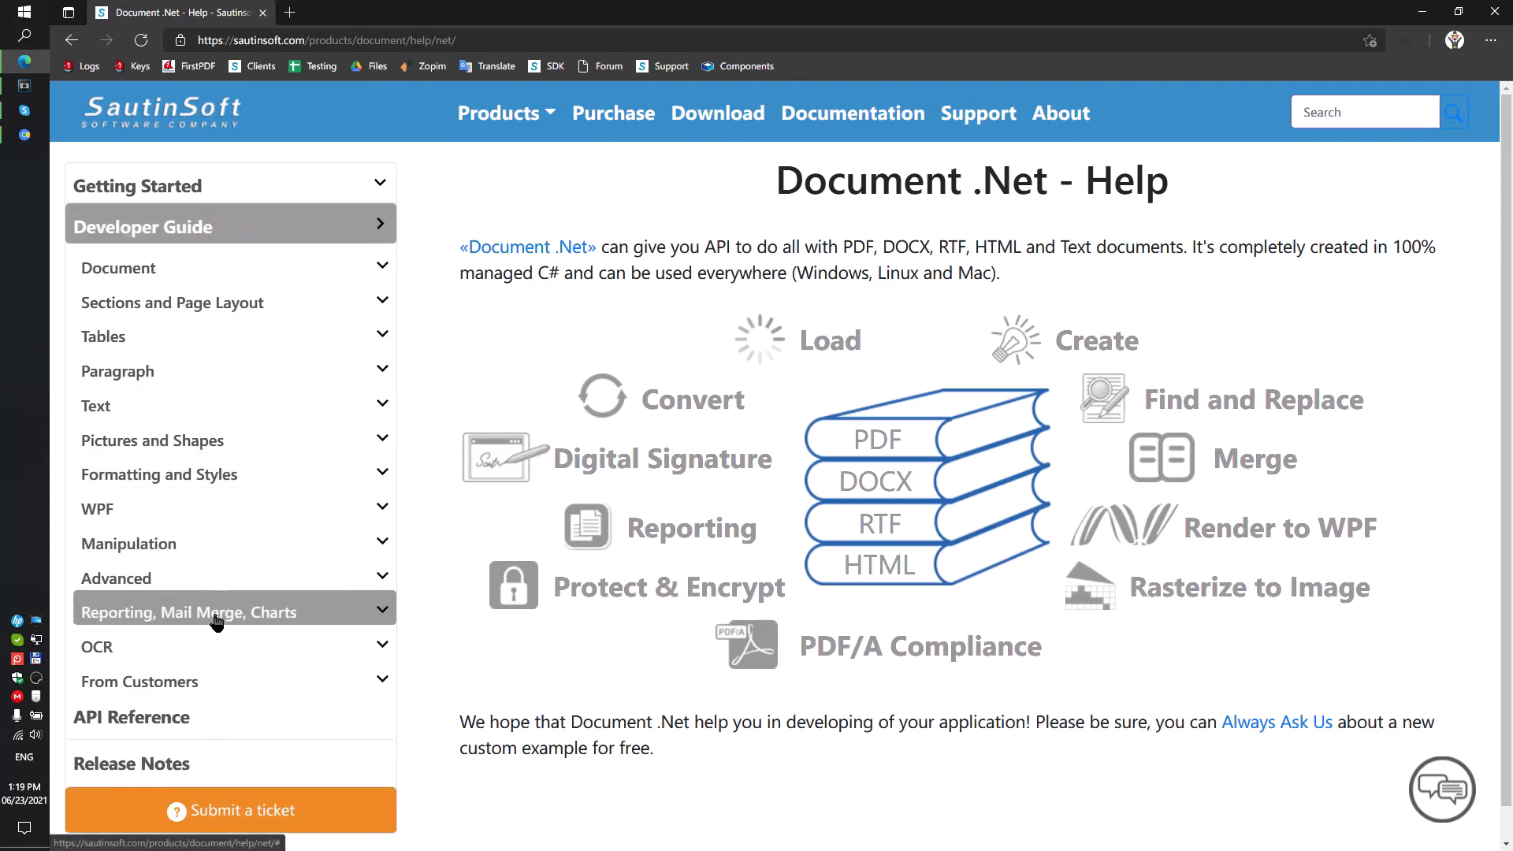
{"action": "left_click", "coordinate": [189, 612]}
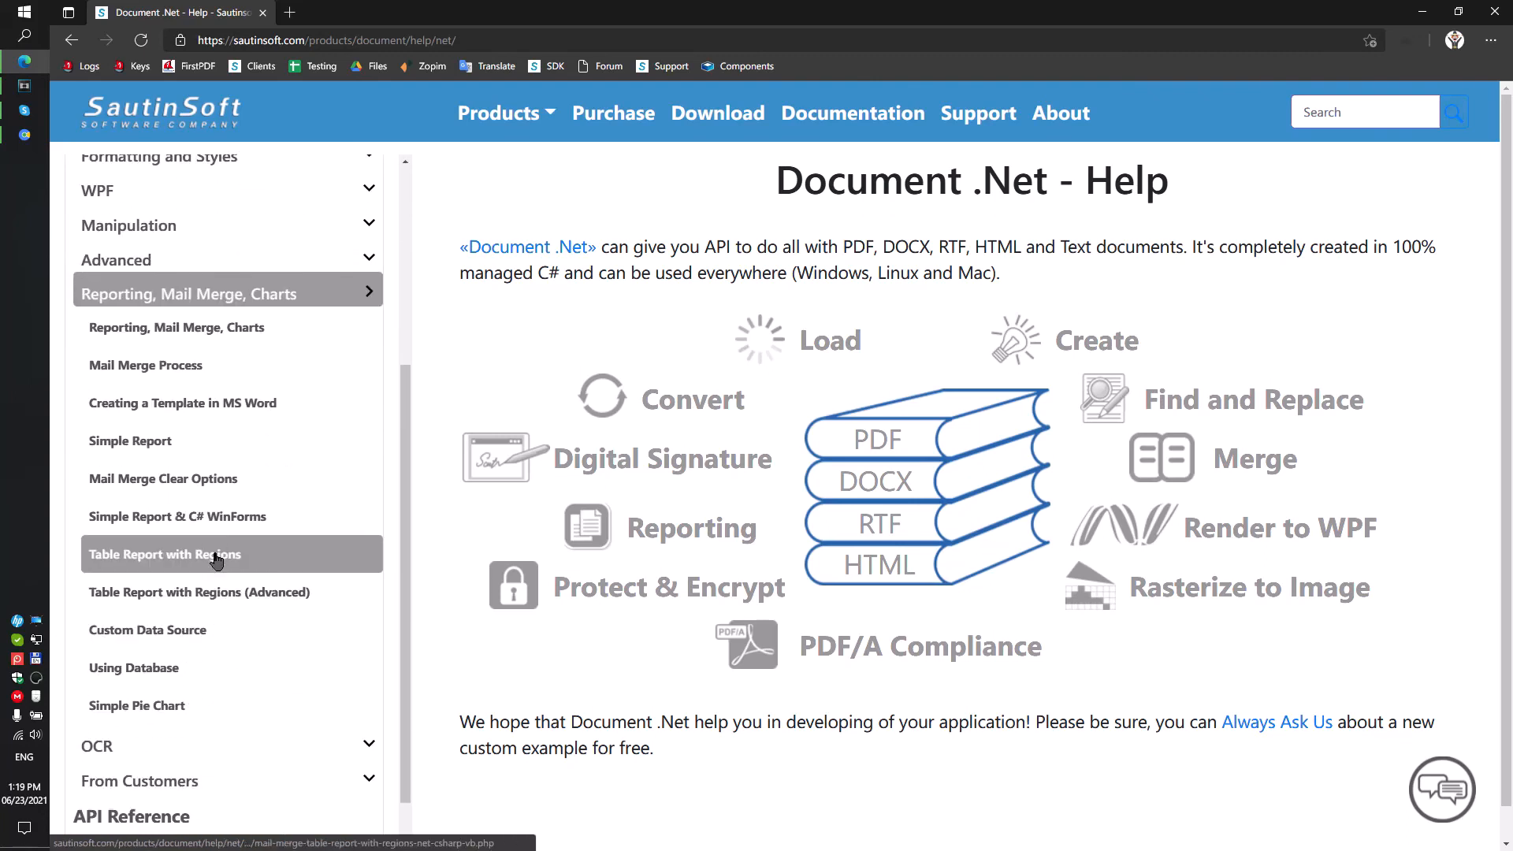
{"action": "left_click", "coordinate": [146, 364]}
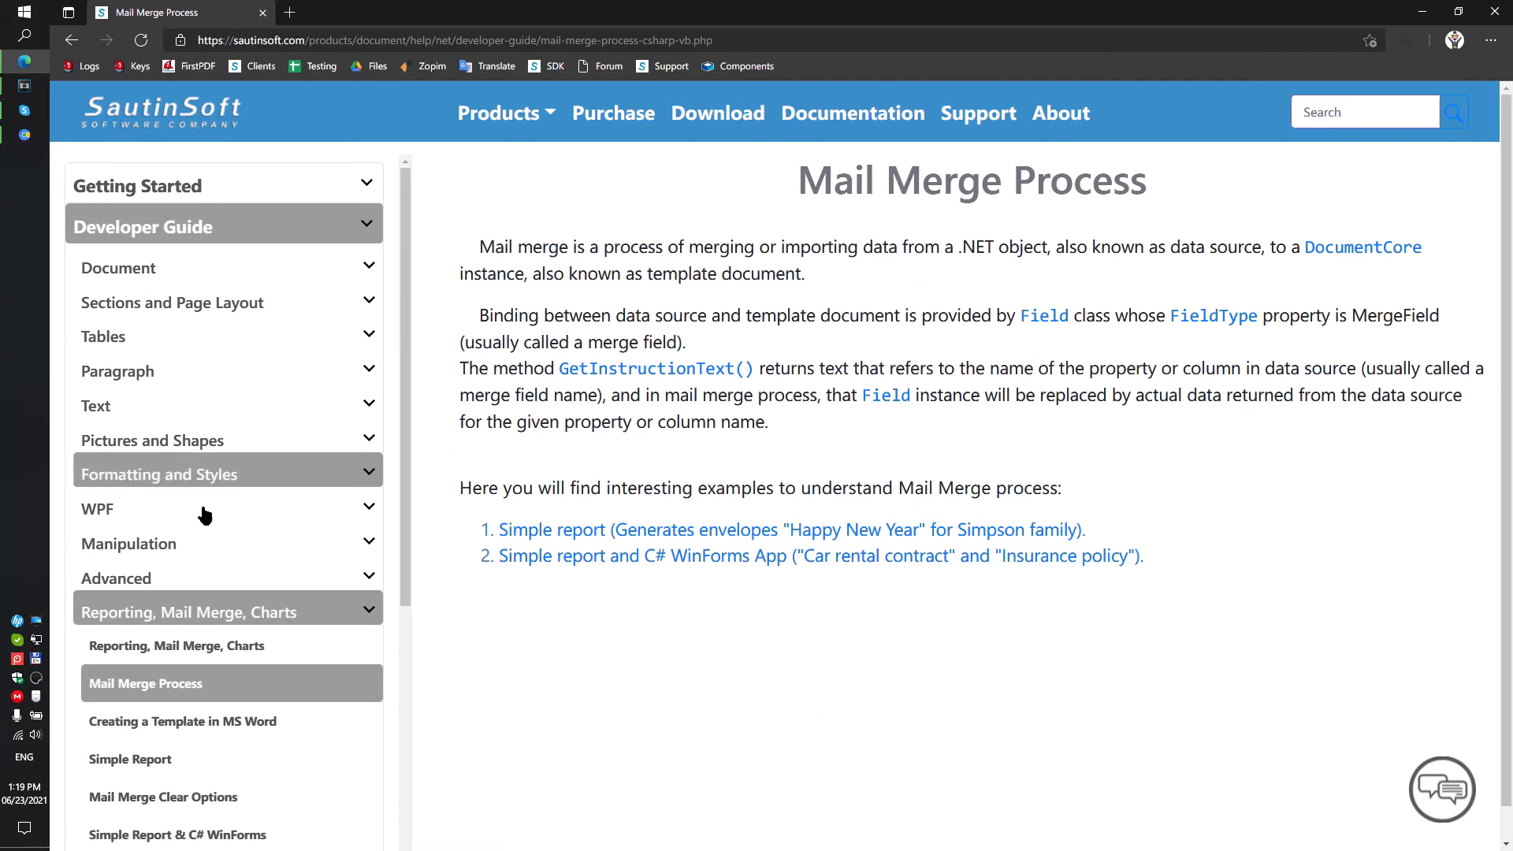
{"action": "left_click", "coordinate": [181, 721]}
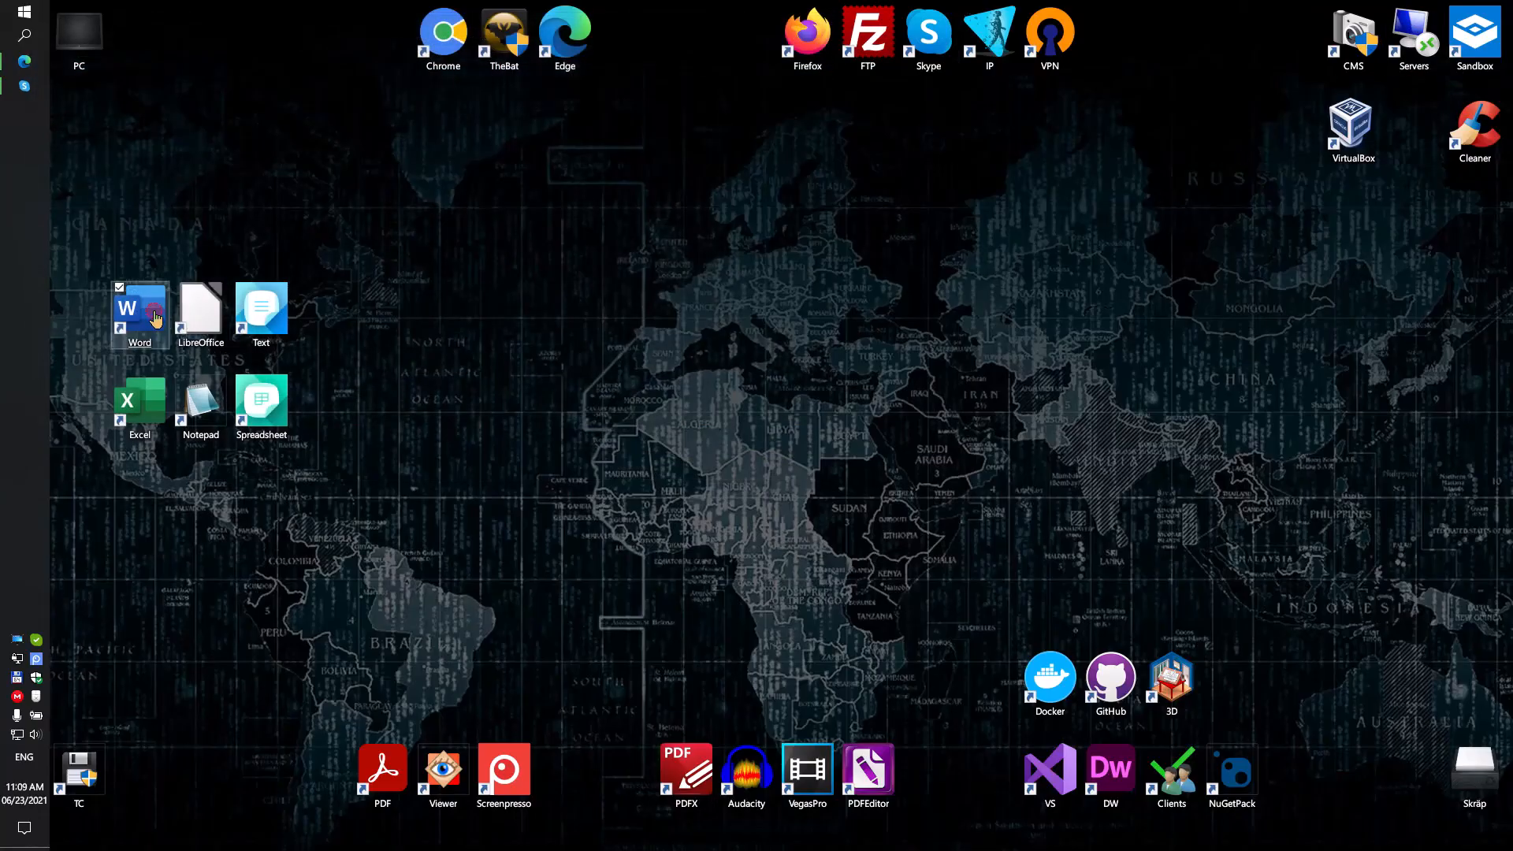
Create a blank landscape Word document starting with 'Dear' and a new empty line
{"action": "double_click", "coordinate": [139, 309]}
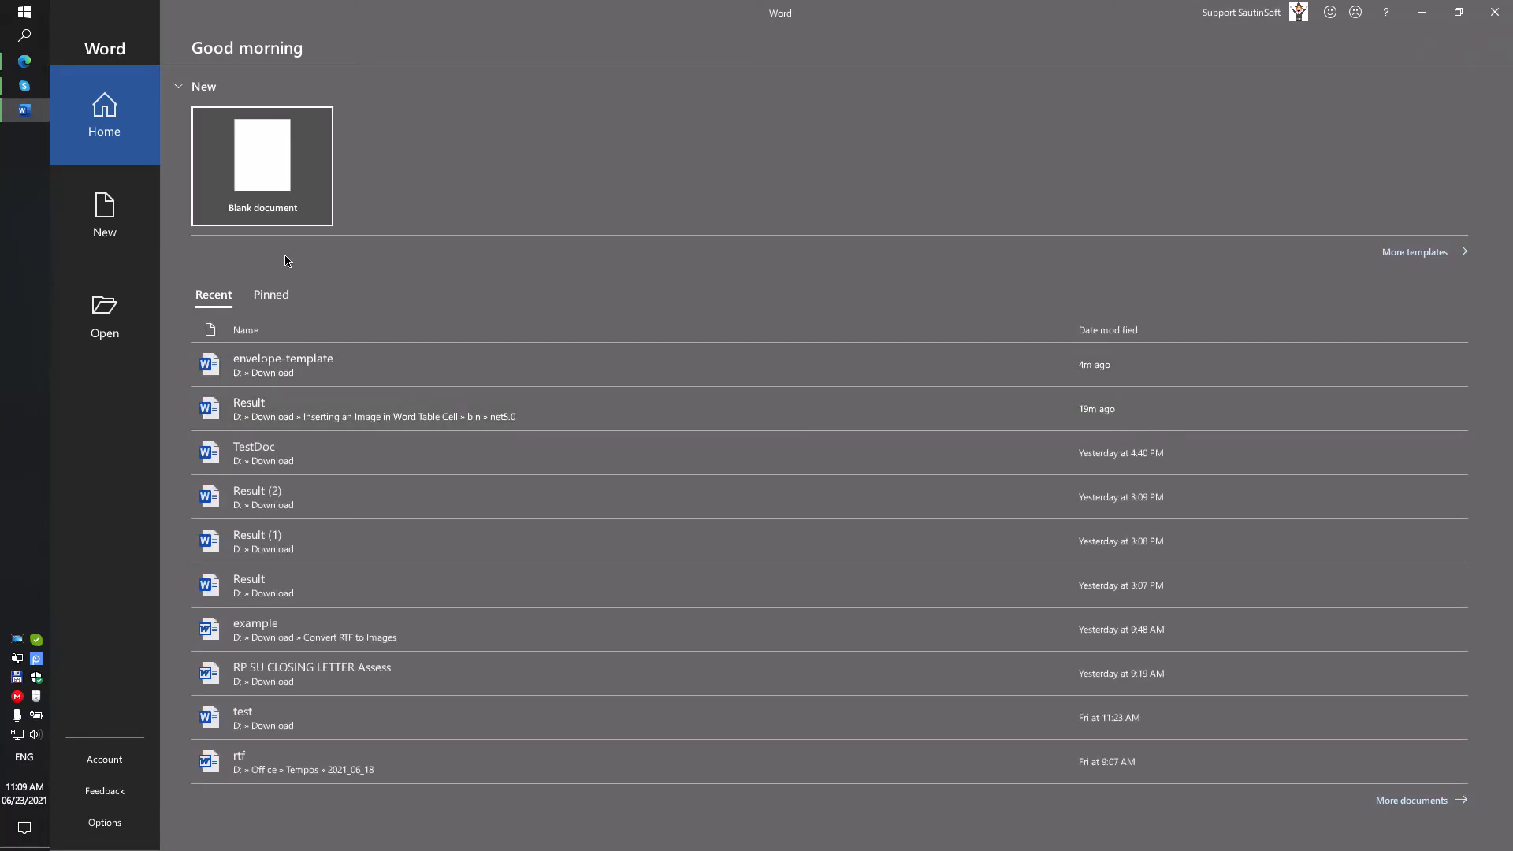
{"action": "left_click", "coordinate": [261, 159]}
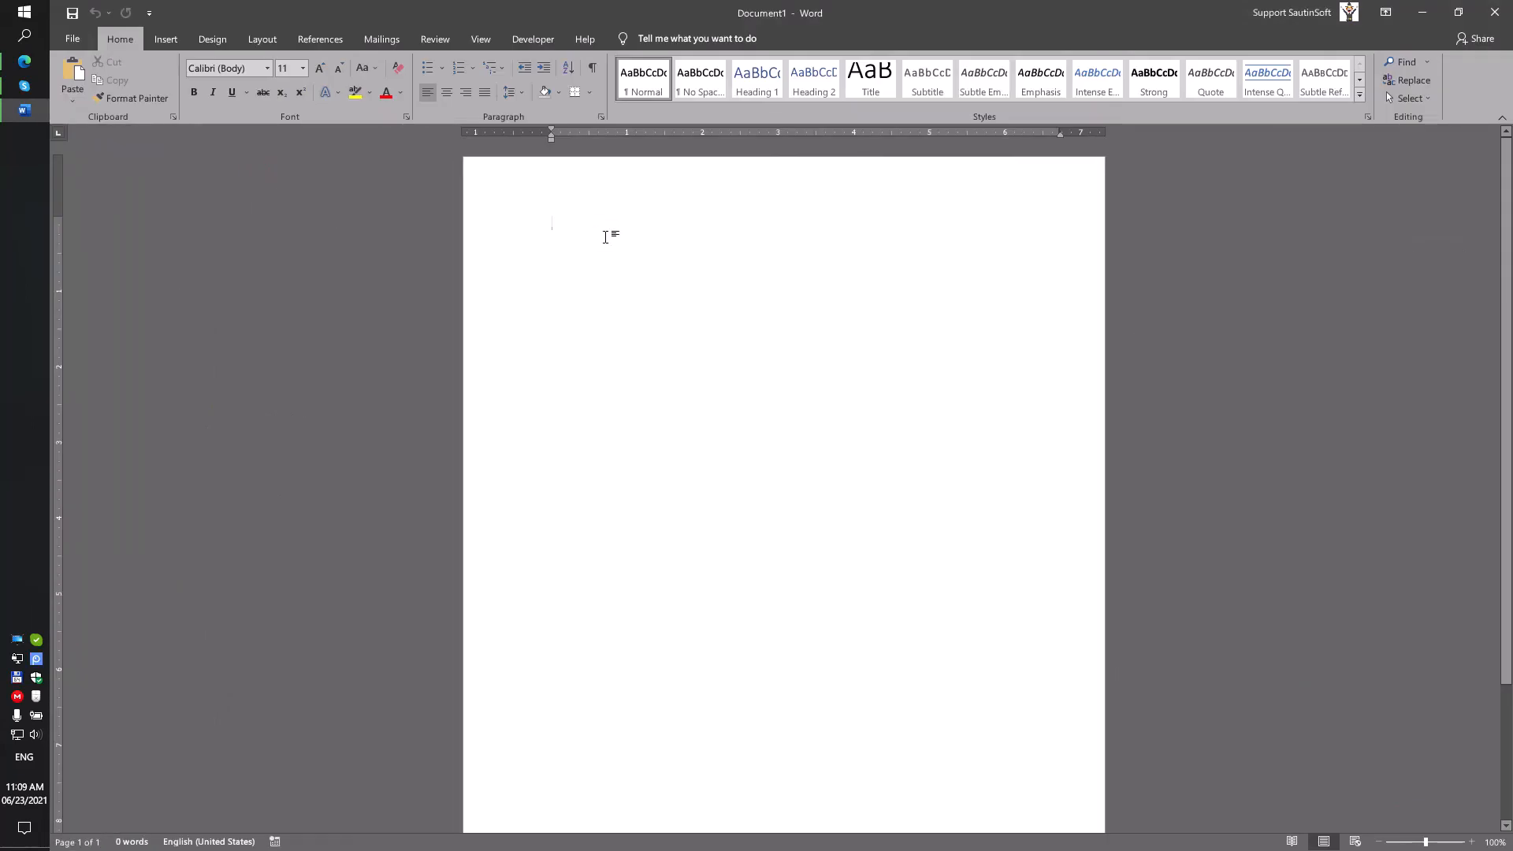
{"action": "type", "text": "Dear"}
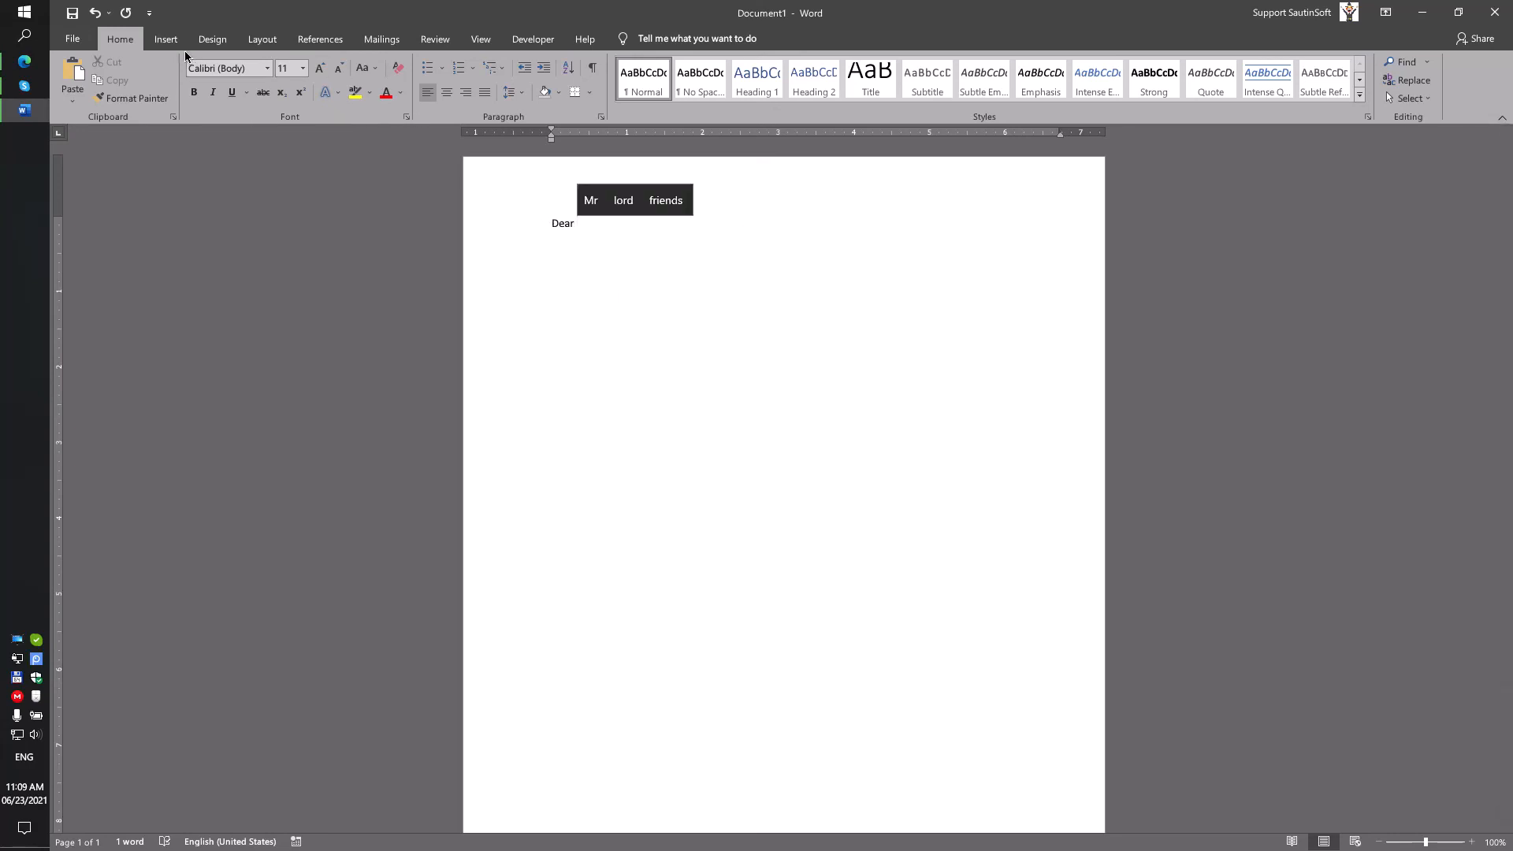
{"action": "left_click", "coordinate": [165, 38]}
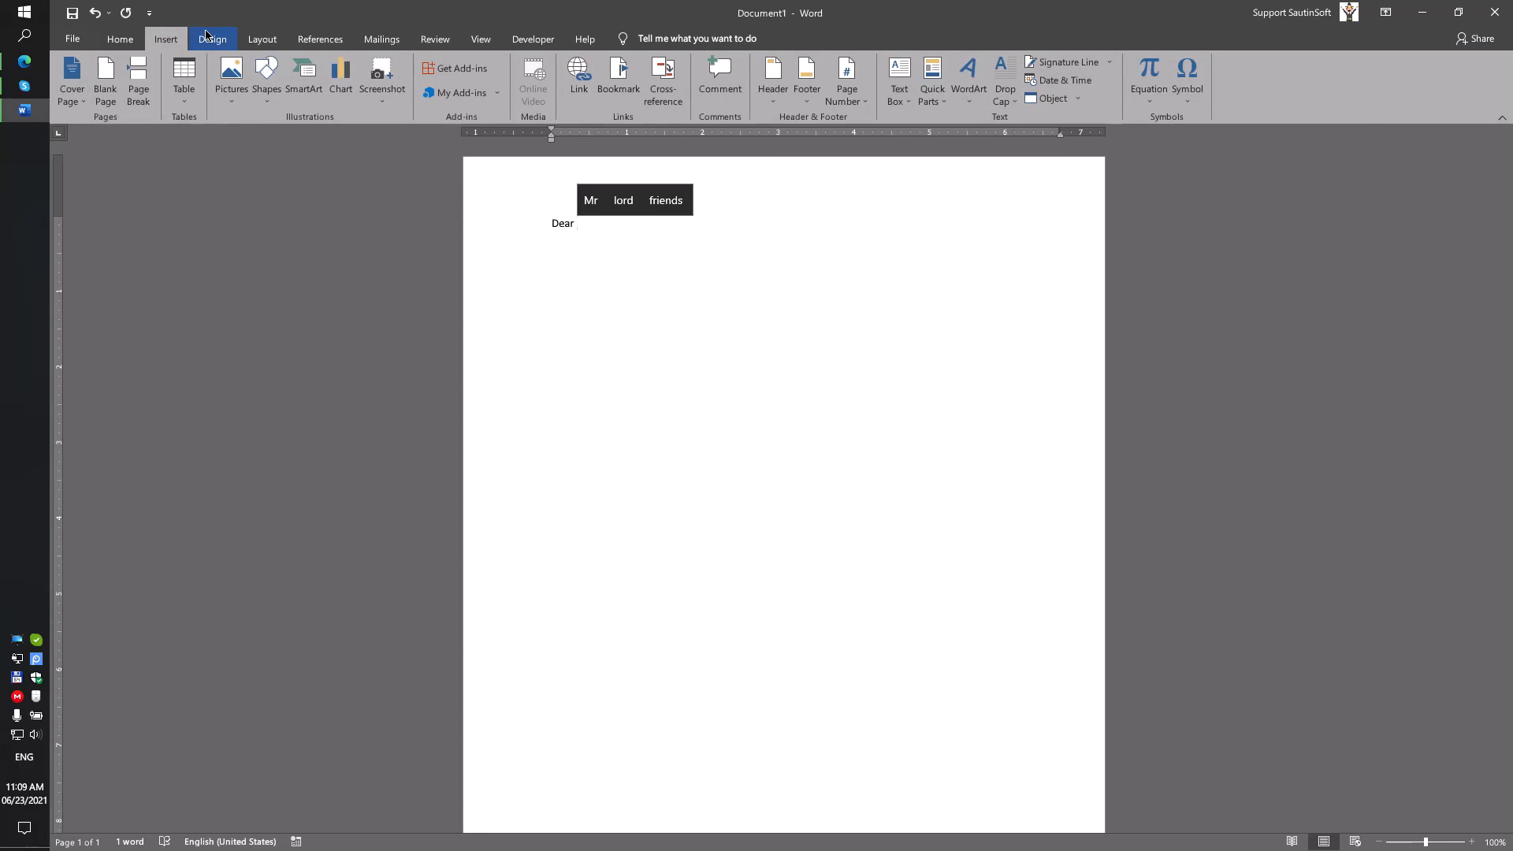
{"action": "left_click", "coordinate": [261, 39]}
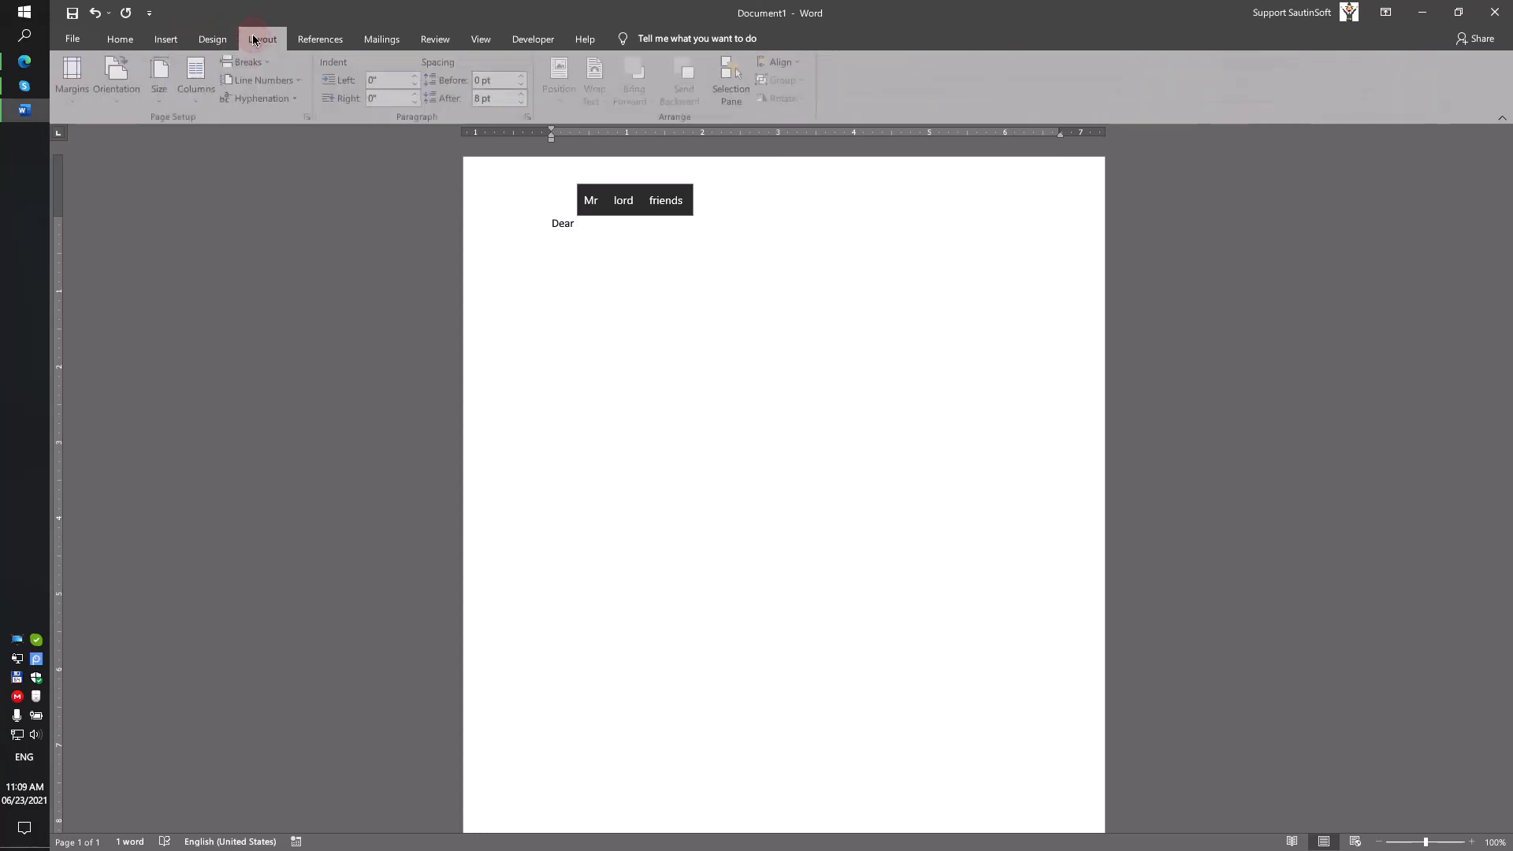
{"action": "mouse_move", "coordinate": [119, 79]}
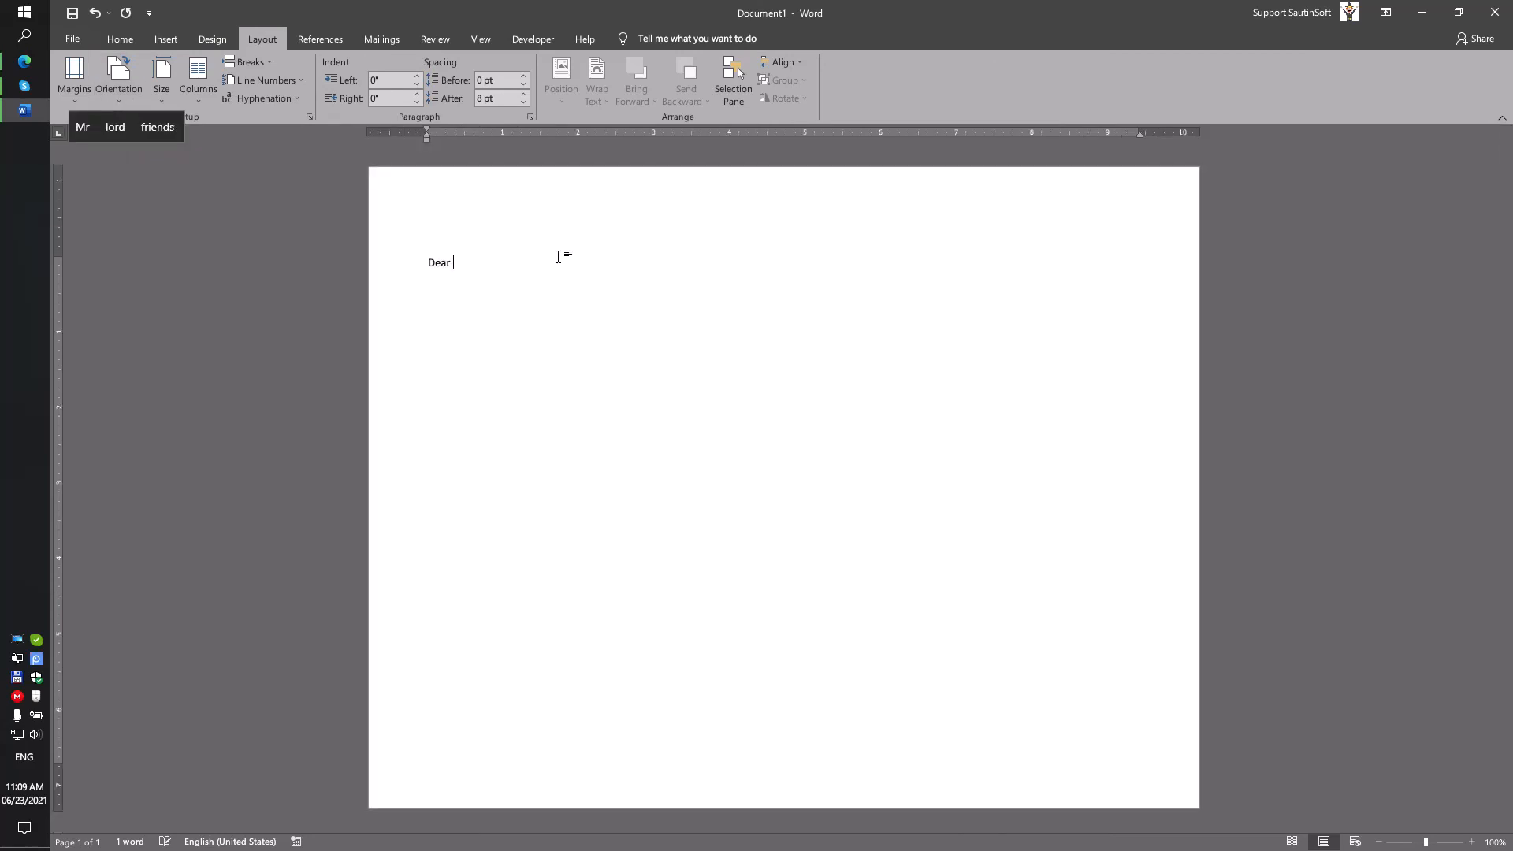
{"action": "mouse_move", "coordinate": [551, 265]}
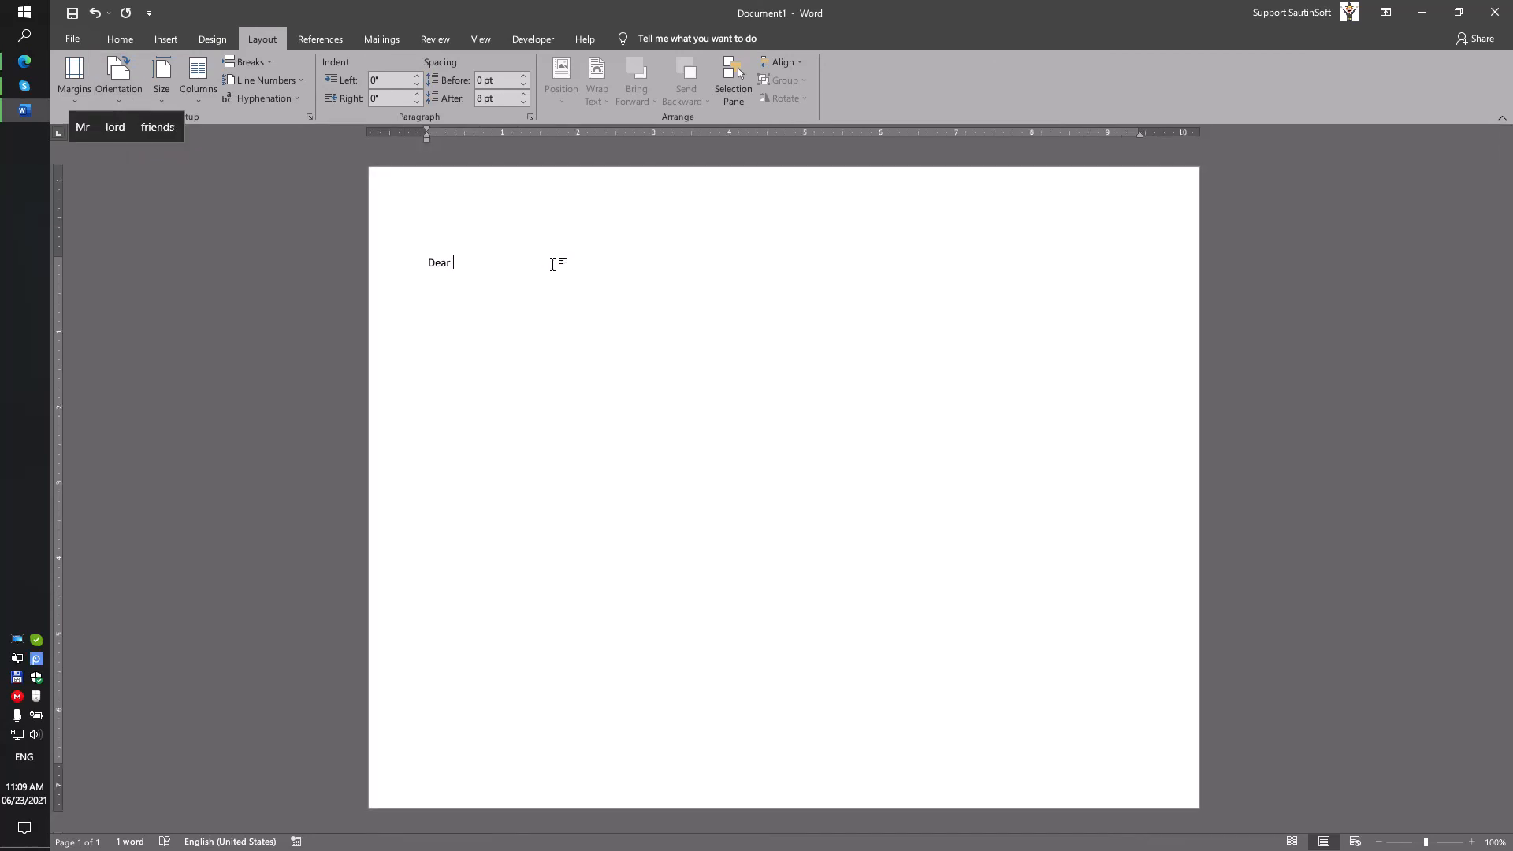
{"action": "key", "text": "enter"}
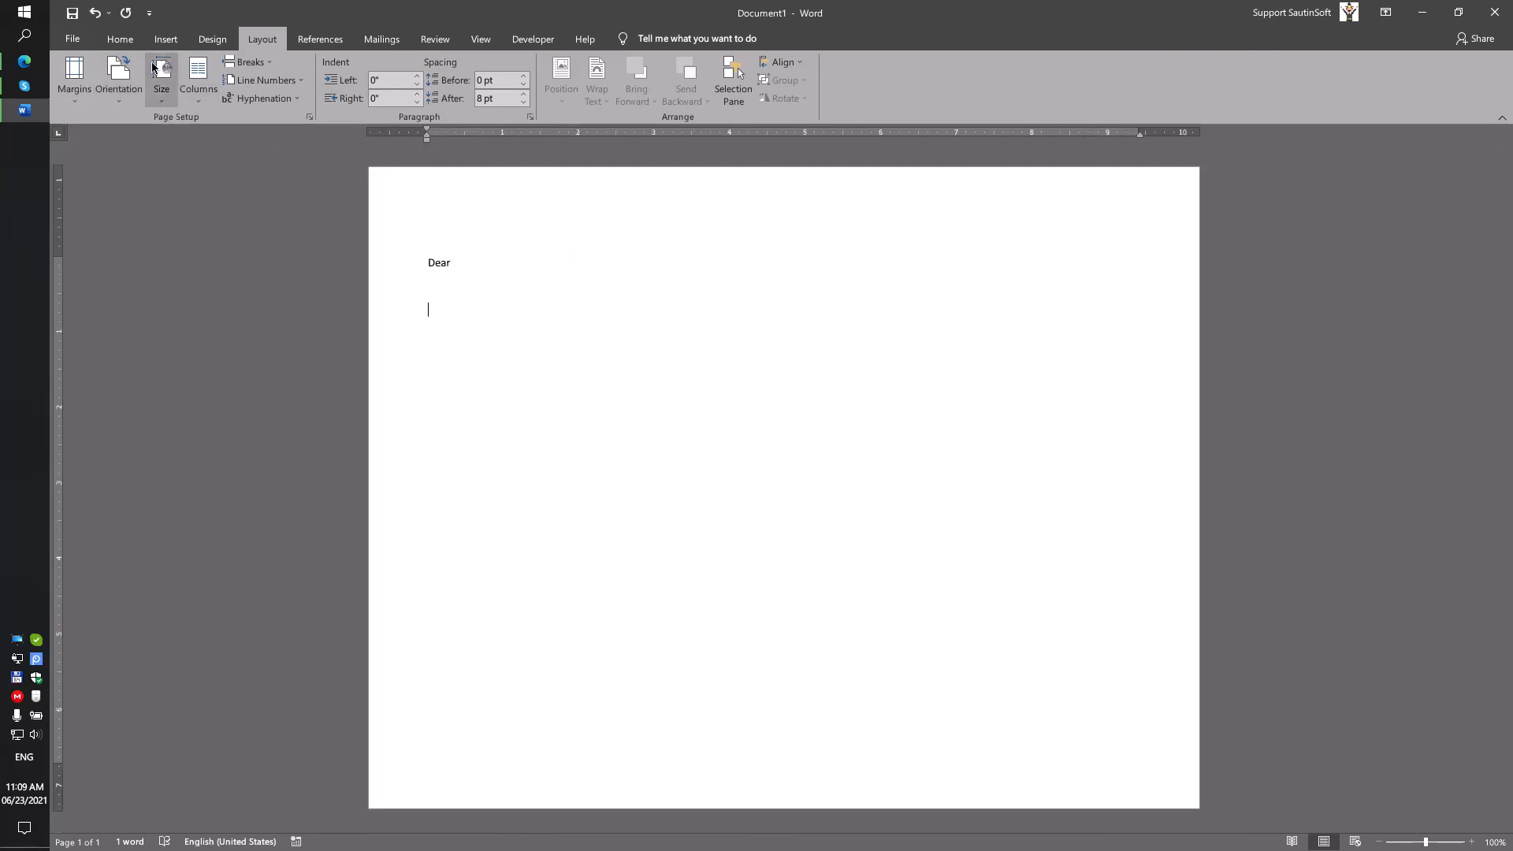
Insert the new year picture from this device below 'Dear'
{"action": "left_click", "coordinate": [231, 77]}
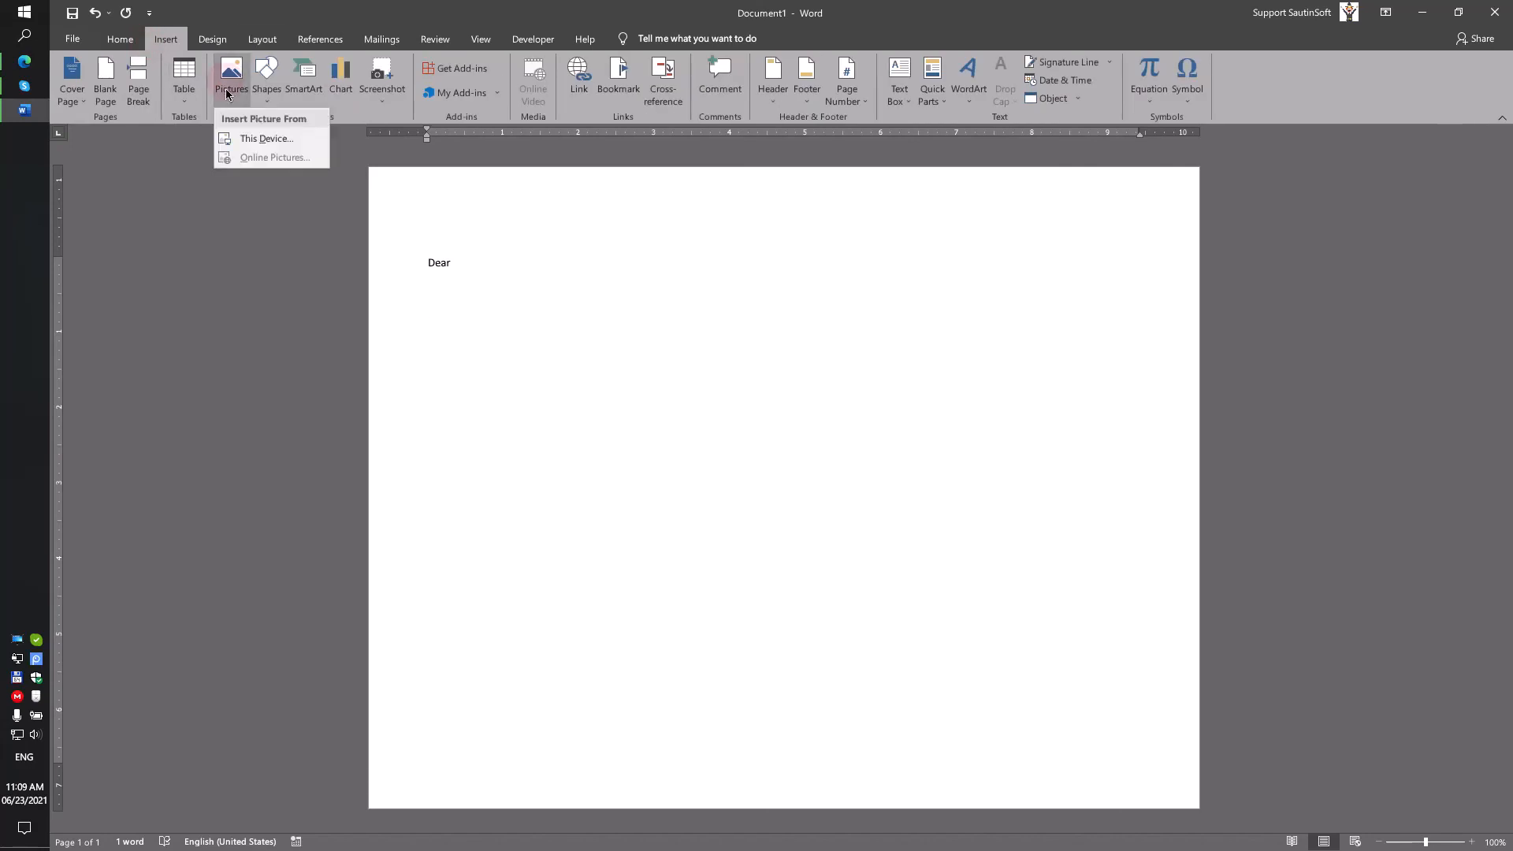
{"action": "left_click", "coordinate": [267, 138]}
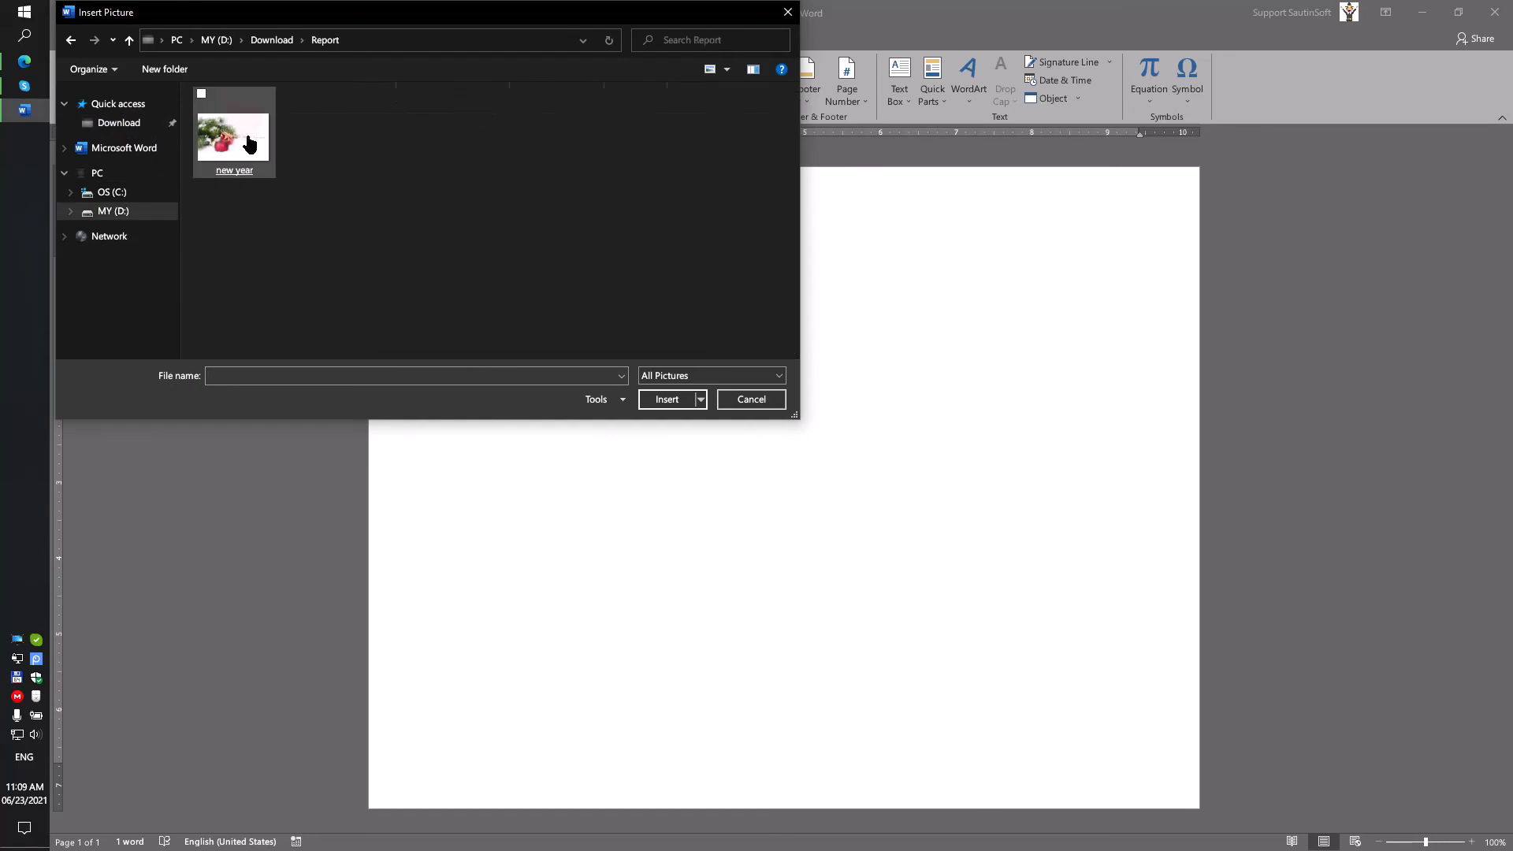
{"action": "left_click", "coordinate": [666, 399]}
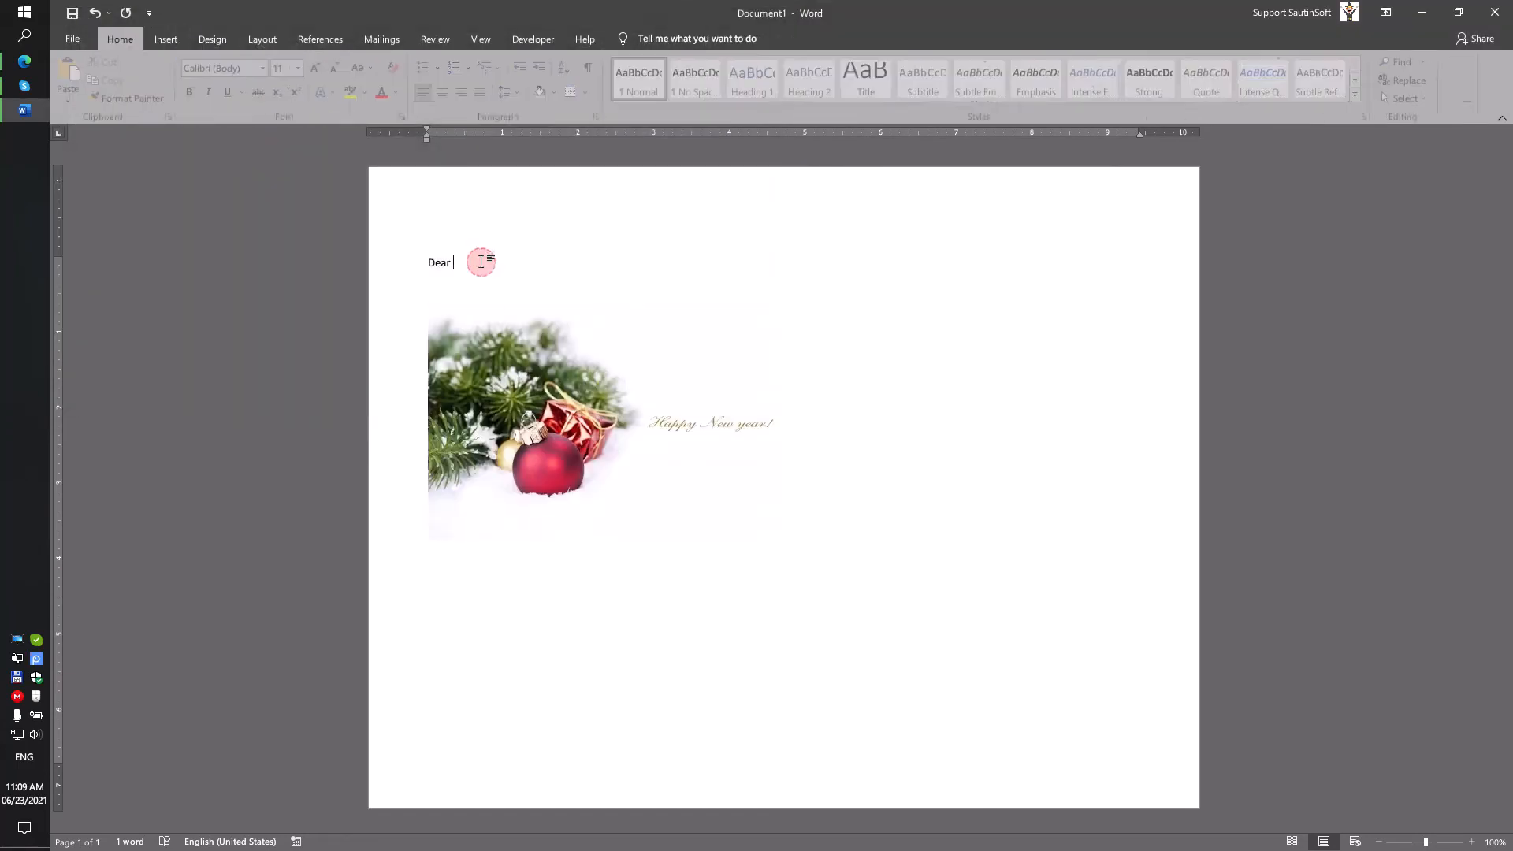
{"action": "mouse_move", "coordinate": [869, 481]}
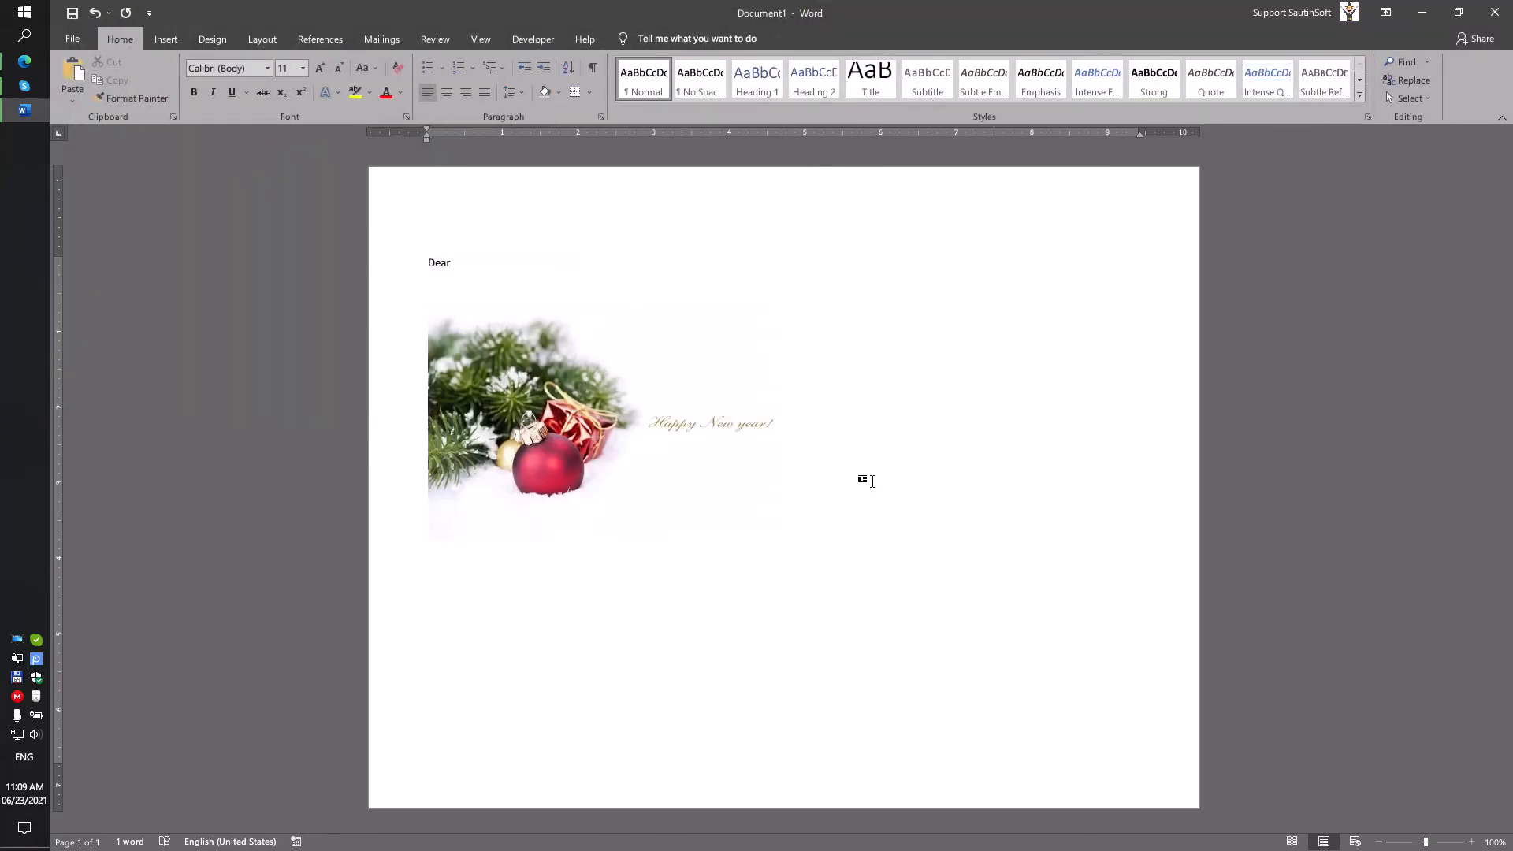
Type the line 'Happy New Year' beneath the picture
{"action": "type", "text": "Ha"}
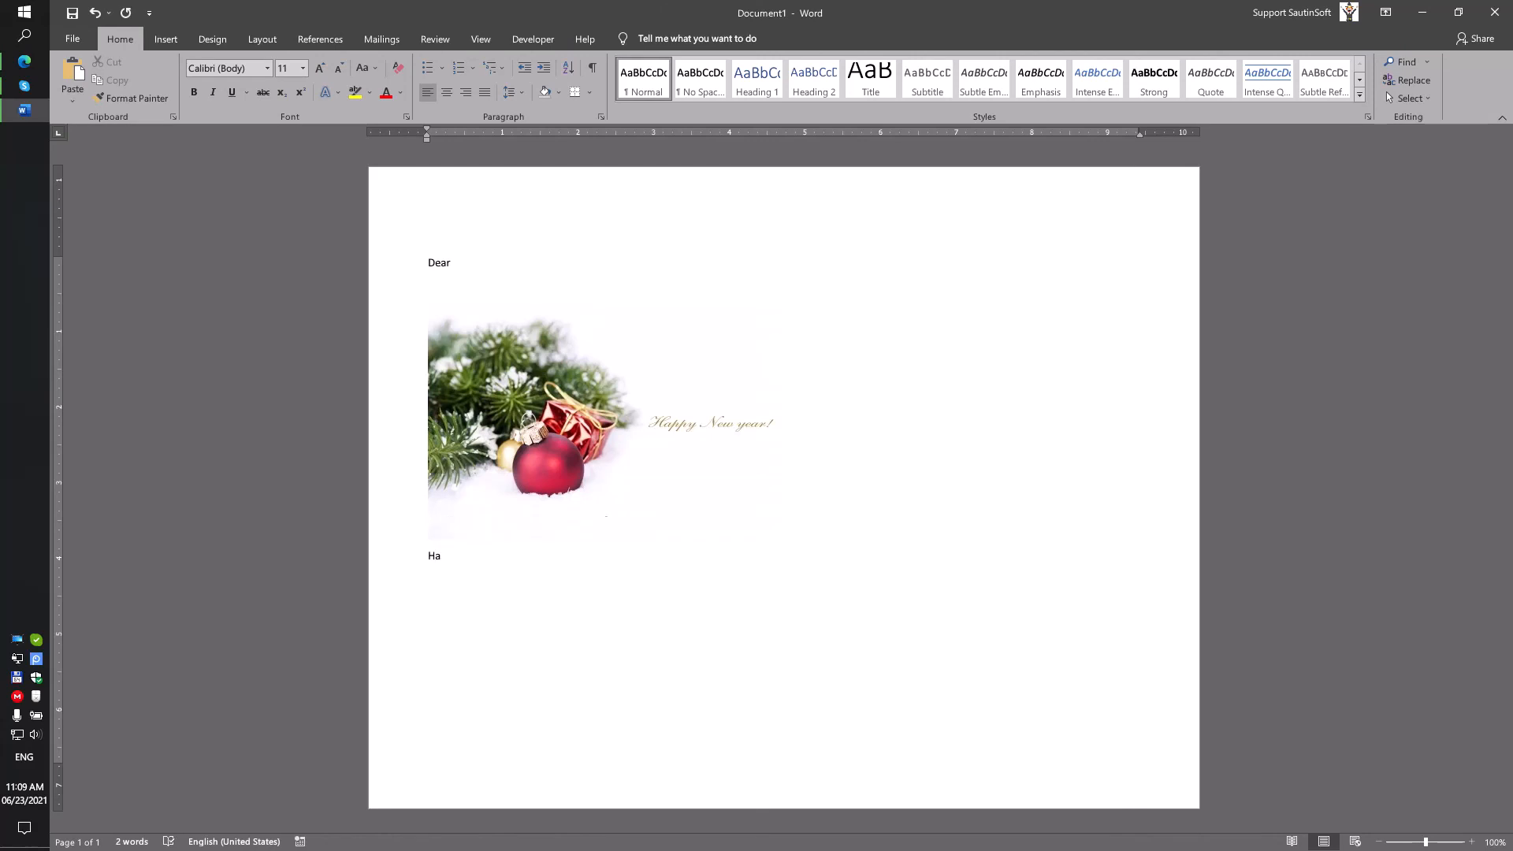
{"action": "type", "text": "ppy New Ye"}
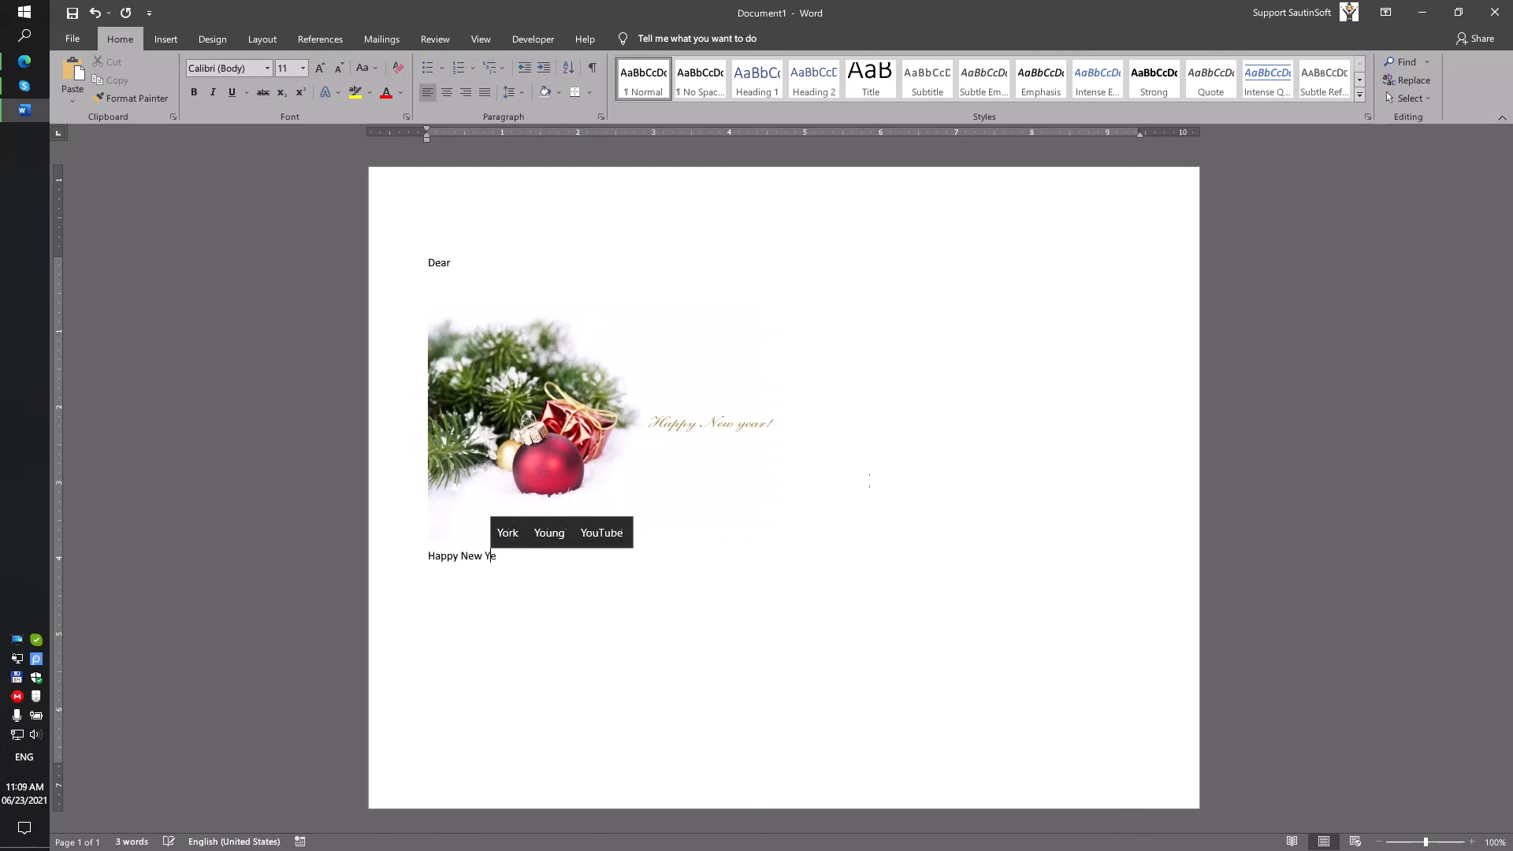
{"action": "type", "text": "ar"}
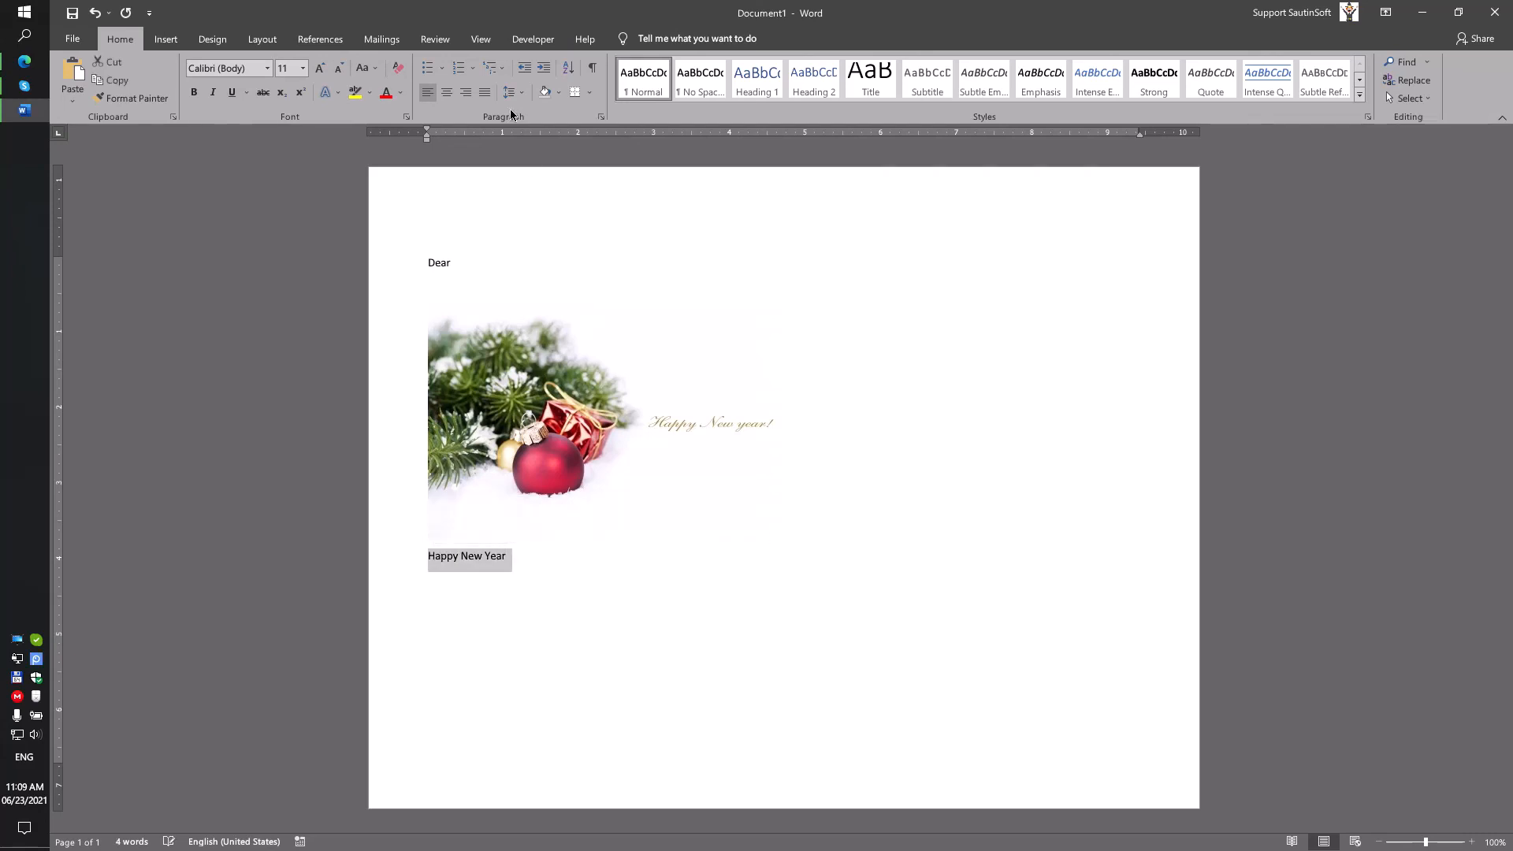
Make 'Happy New Year' red Segoe UI and set 'Dear' to font size 20
{"action": "left_click", "coordinate": [267, 68]}
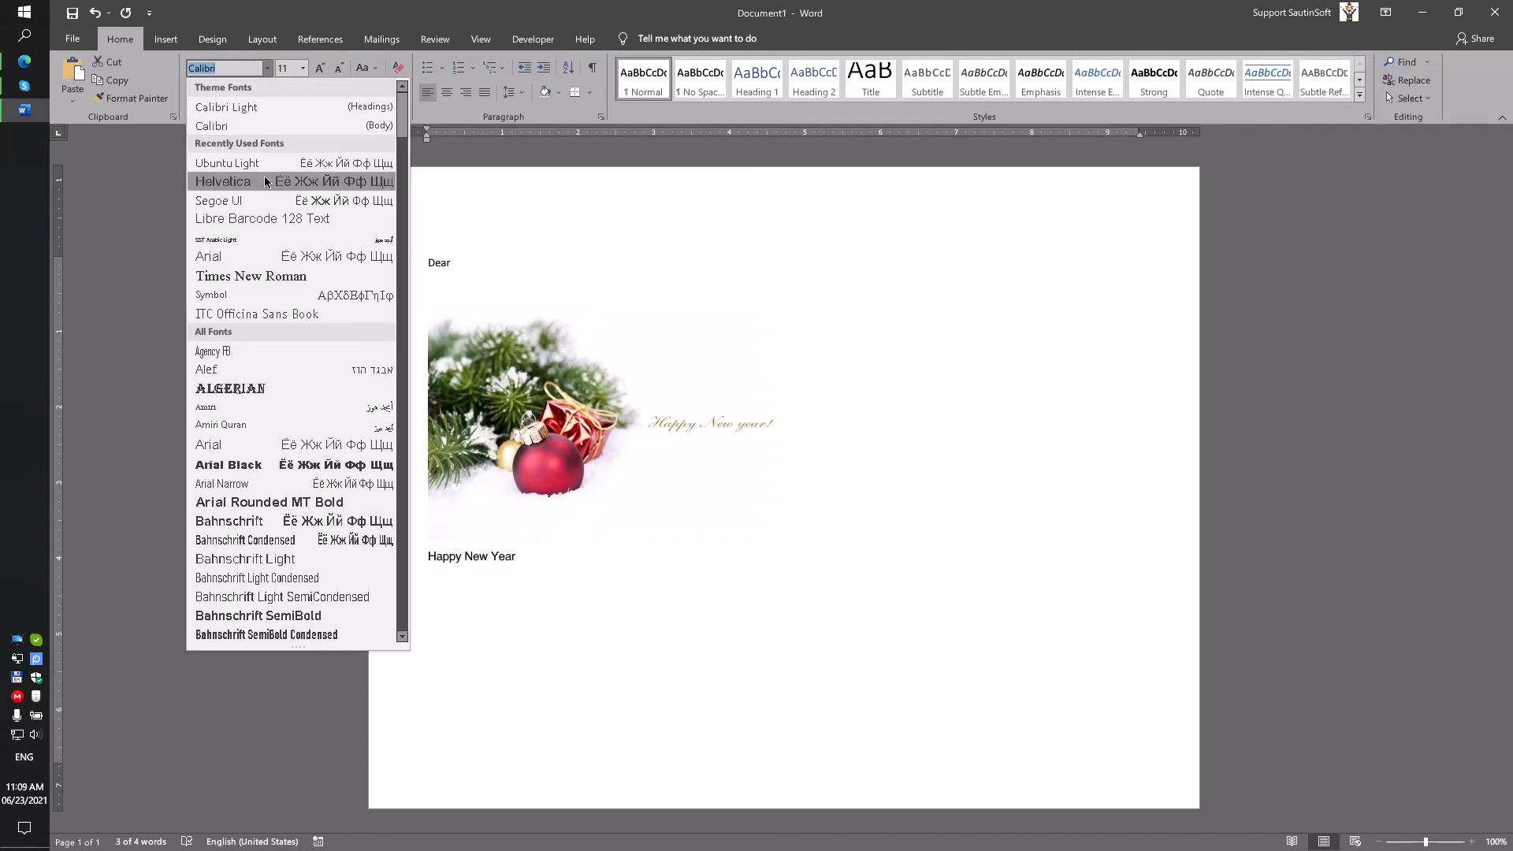
{"action": "left_click", "coordinate": [218, 201]}
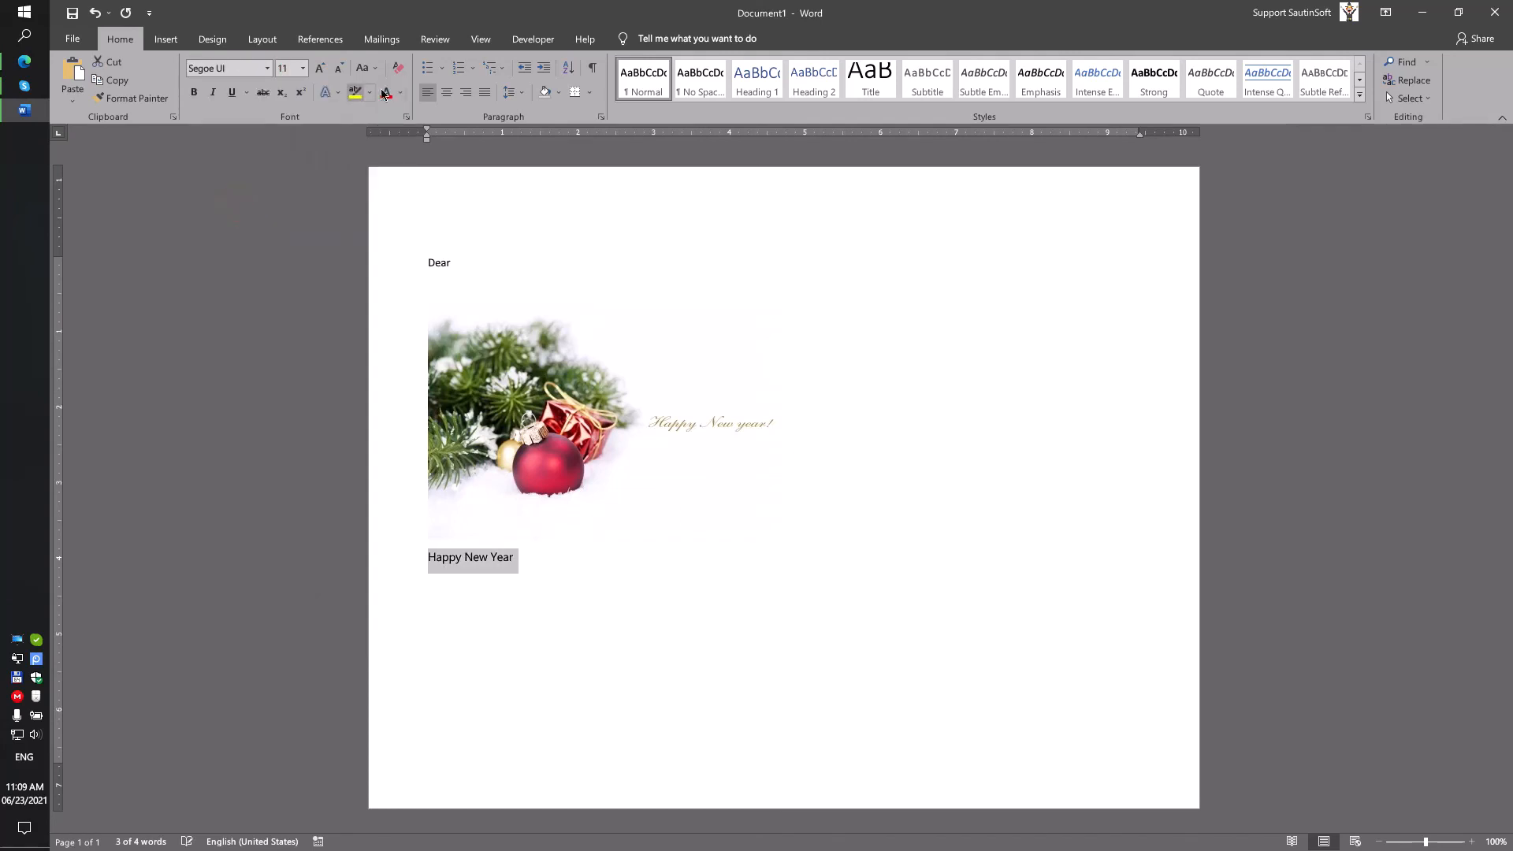
{"action": "left_click", "coordinate": [302, 69]}
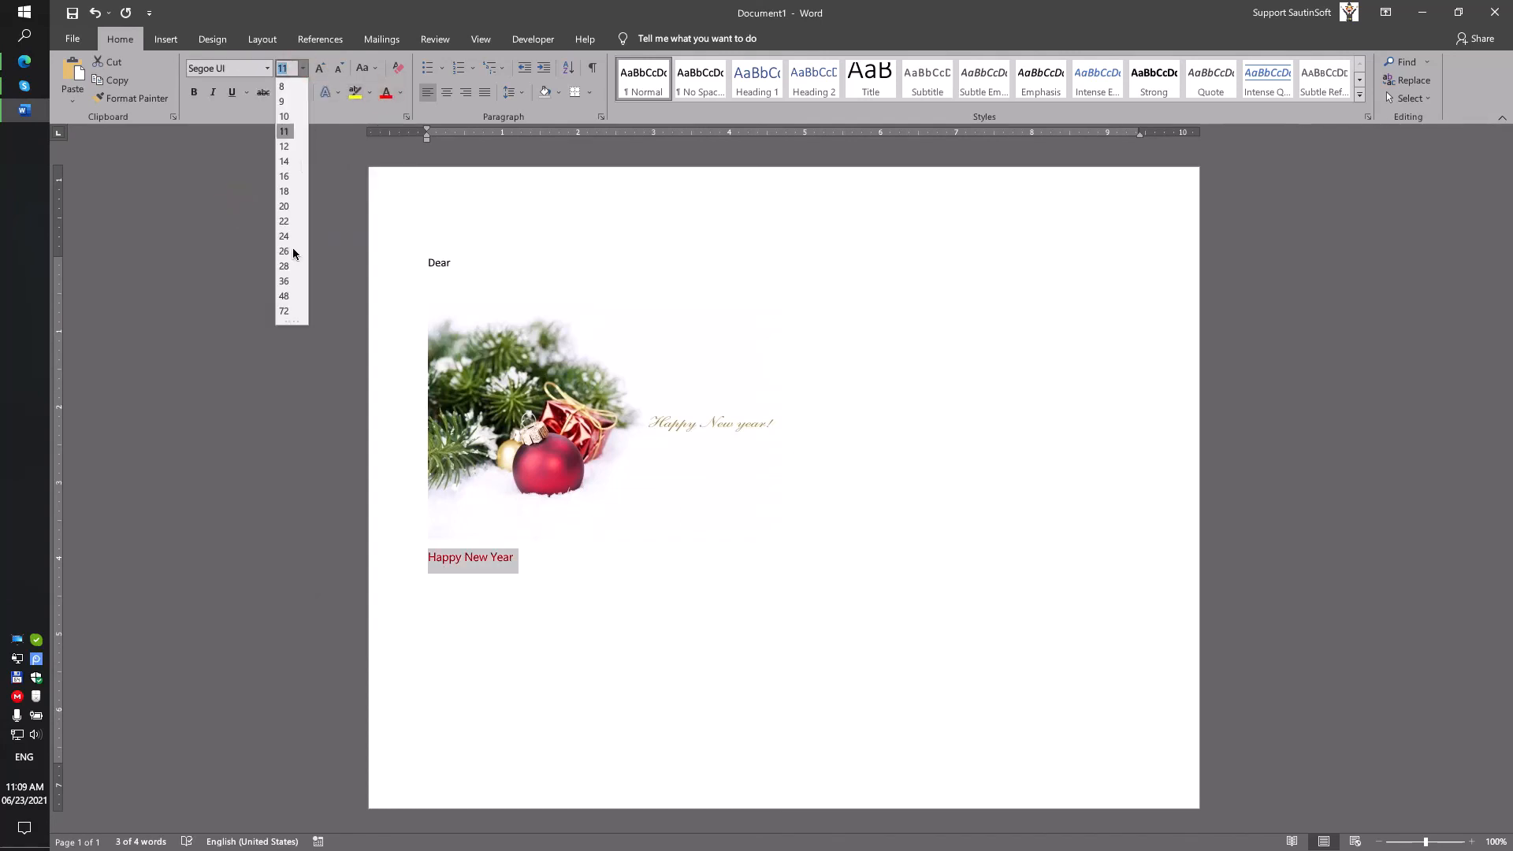
{"action": "left_click", "coordinate": [284, 250]}
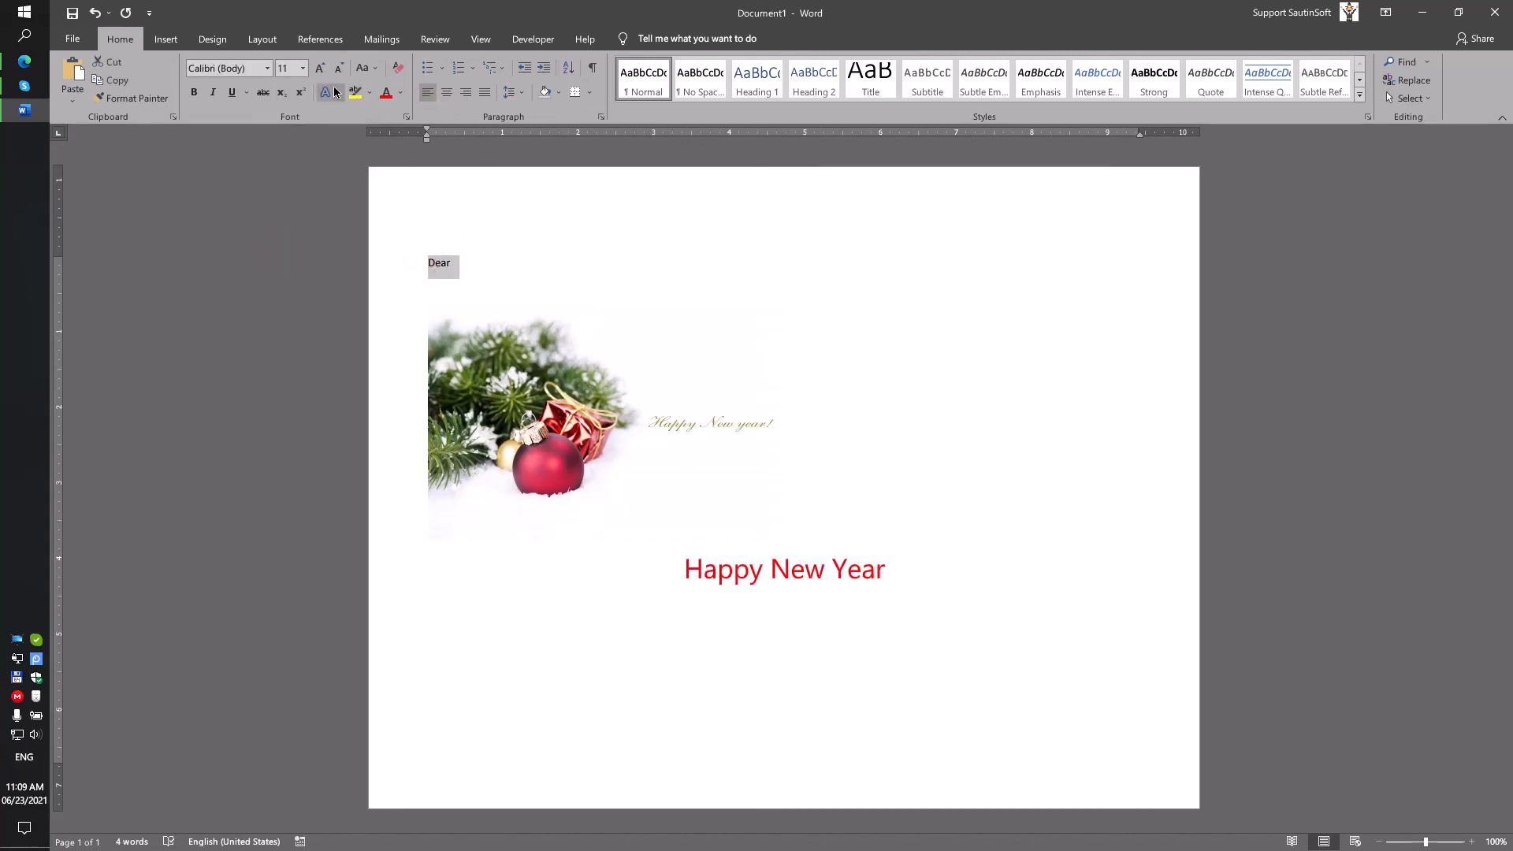
{"action": "left_click", "coordinate": [302, 68]}
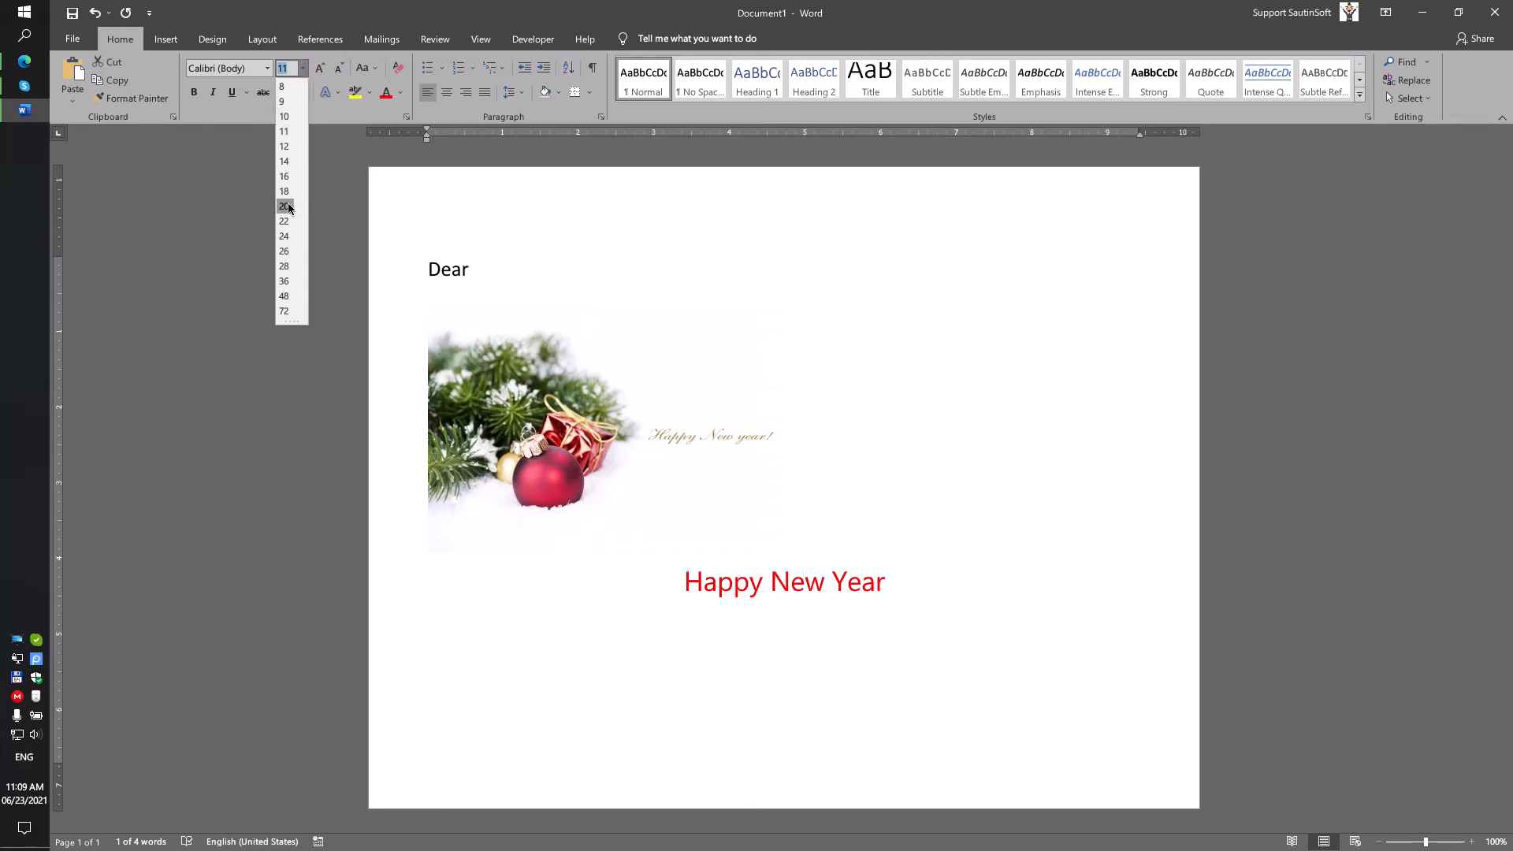
{"action": "left_click", "coordinate": [284, 205]}
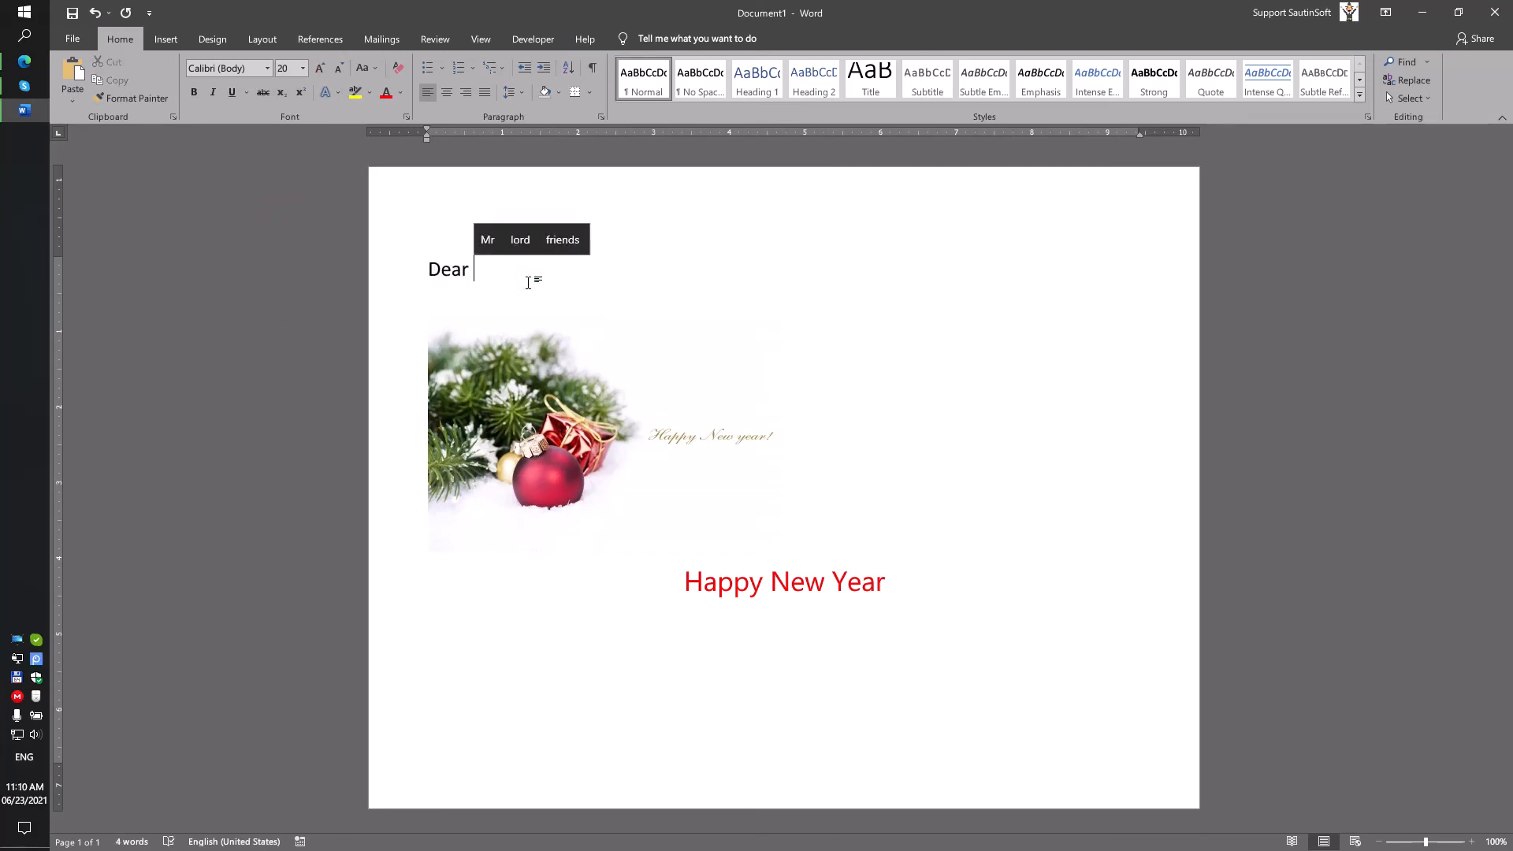
{"action": "mouse_move", "coordinate": [464, 172]}
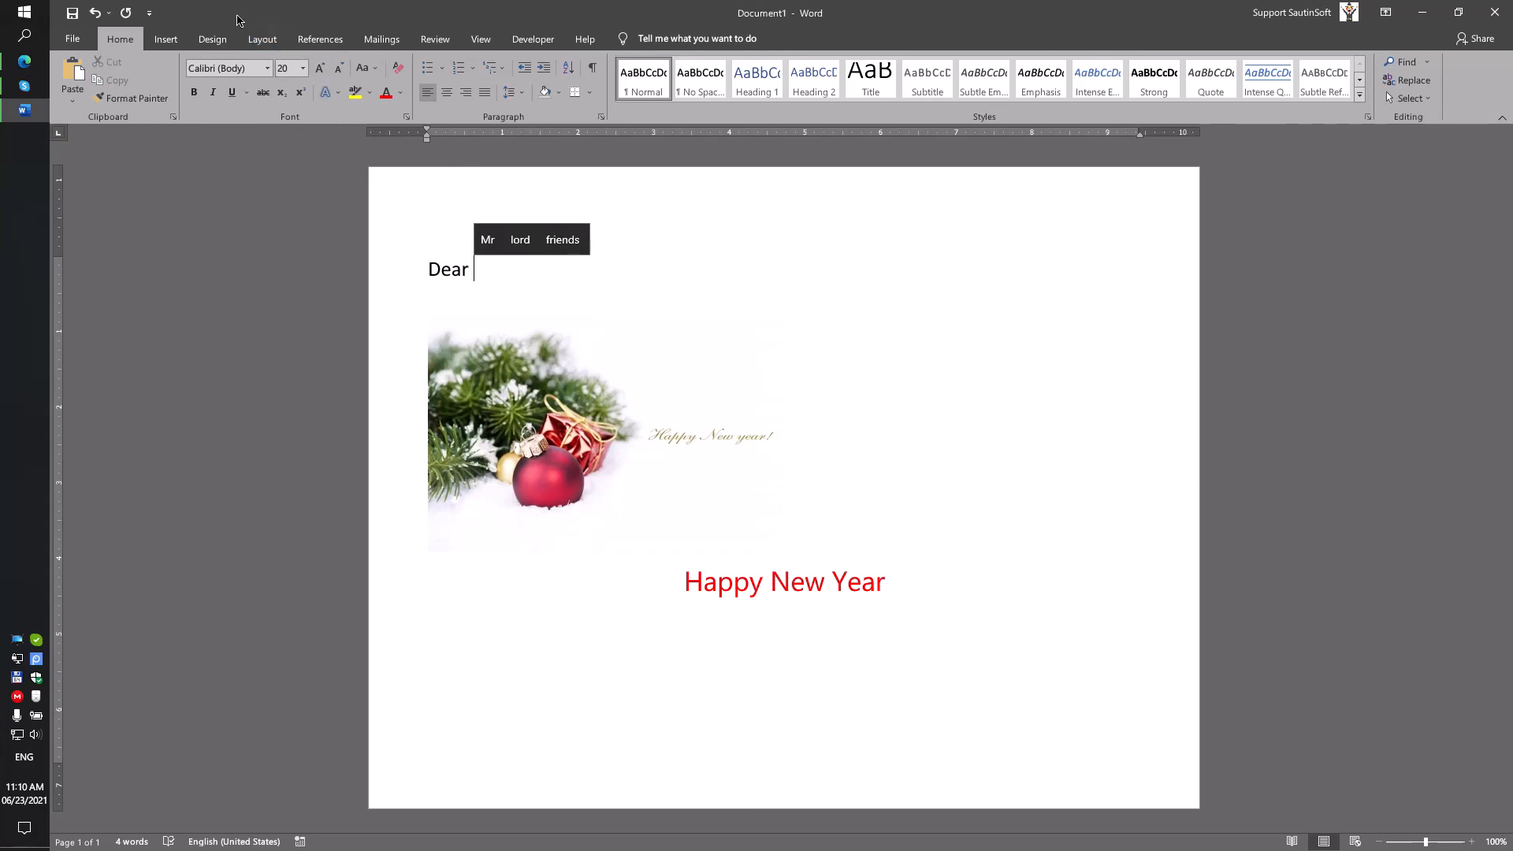
Insert a MergeField field named 'Name' right after 'Dear'
{"action": "left_click", "coordinate": [165, 39]}
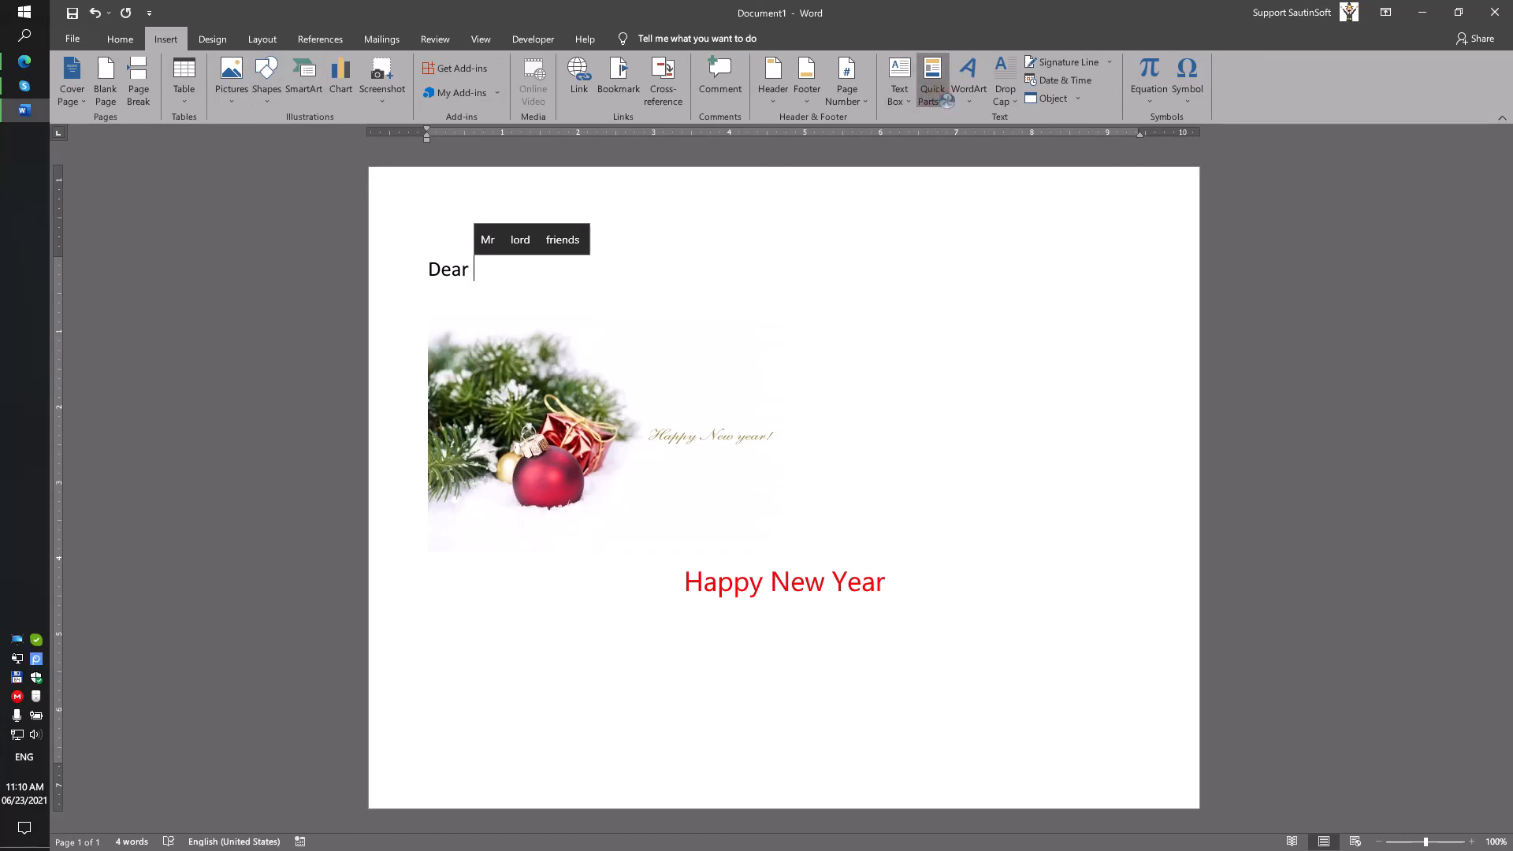
{"action": "left_click", "coordinate": [931, 78]}
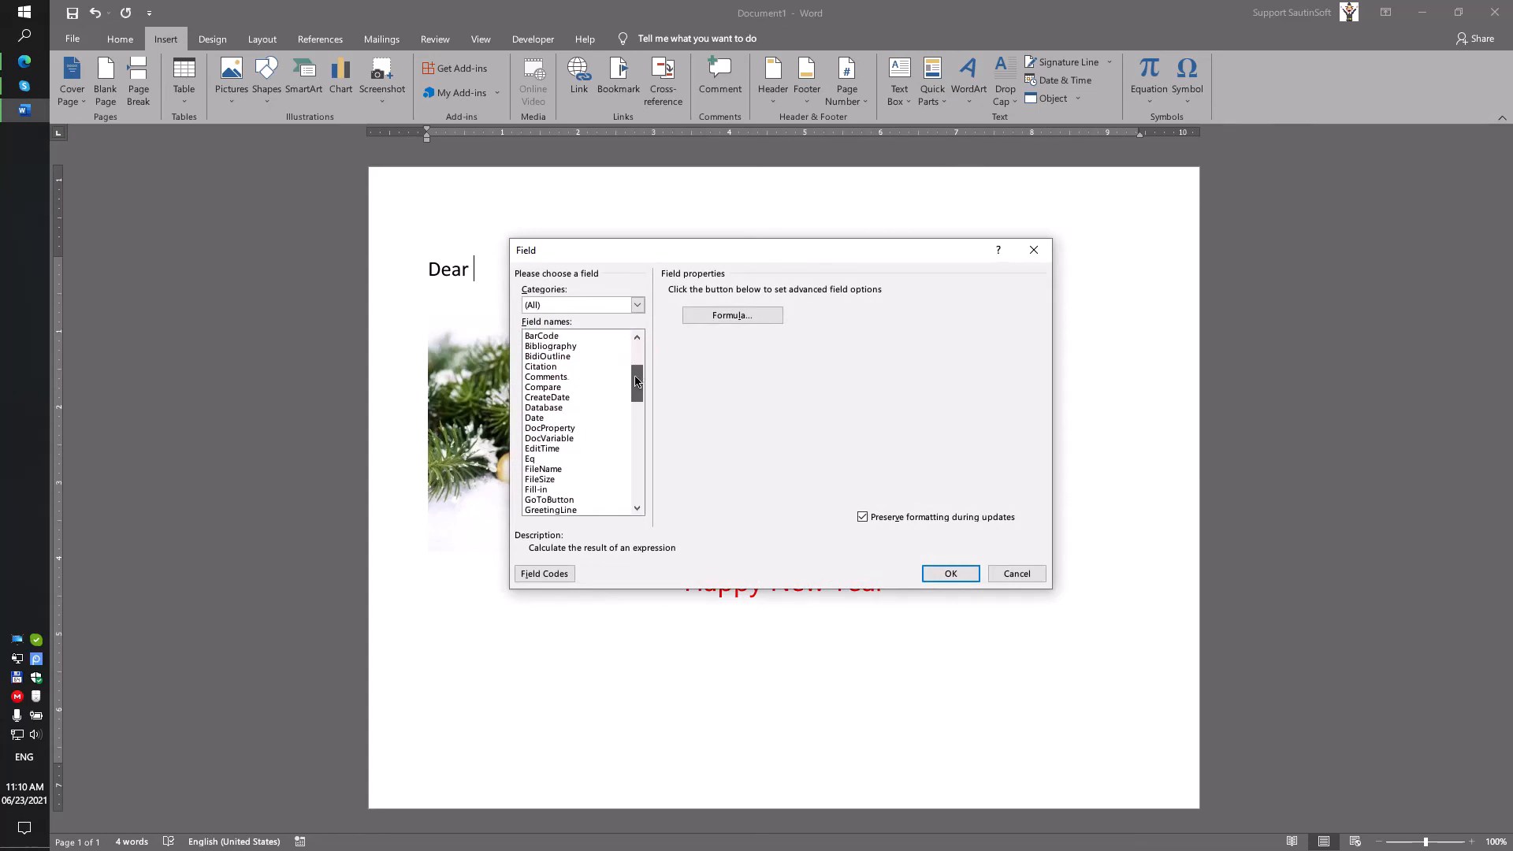
{"action": "scroll", "scroll_direction": "down", "scroll_amount": 3}
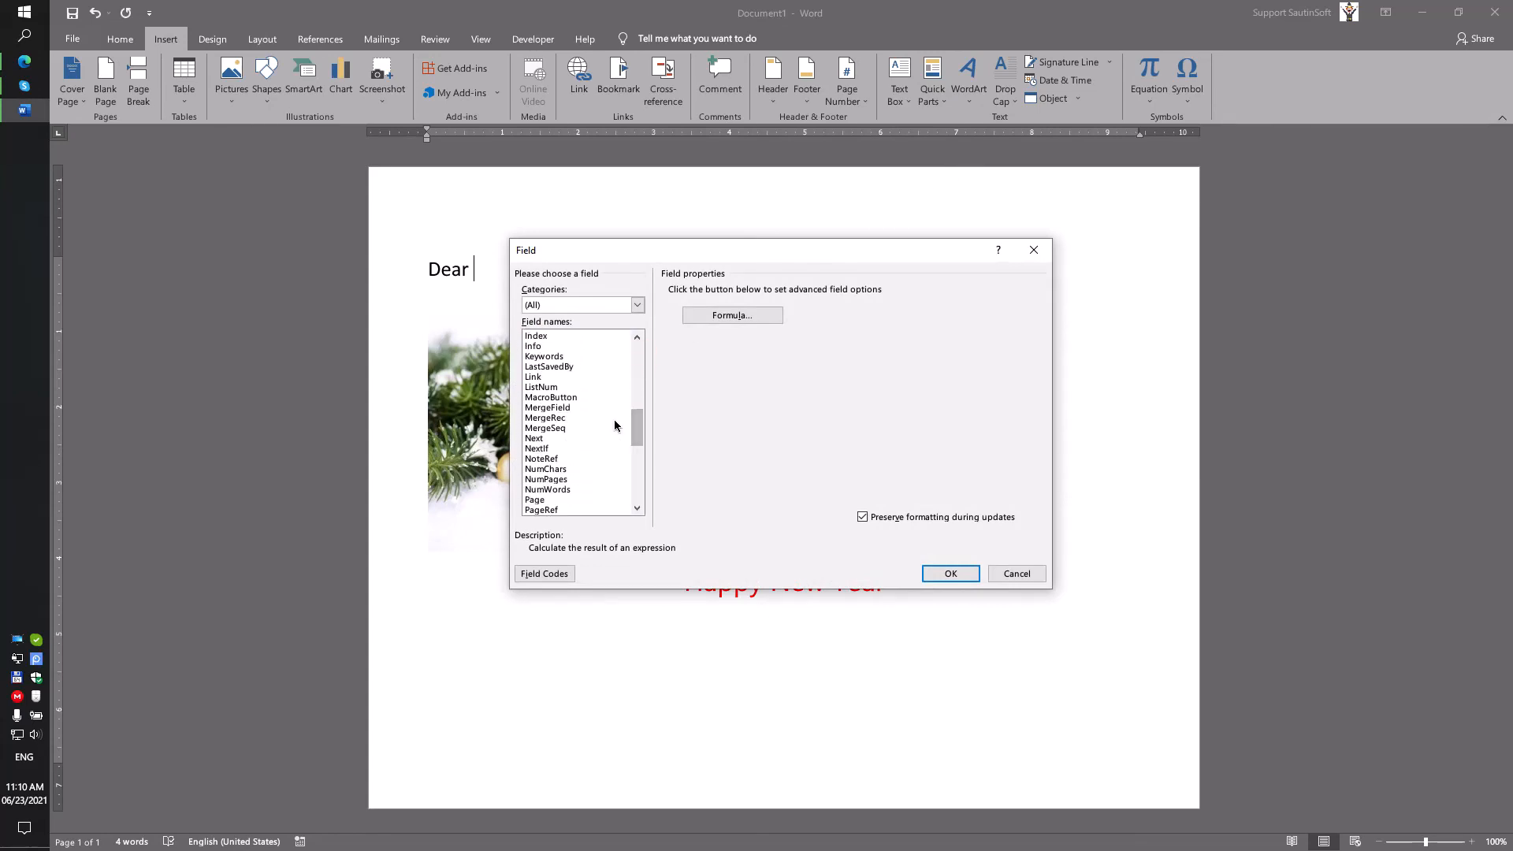
{"action": "left_click", "coordinate": [547, 407]}
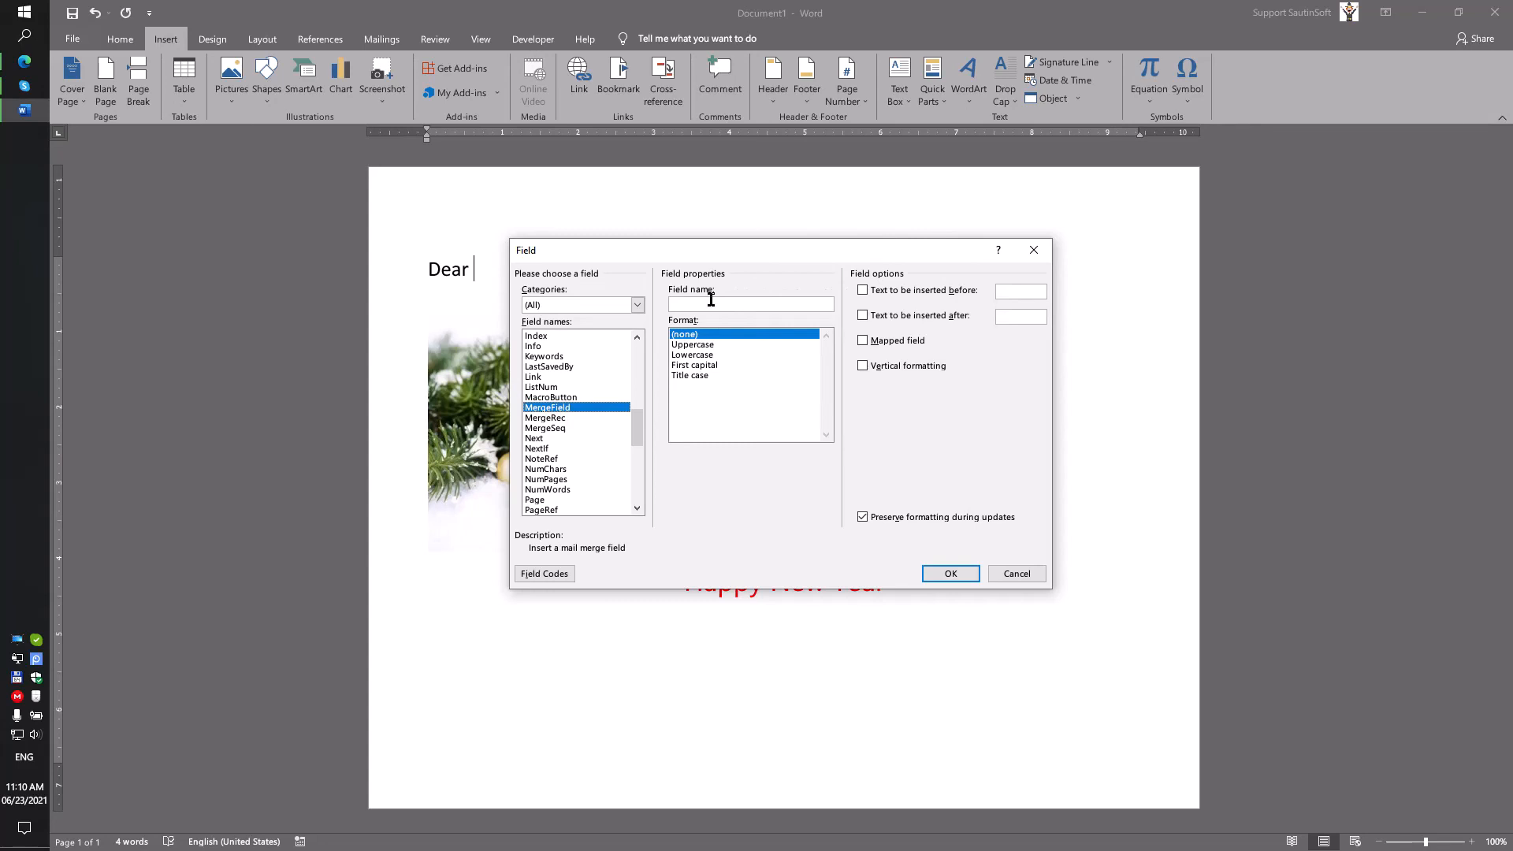
{"action": "left_click", "coordinate": [751, 302]}
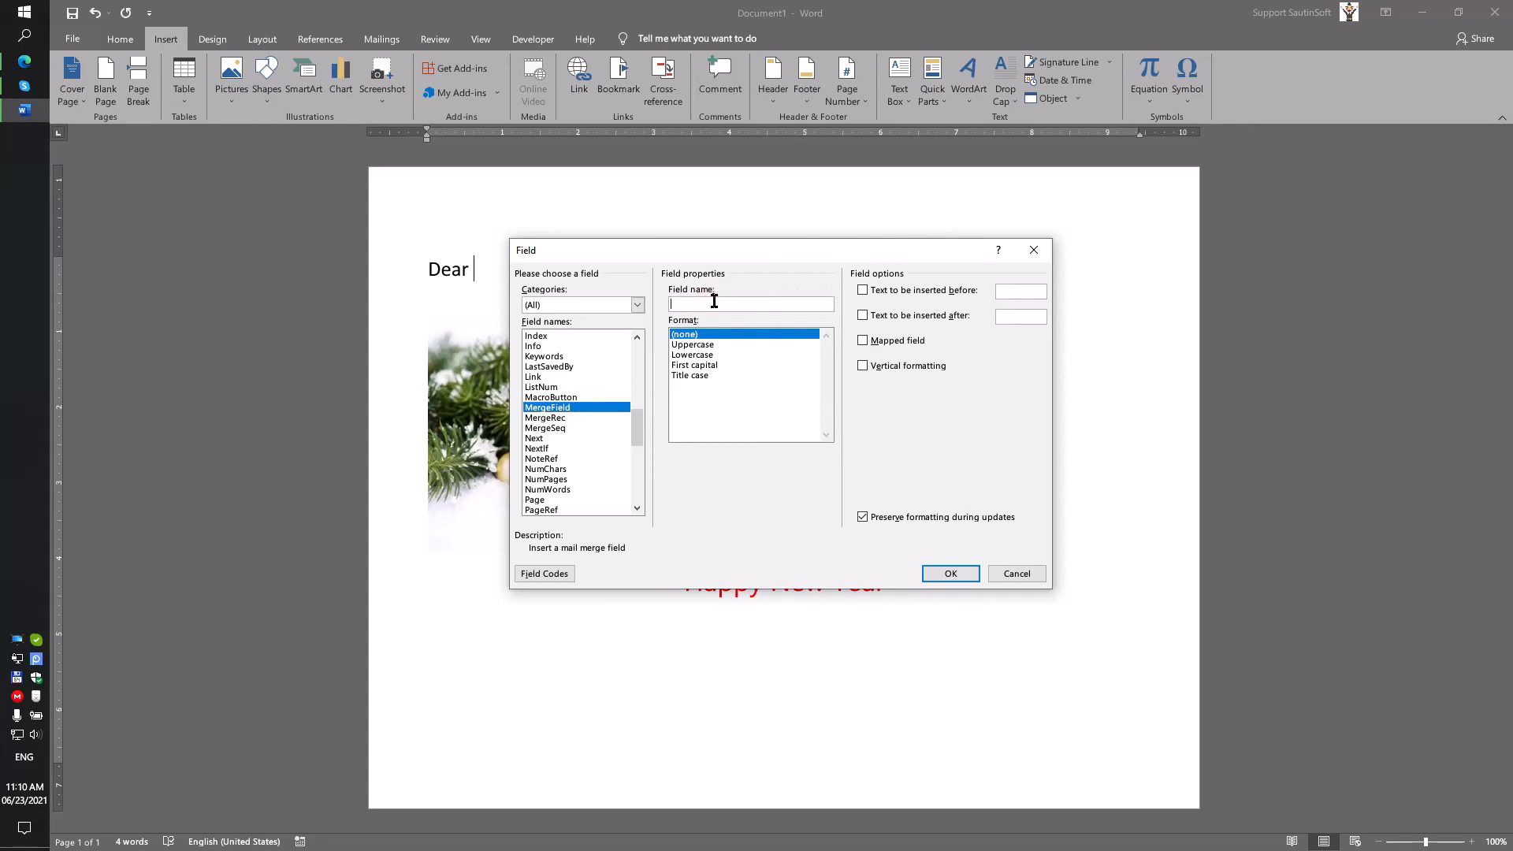
{"action": "type", "text": "Name"}
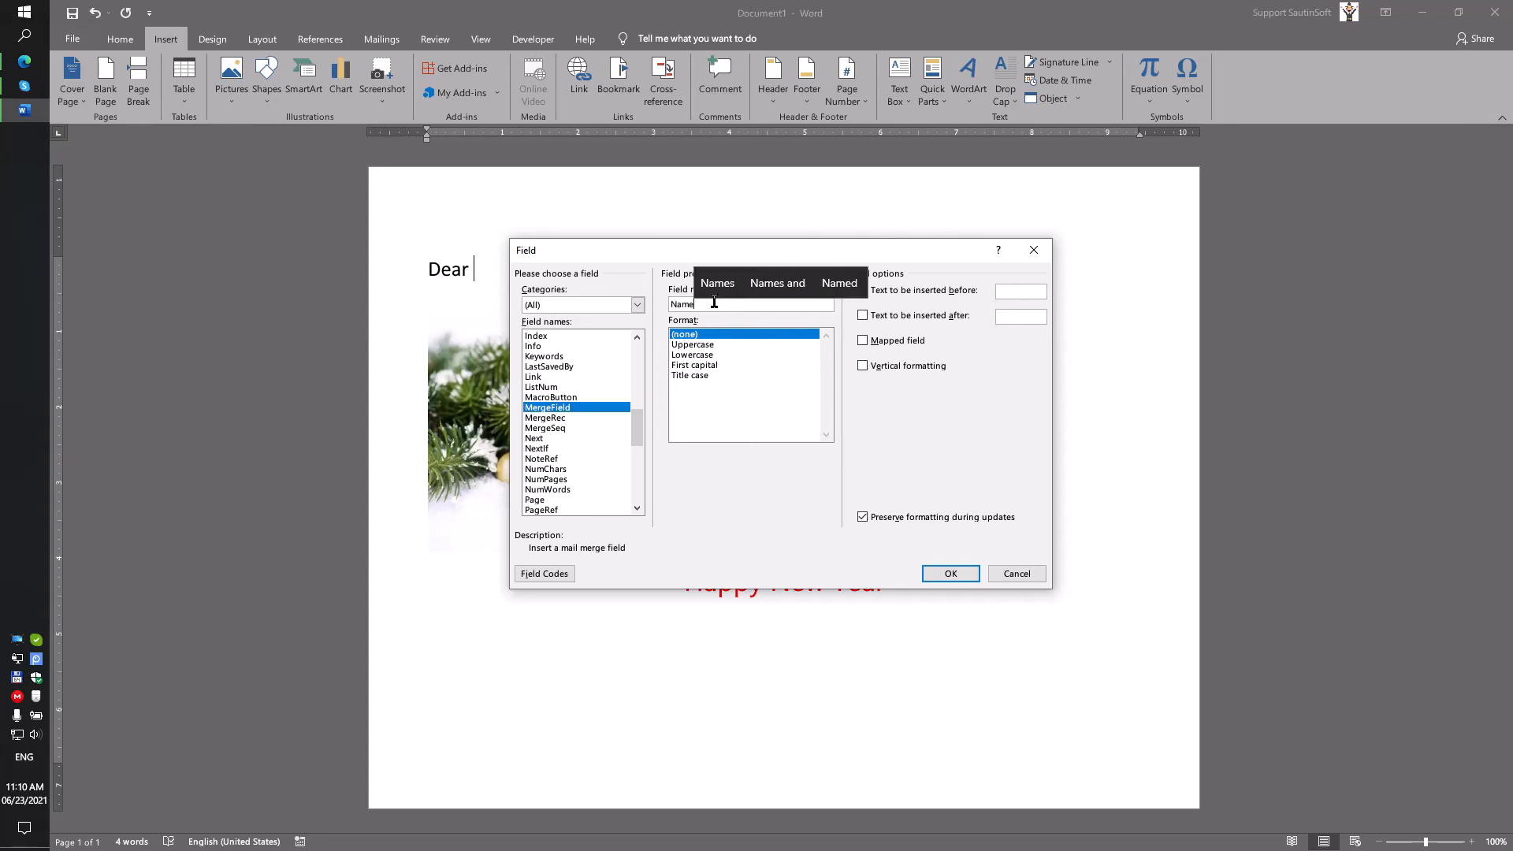
{"action": "left_click", "coordinate": [950, 573]}
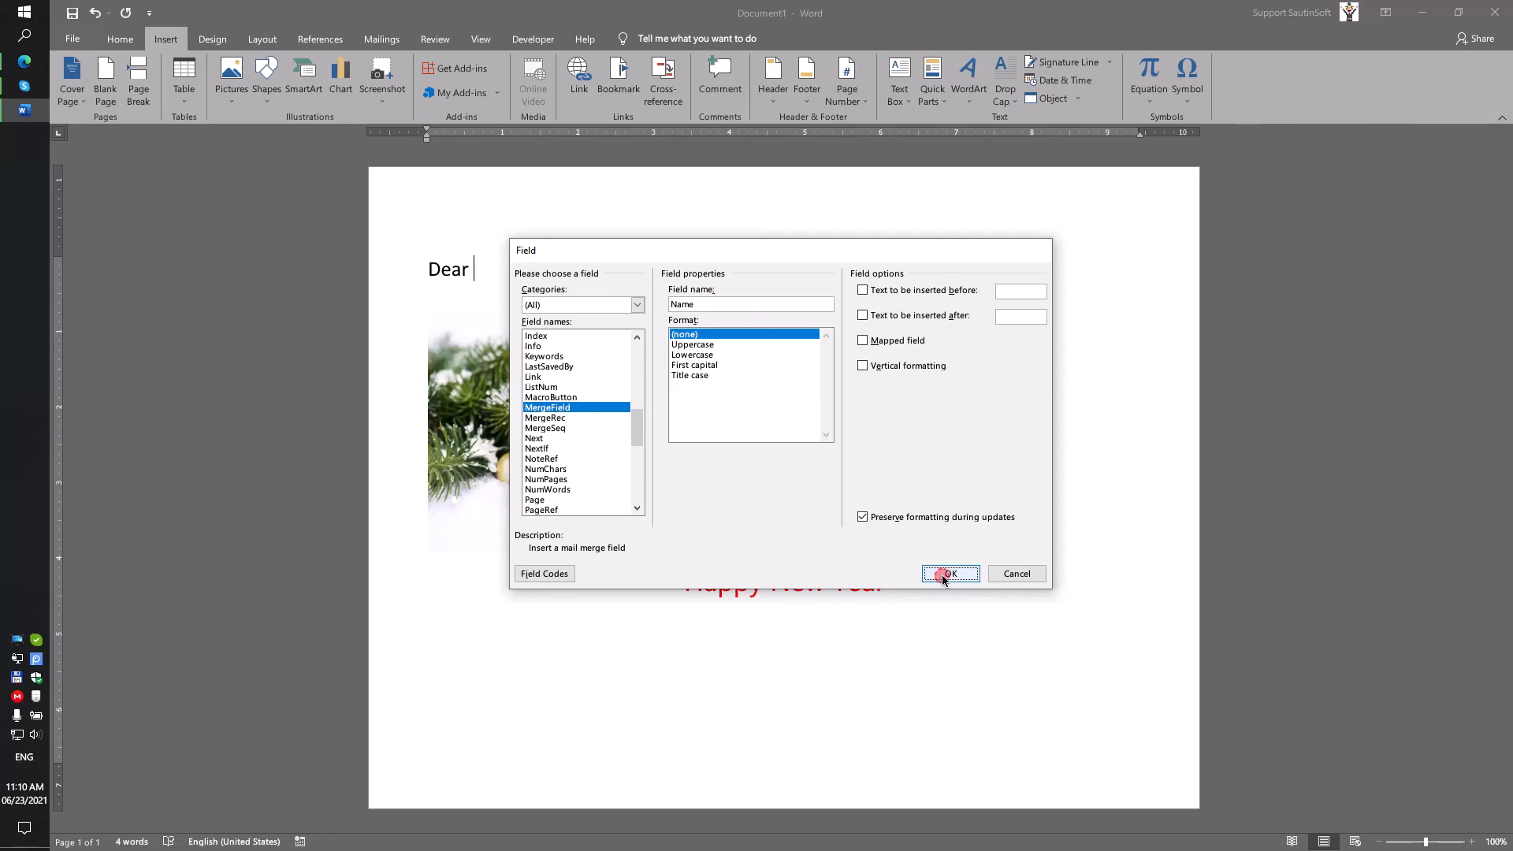
{"action": "left_click", "coordinate": [950, 573]}
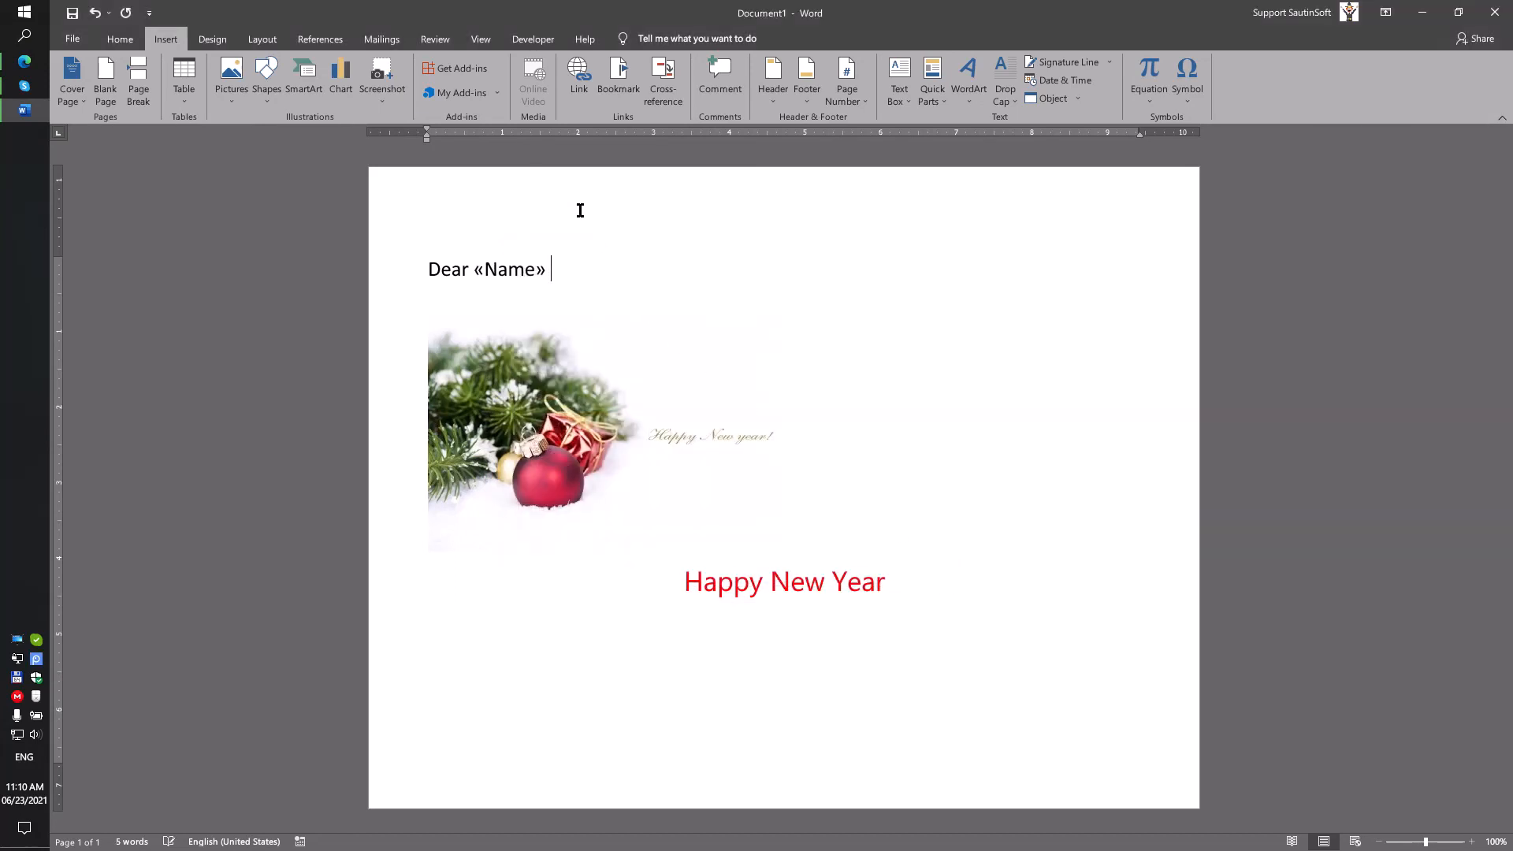
Add a 'FamilyName' MergeField after «Name» and centre the greeting line
{"action": "left_click", "coordinate": [932, 79]}
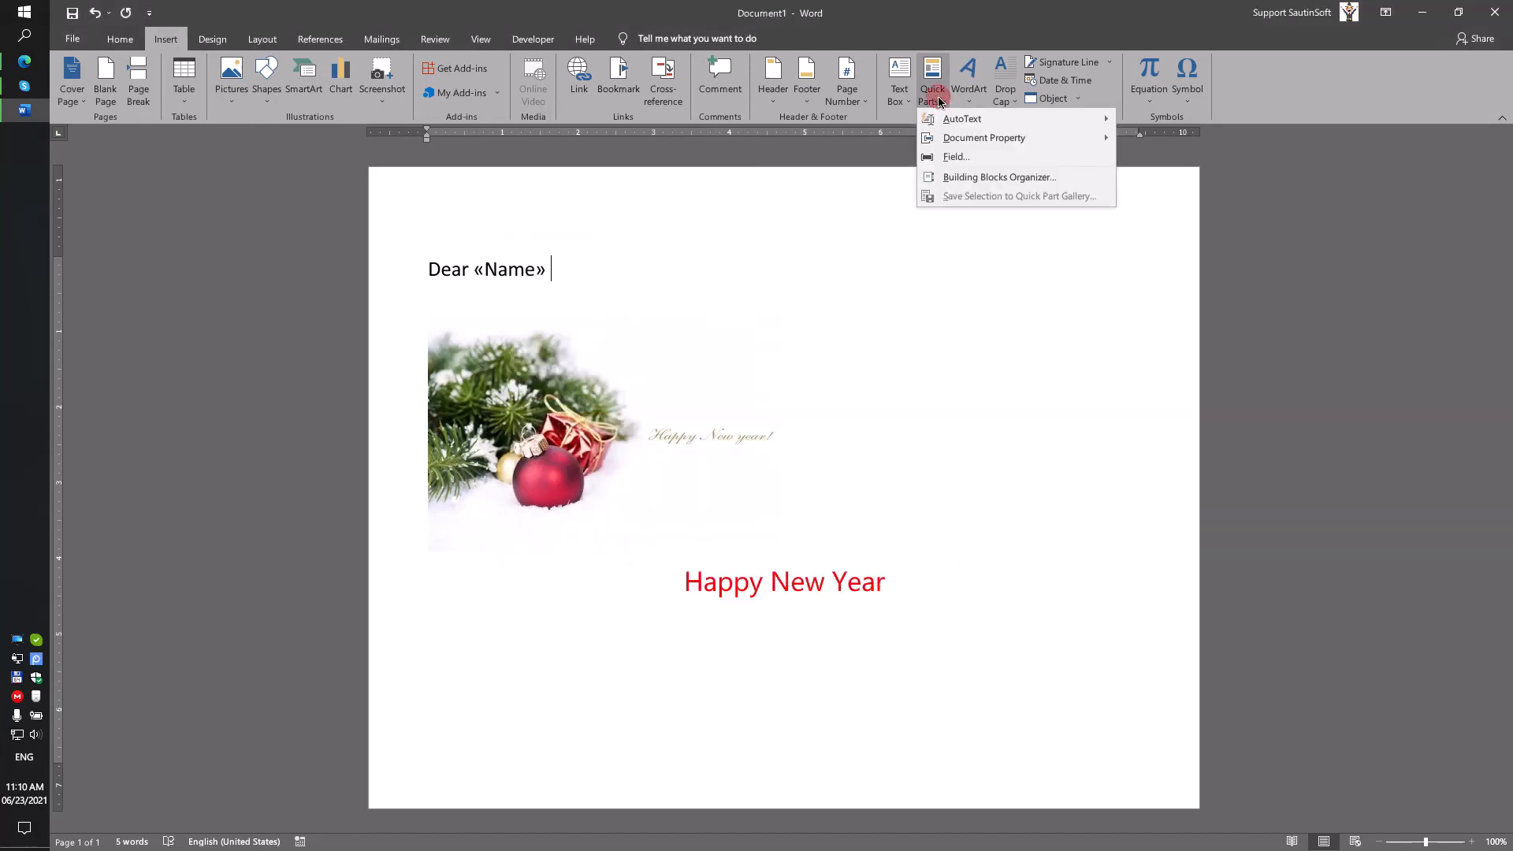
{"action": "left_click", "coordinate": [955, 156]}
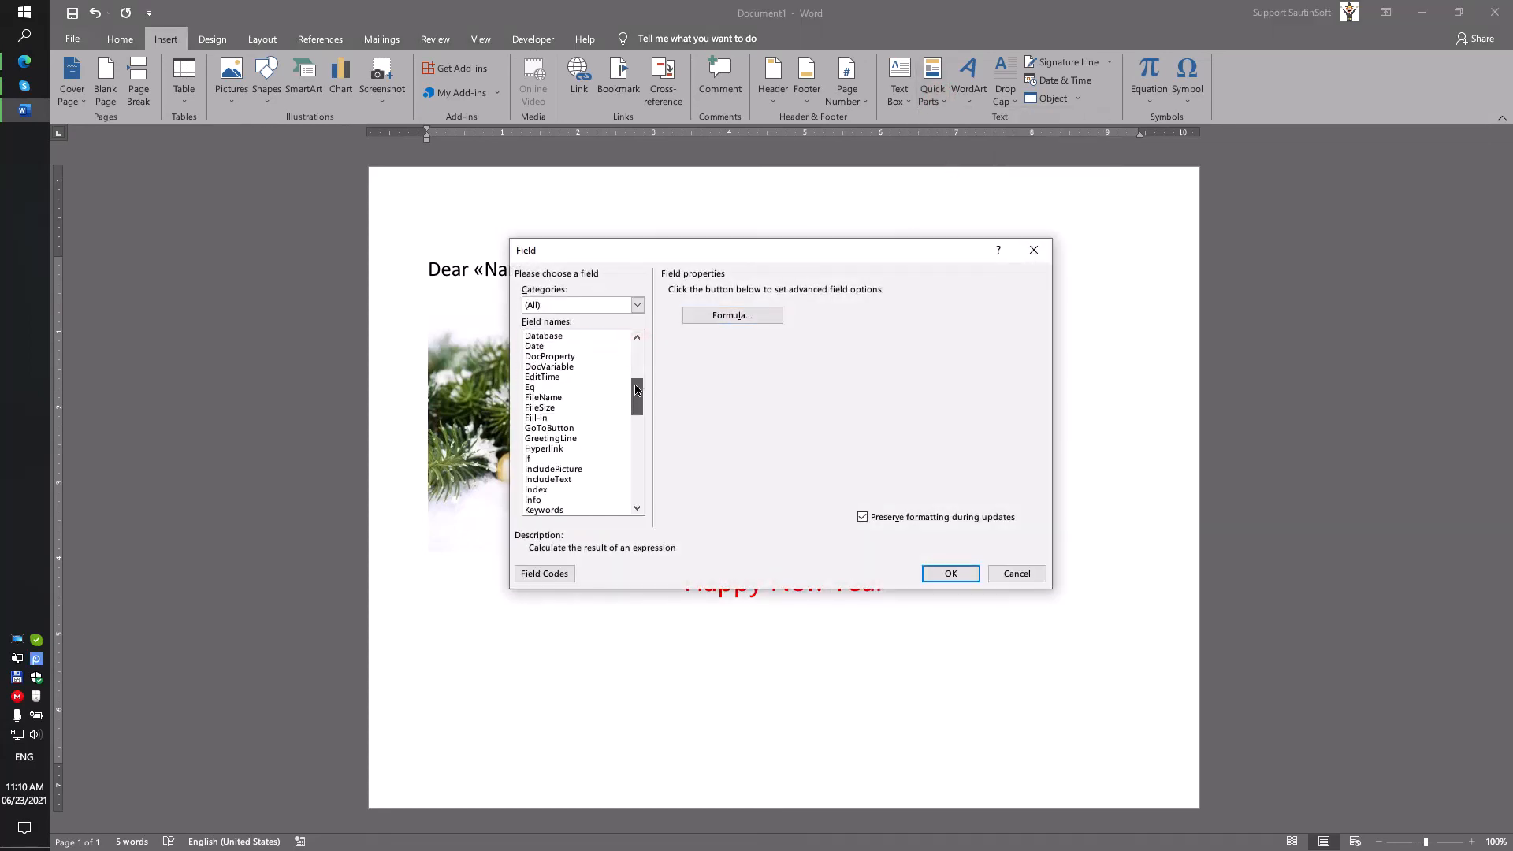
{"action": "left_click", "coordinate": [547, 397]}
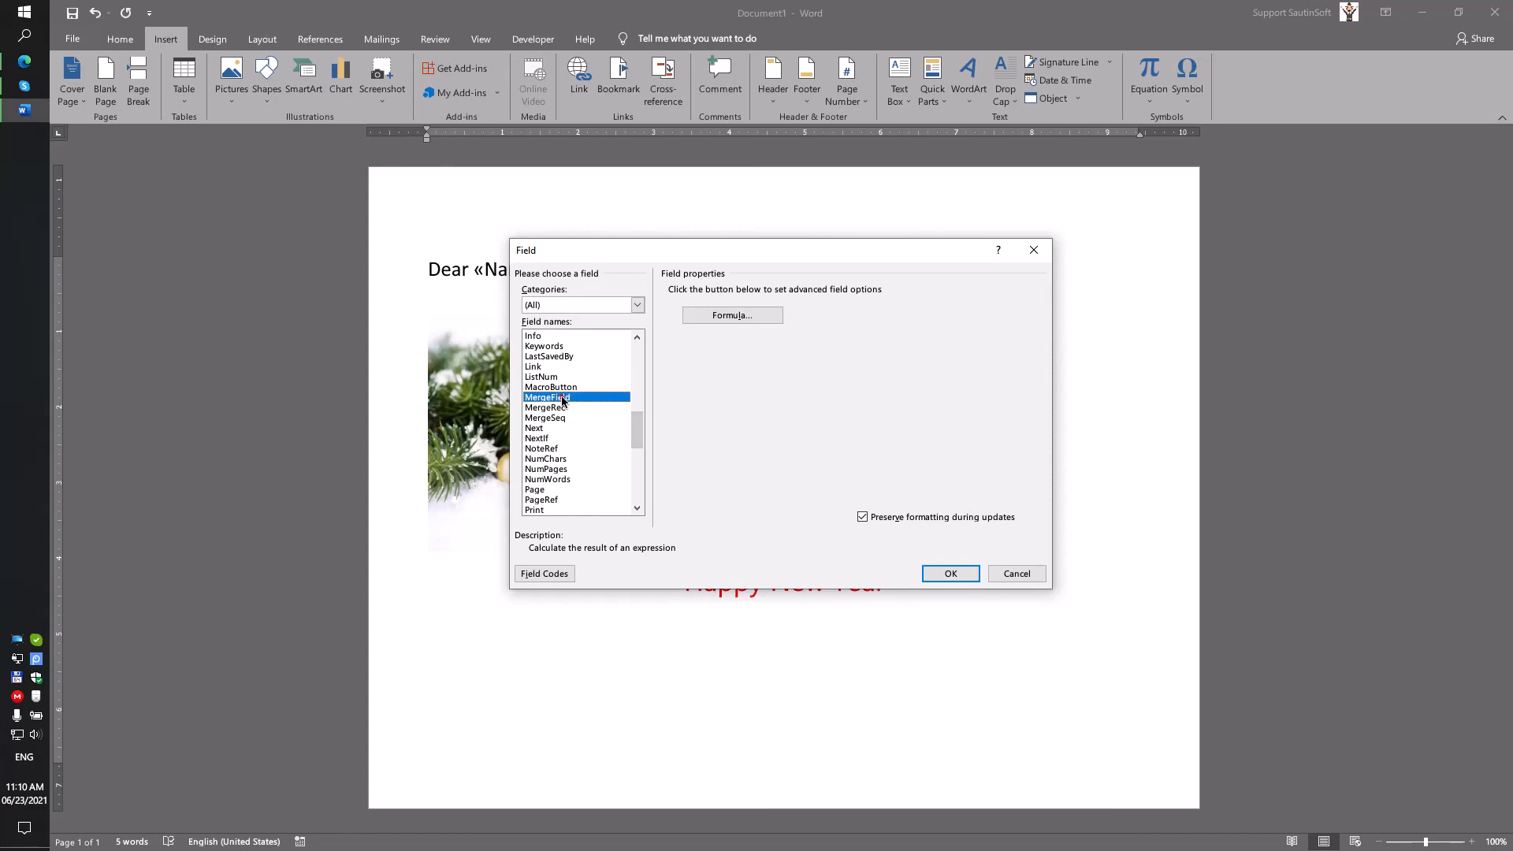
{"action": "left_click", "coordinate": [547, 397]}
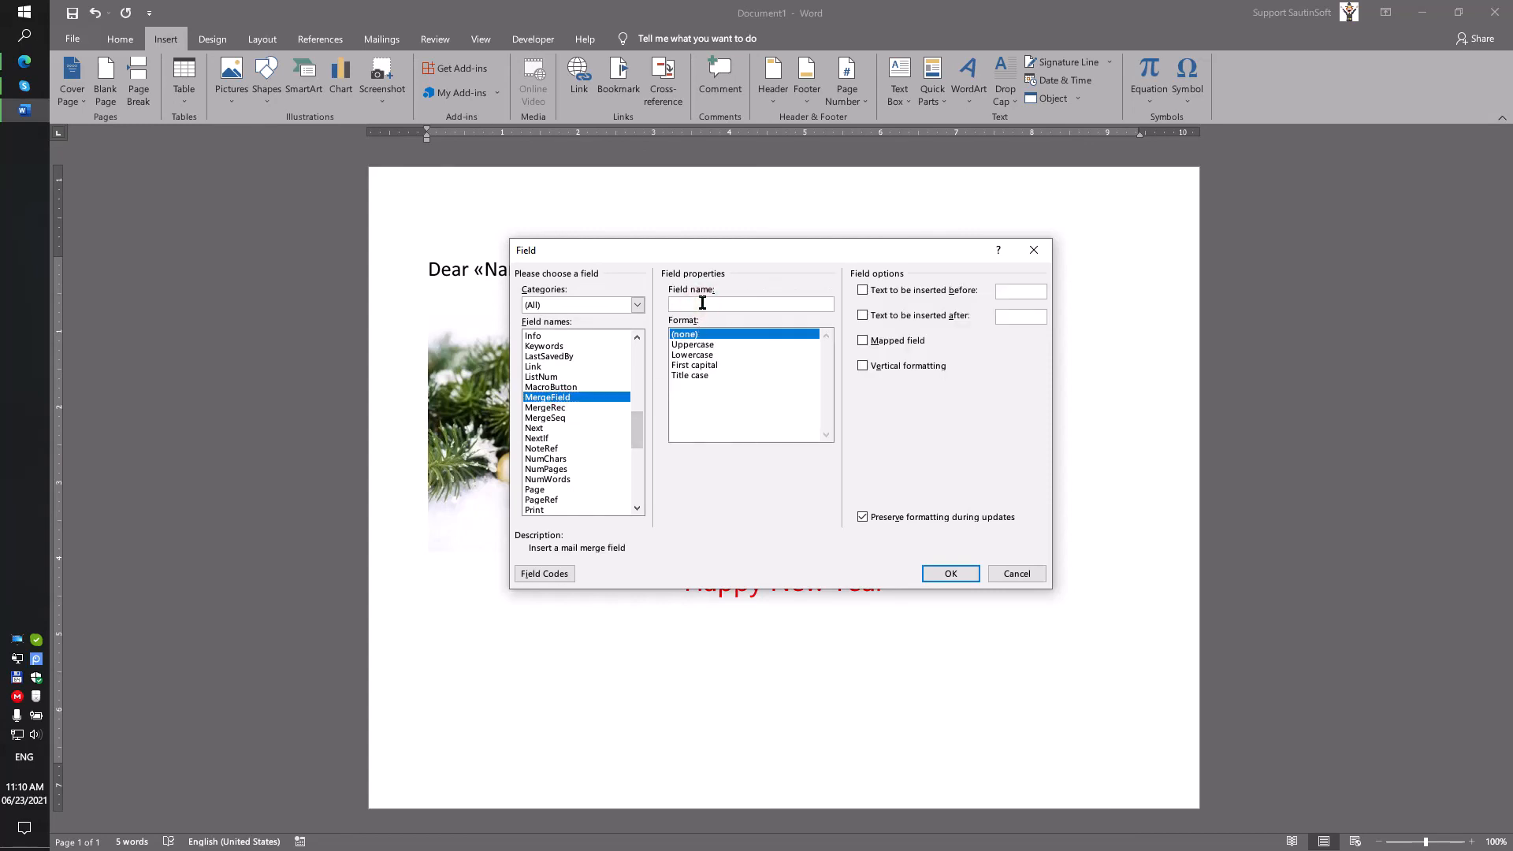
{"action": "type", "text": "FamilyName"}
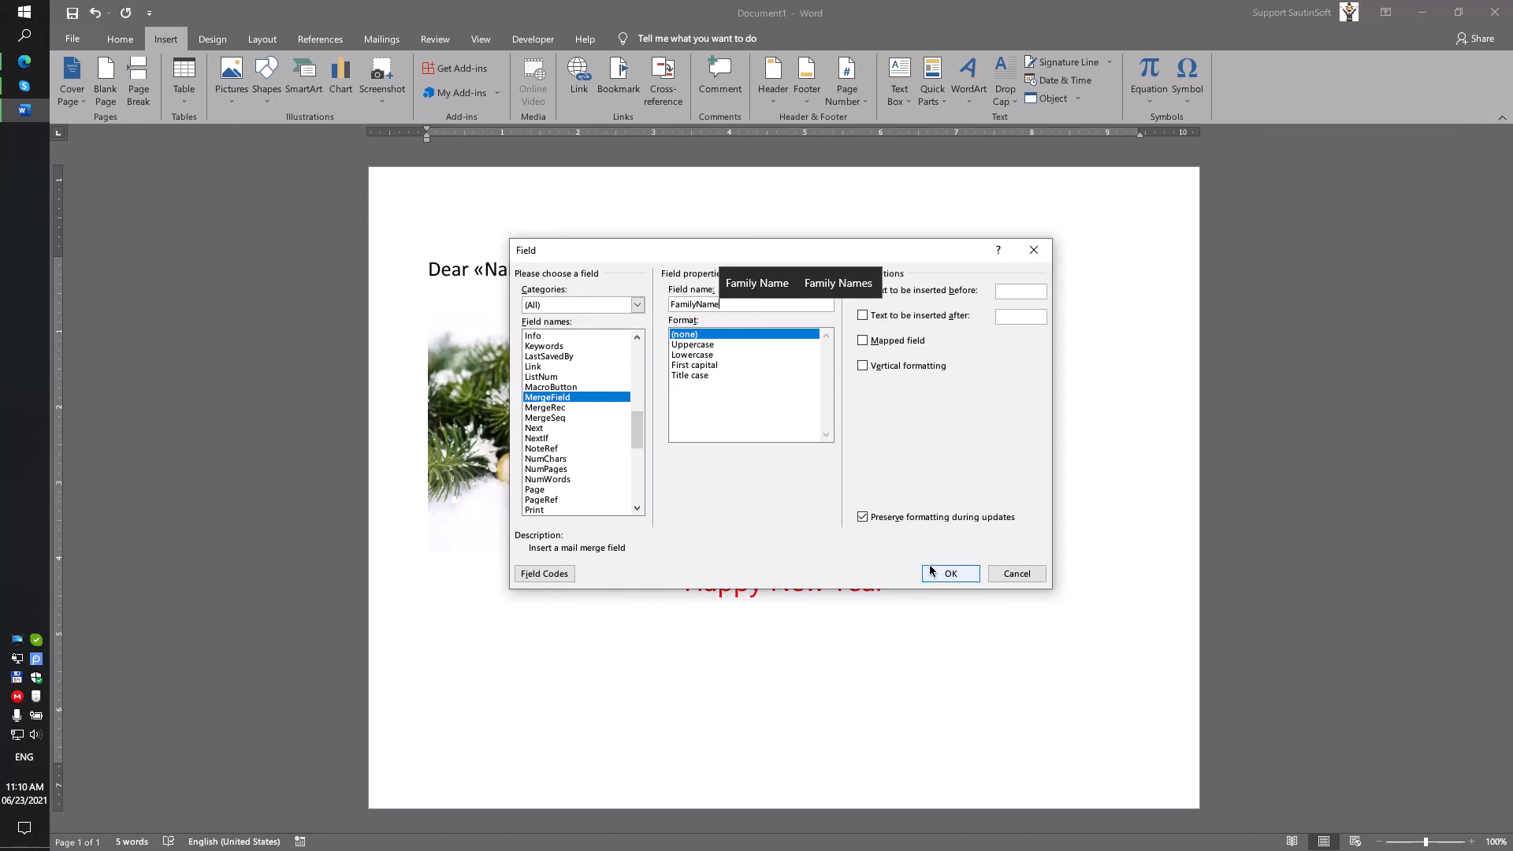
{"action": "left_click", "coordinate": [950, 573]}
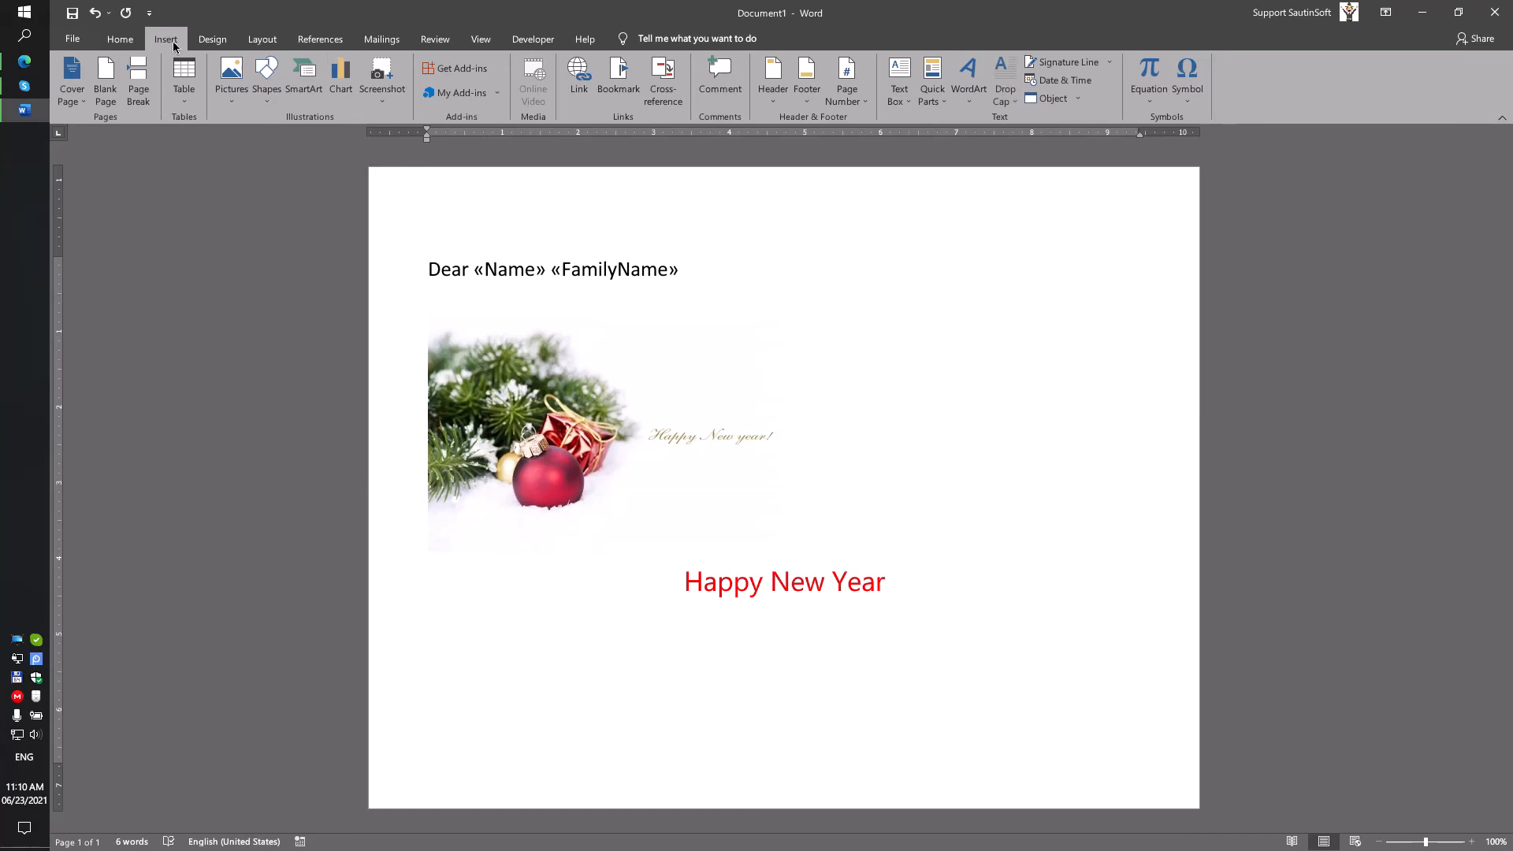
{"action": "left_click", "coordinate": [120, 39]}
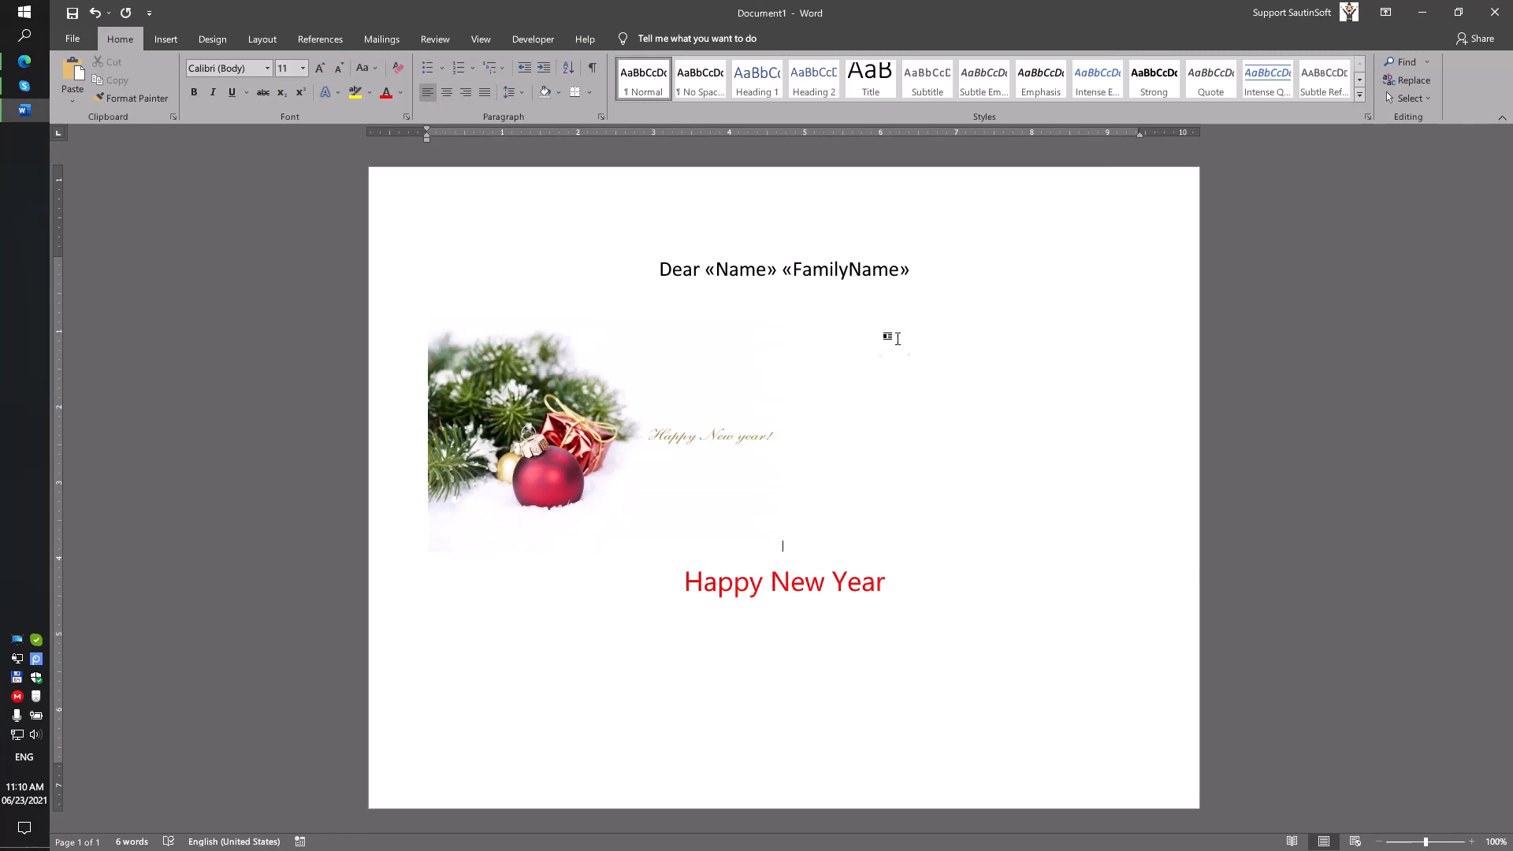
{"action": "mouse_move", "coordinate": [130, 98]}
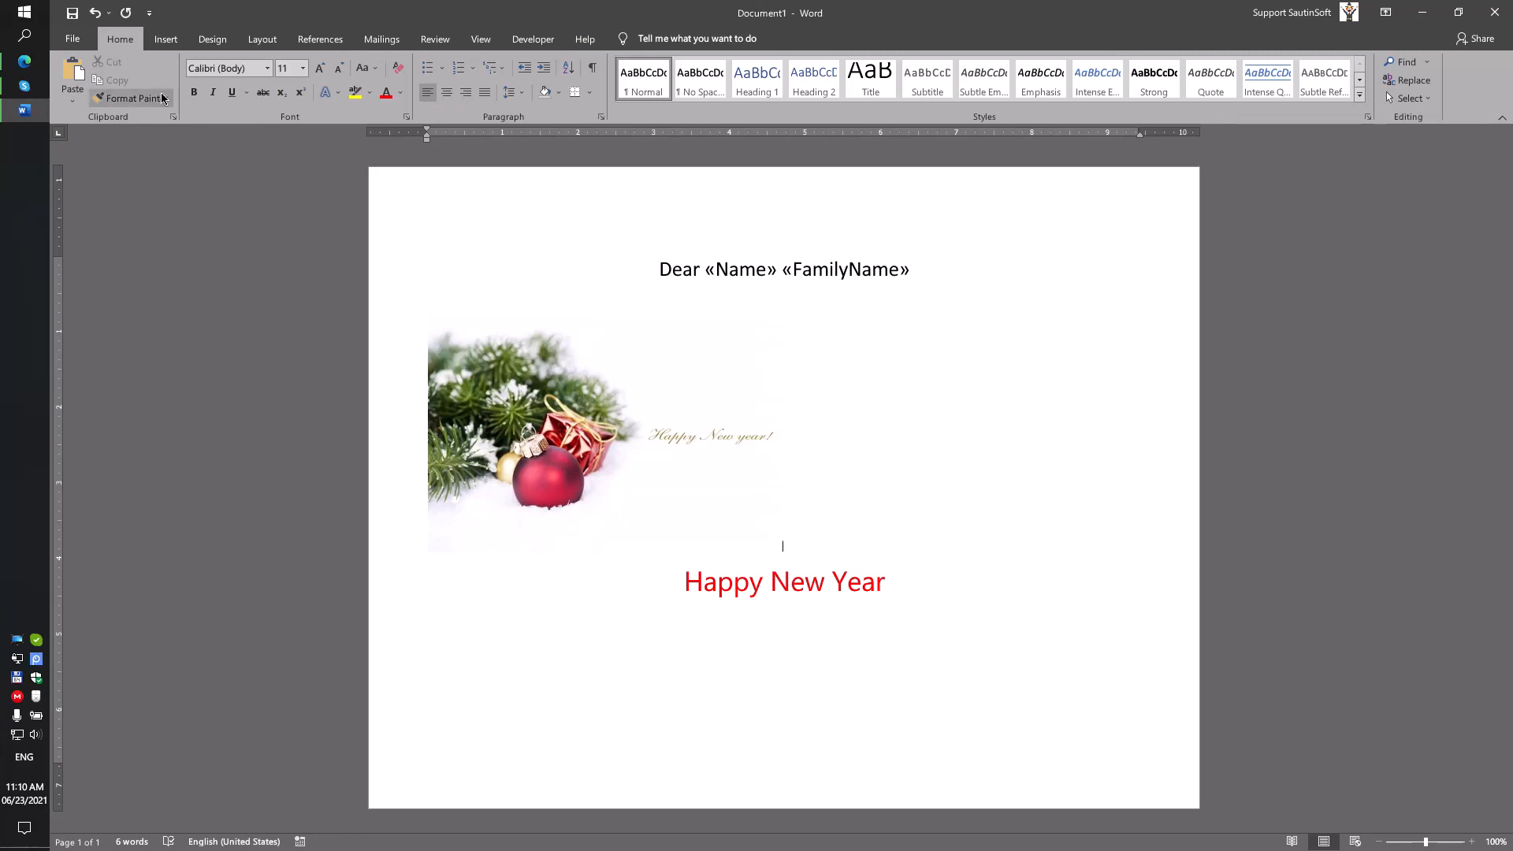
Save the letter as 'Template' in the Download\Report folder
{"action": "left_click", "coordinate": [72, 38]}
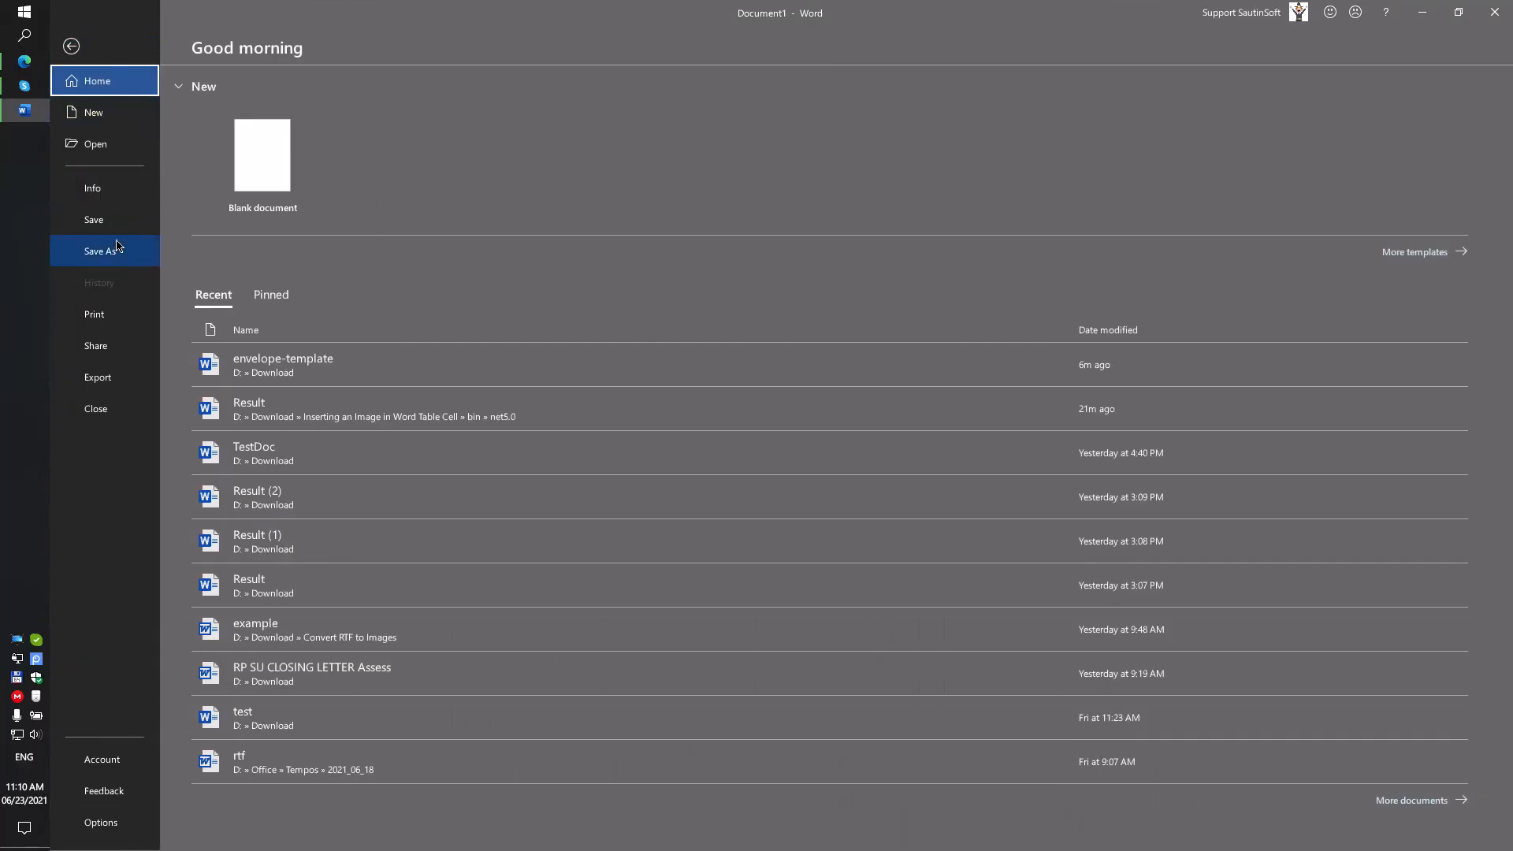
{"action": "left_click", "coordinate": [100, 250]}
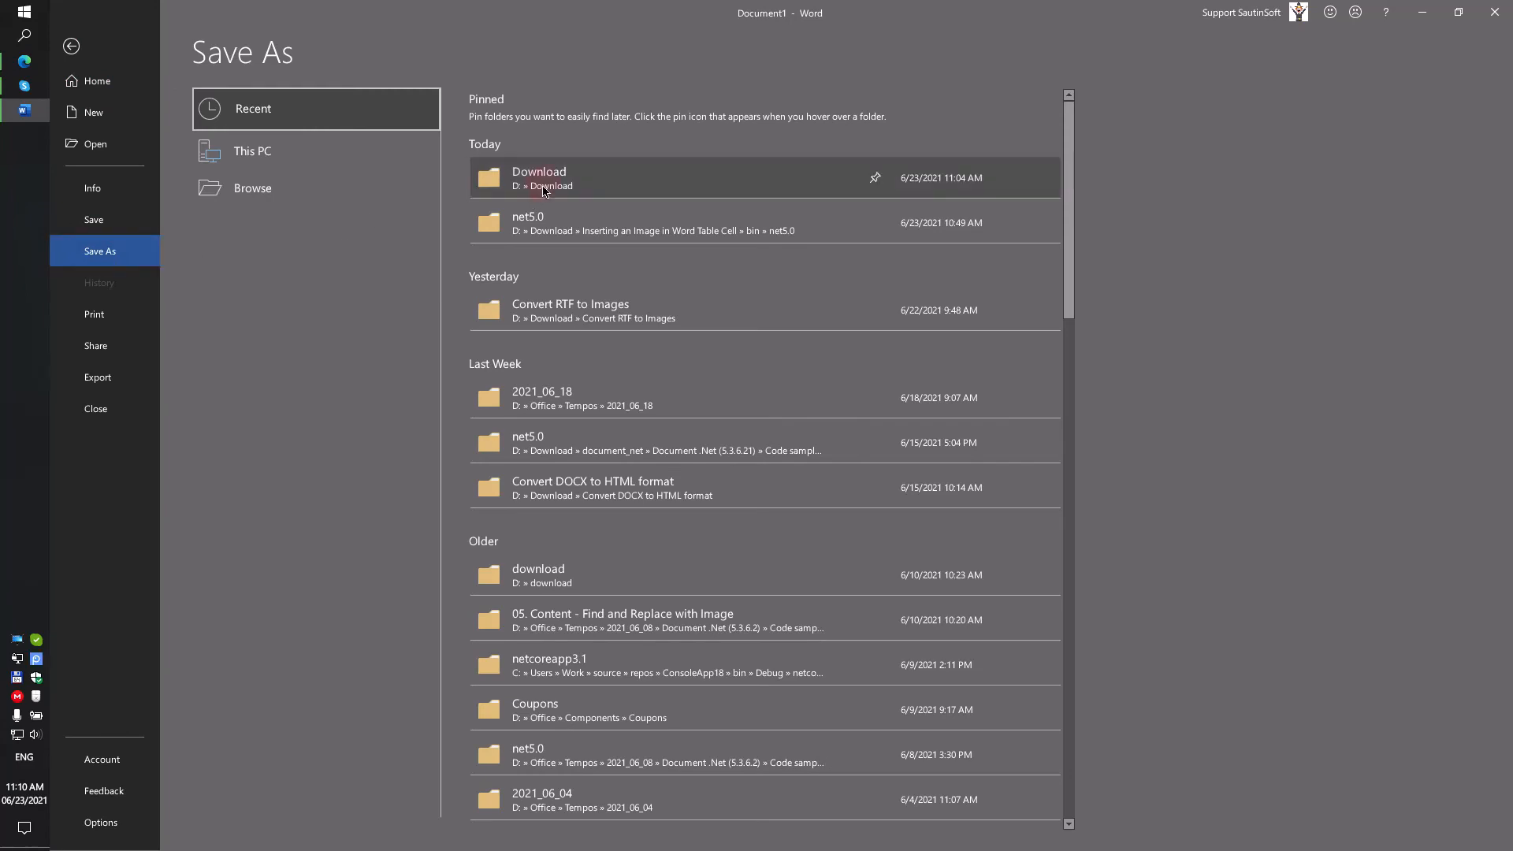
{"action": "double_click", "coordinate": [538, 178]}
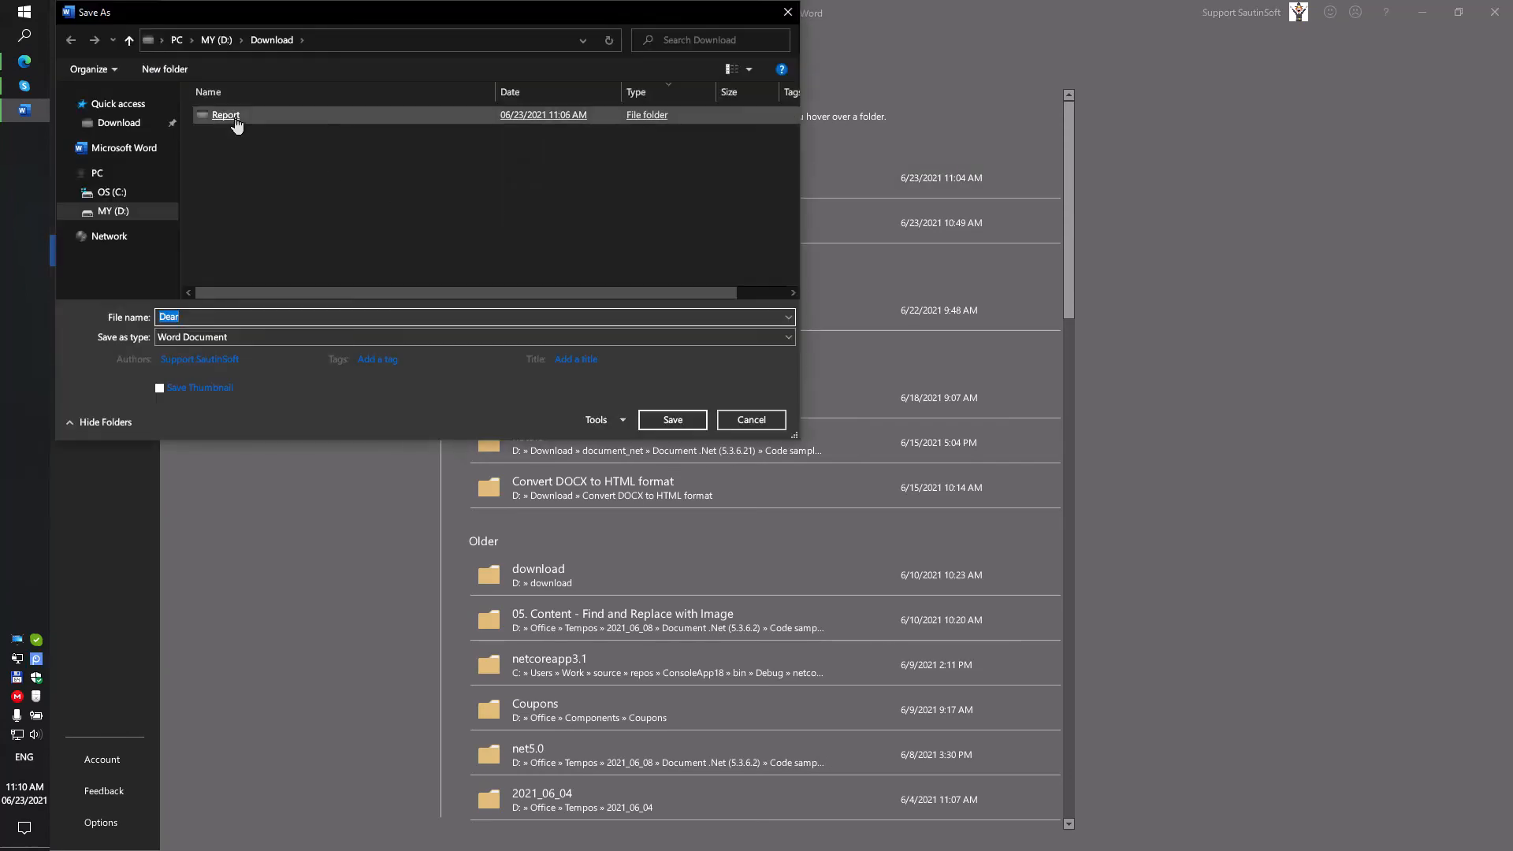
{"action": "double_click", "coordinate": [226, 115]}
{"action": "type", "text": "T"}
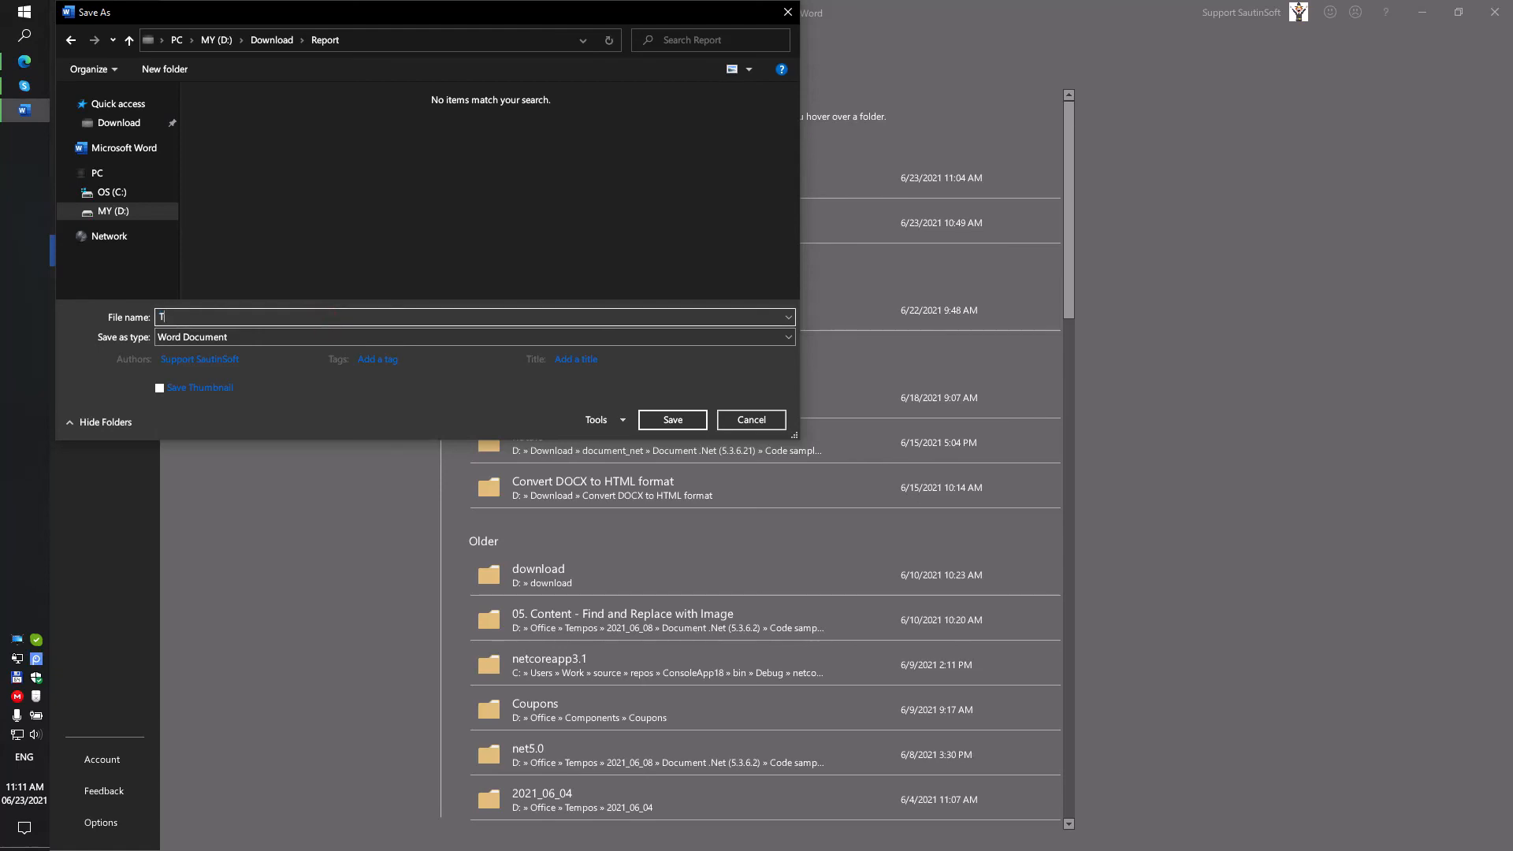
{"action": "type", "text": "empla"}
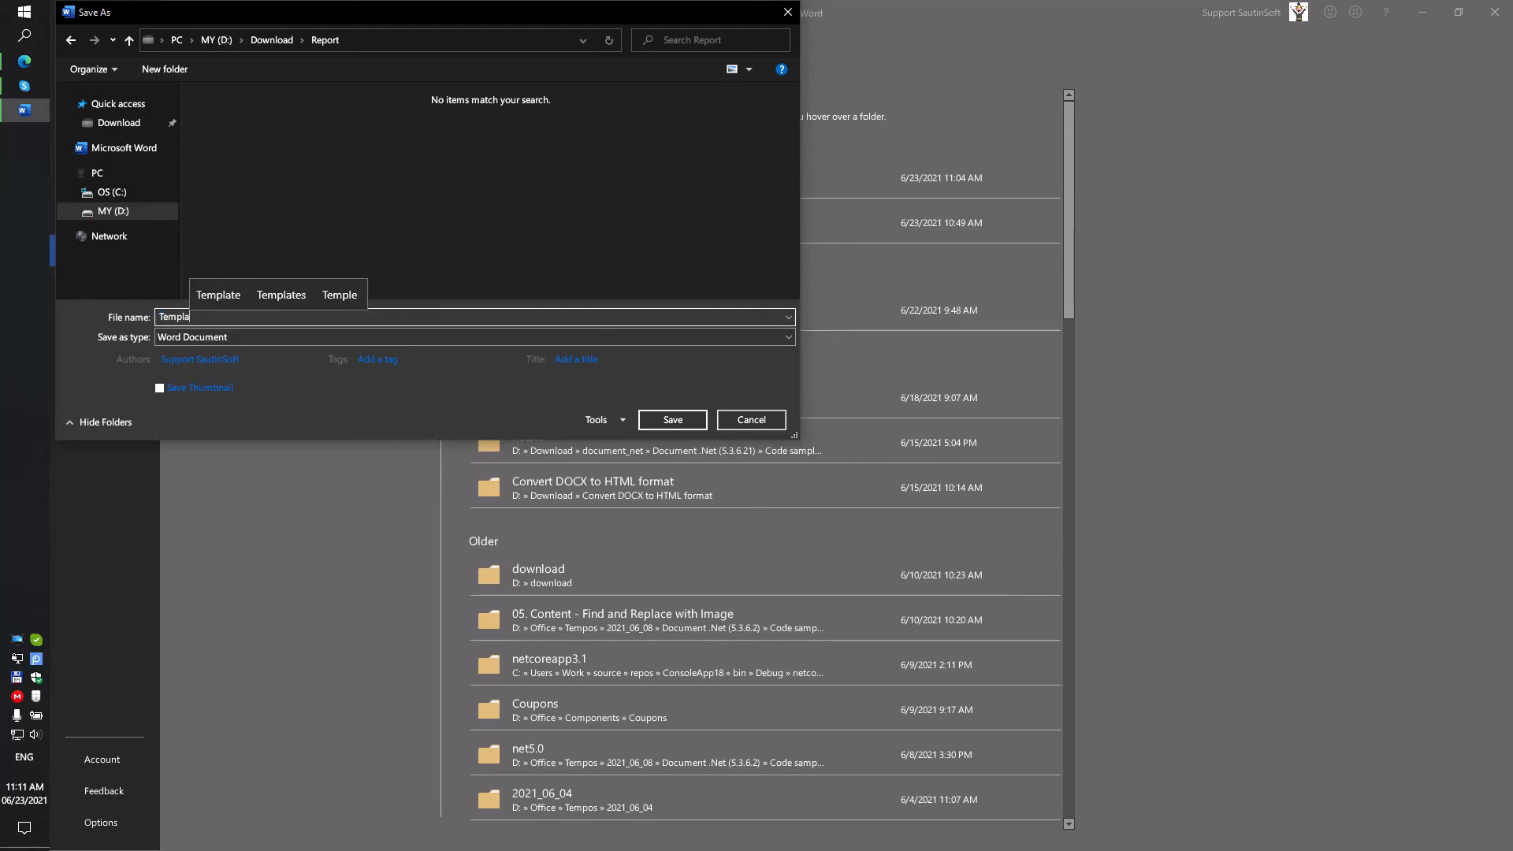
{"action": "type", "text": "te"}
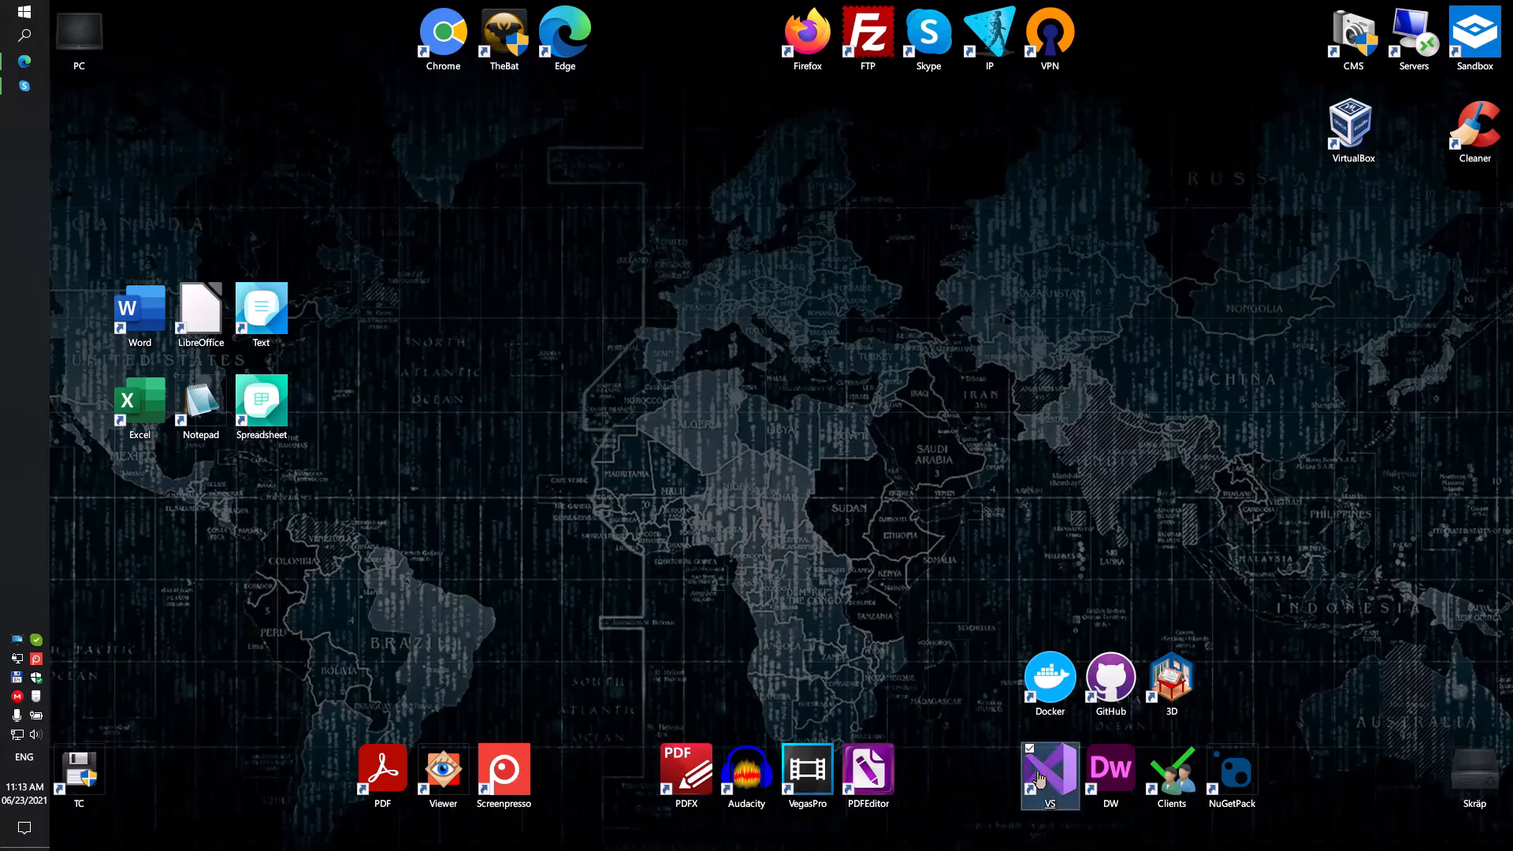
Launch Visual Studio 2019 and pick the C# Console Application template for a new project
{"action": "left_click", "coordinate": [1050, 772]}
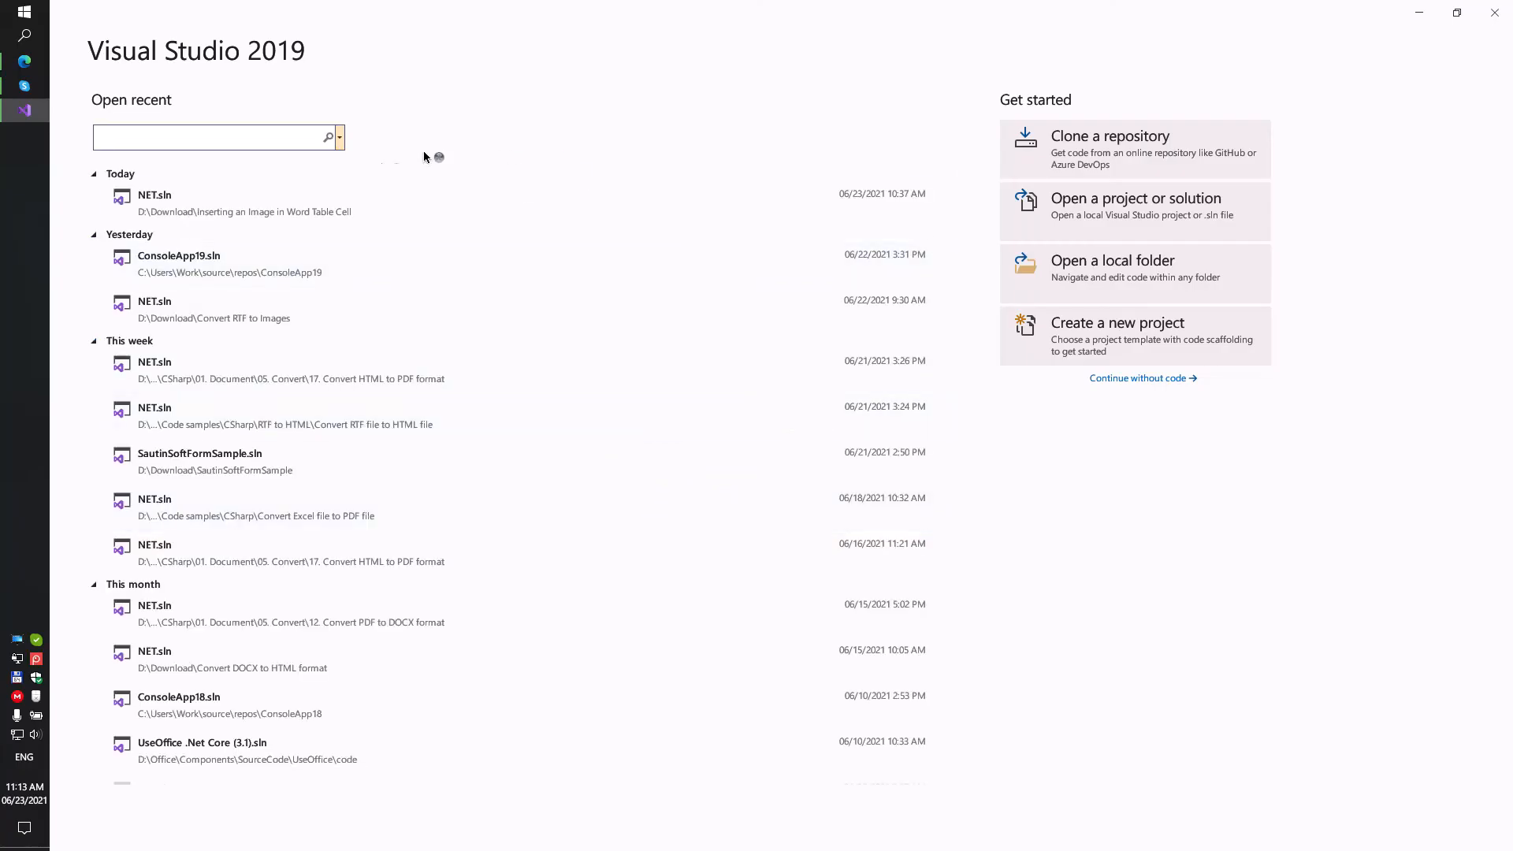
{"action": "mouse_move", "coordinate": [1080, 345]}
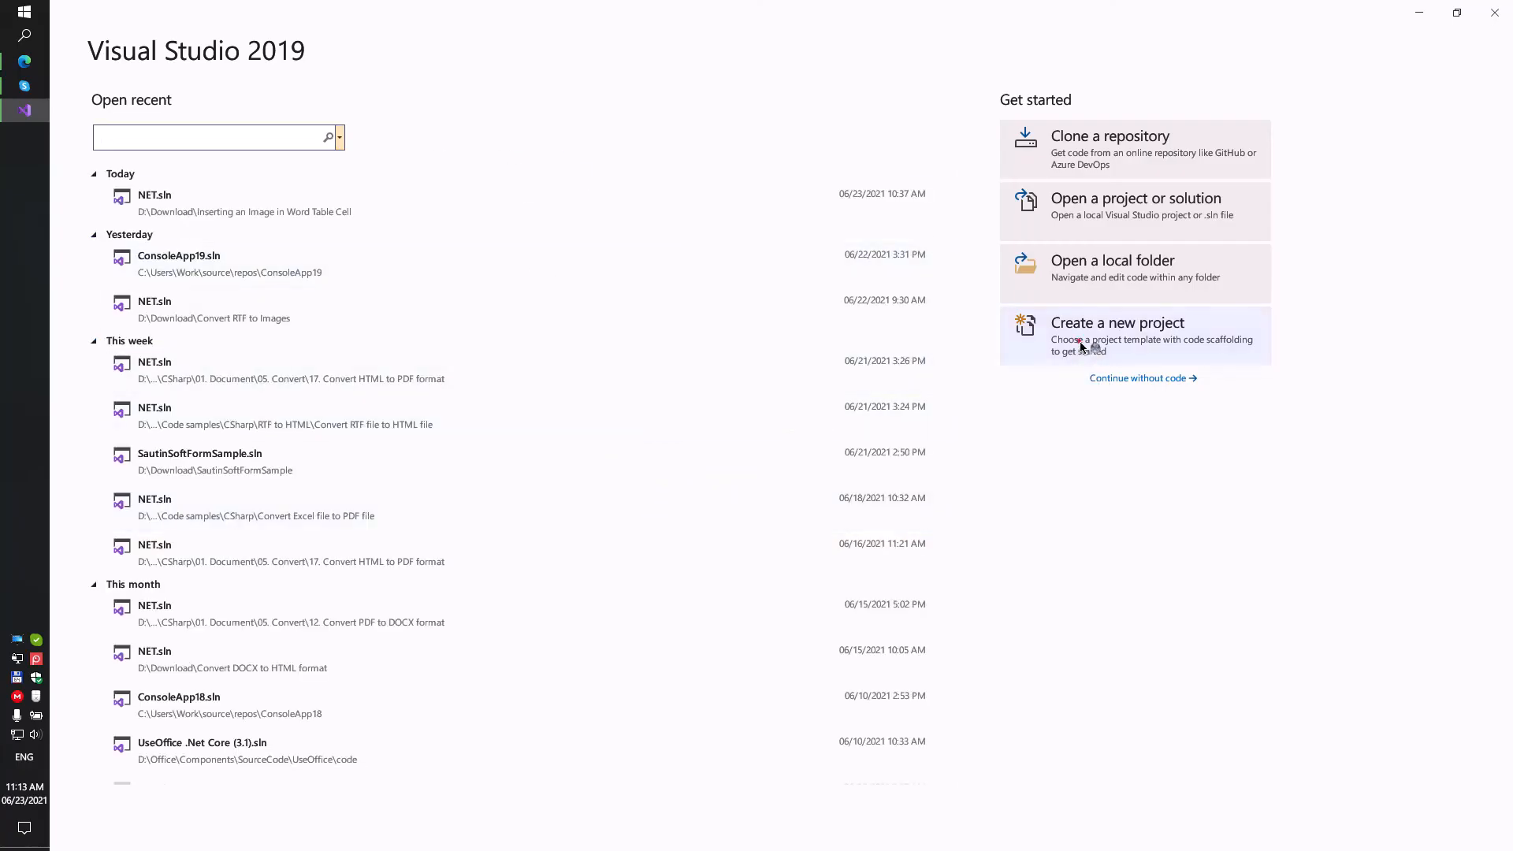
{"action": "left_click", "coordinate": [1117, 322]}
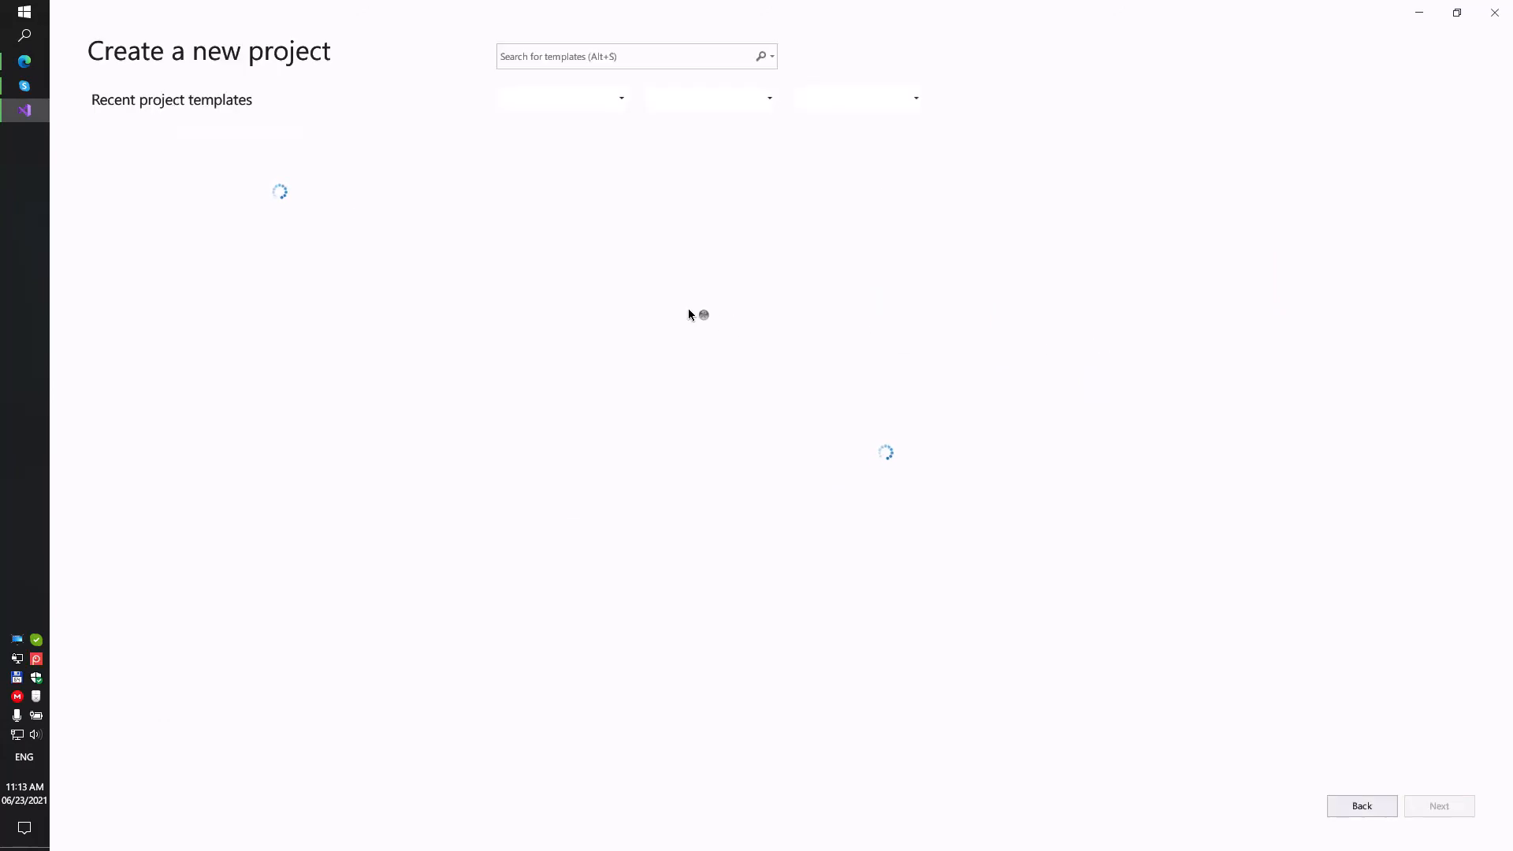
{"action": "mouse_move", "coordinate": [637, 299]}
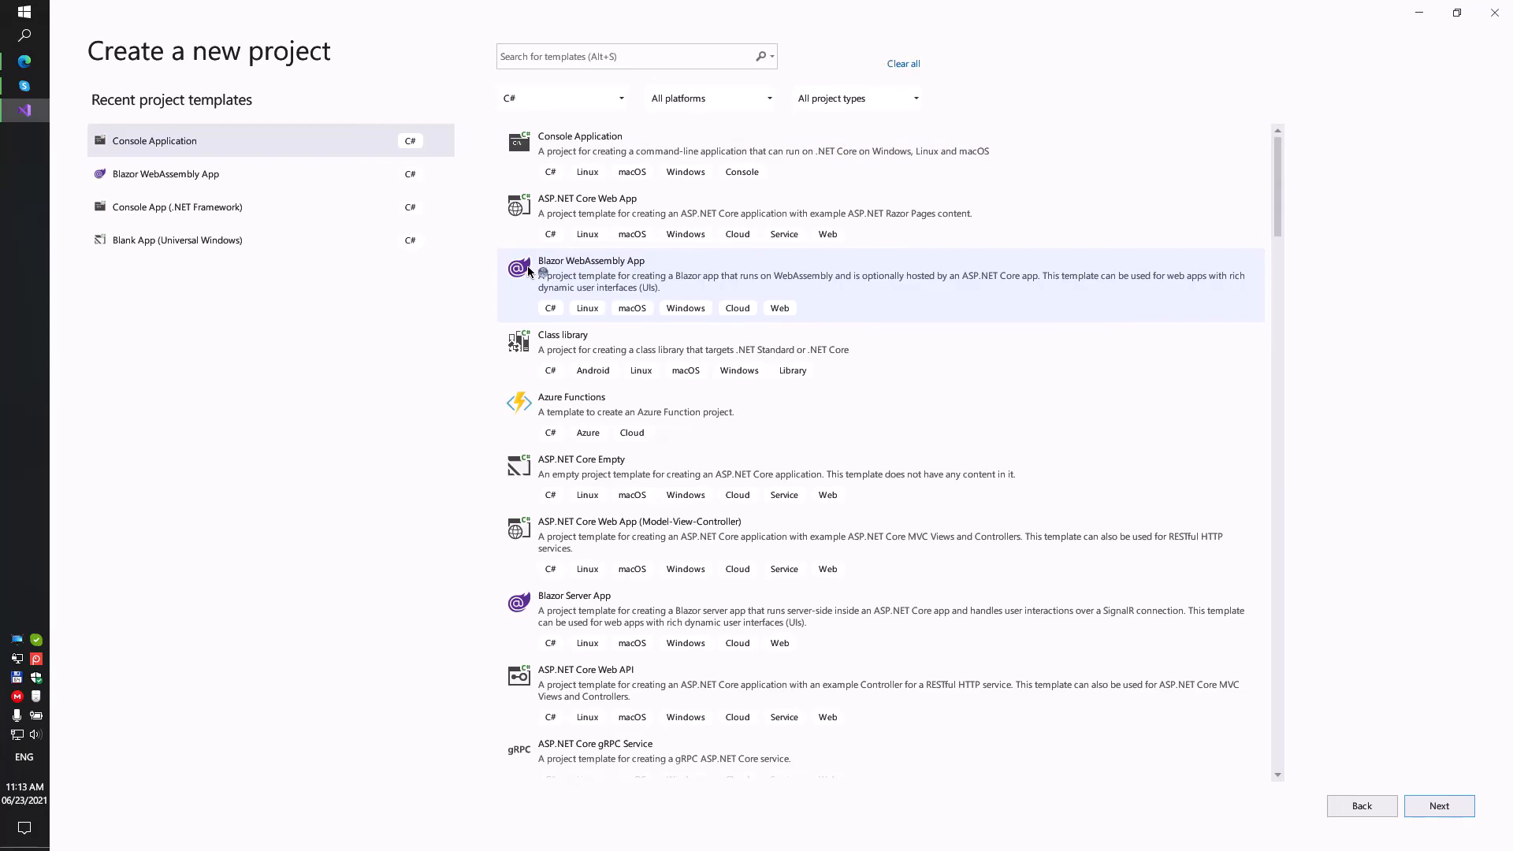
{"action": "mouse_move", "coordinate": [304, 241]}
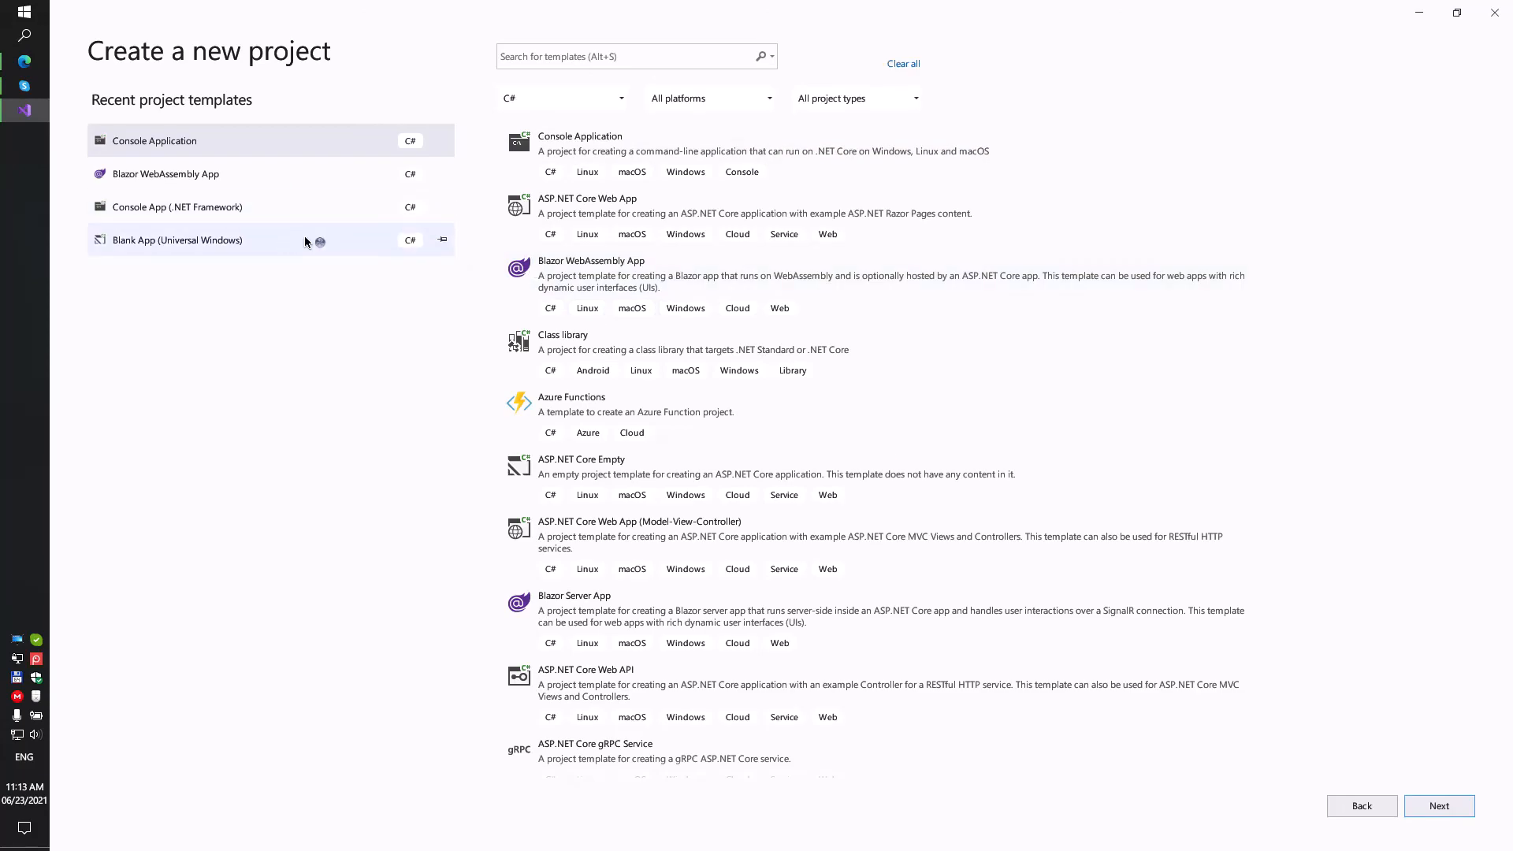
{"action": "left_click", "coordinate": [762, 151]}
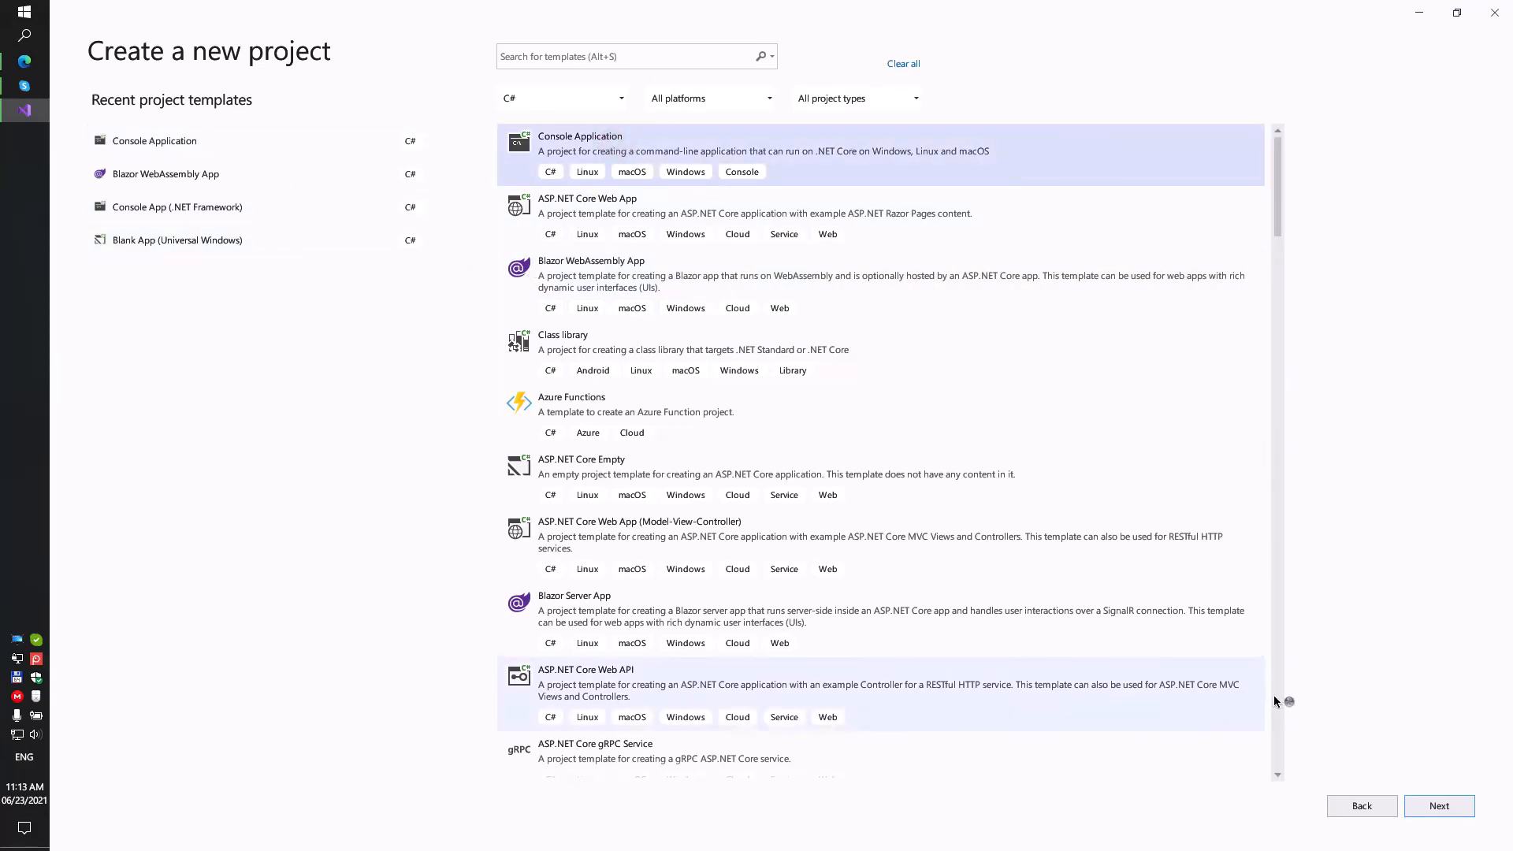
Name the console project 'Envelope' and create it targeting .NET 5.0
{"action": "left_click", "coordinate": [1439, 805]}
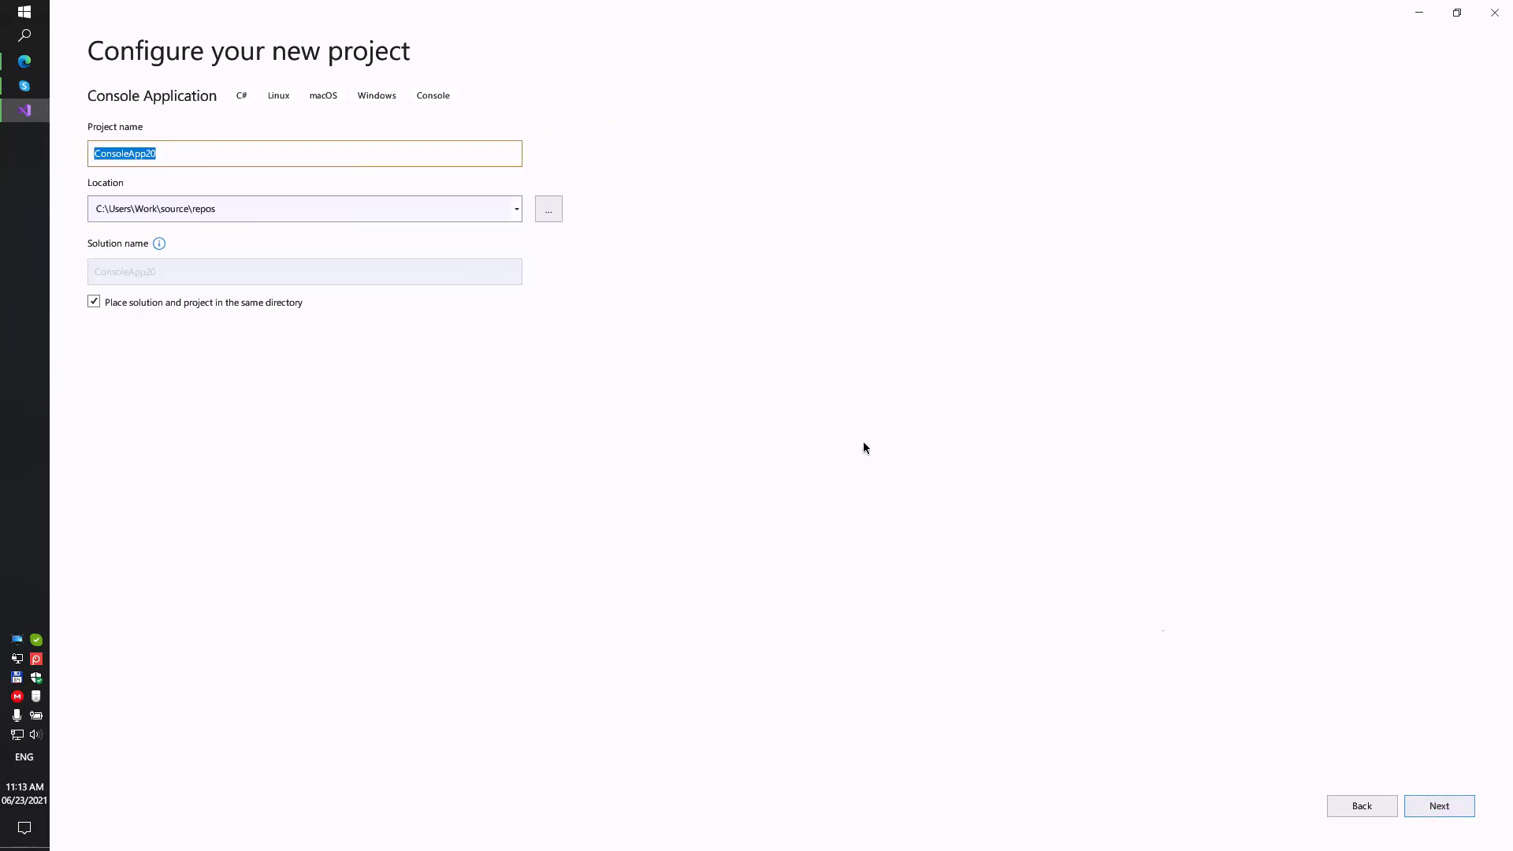
{"action": "type", "text": "En"}
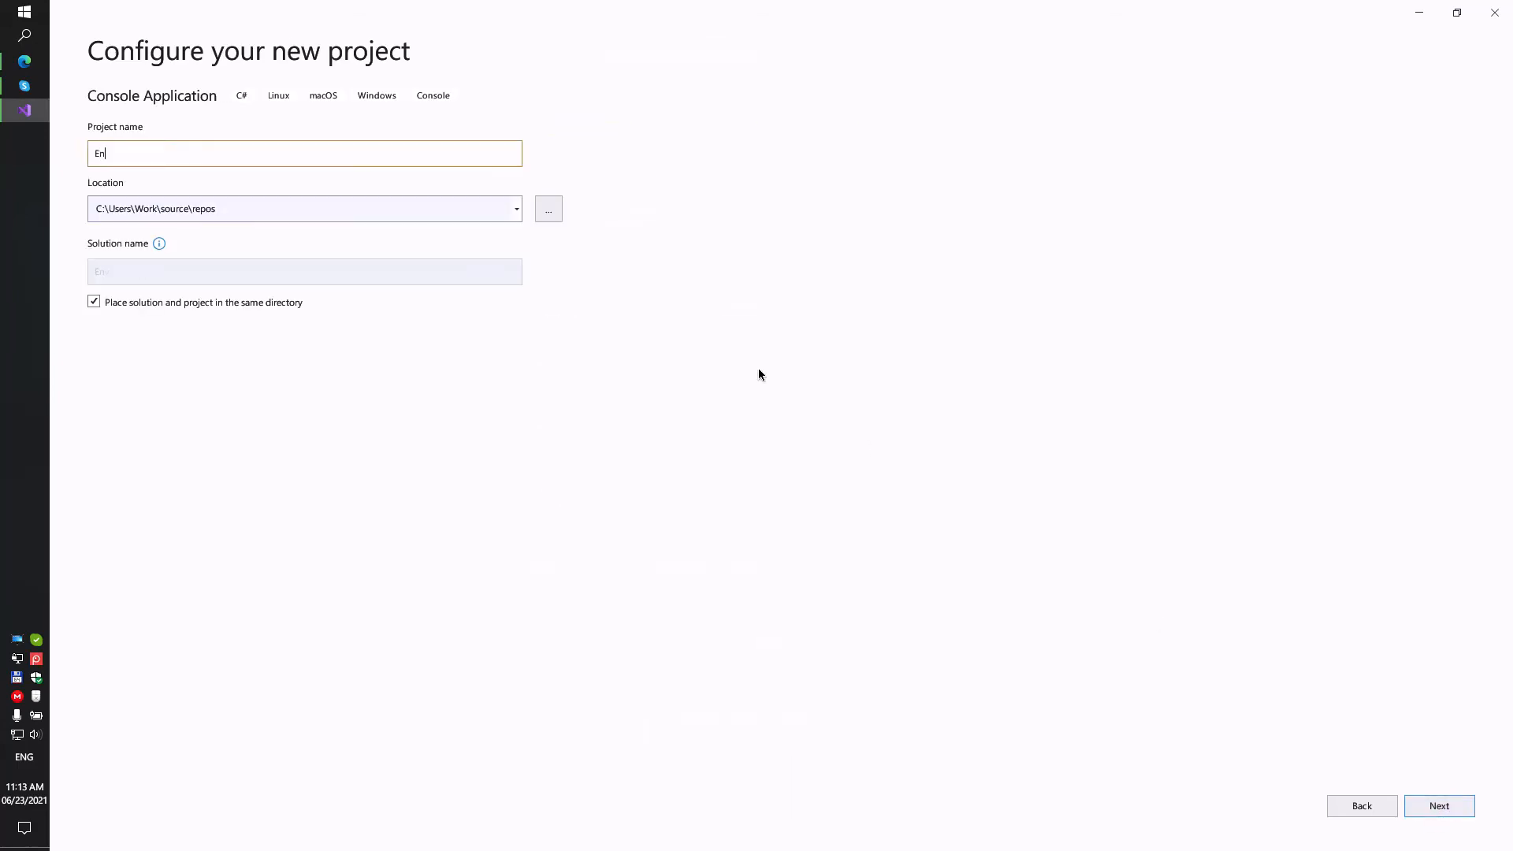
{"action": "type", "text": "veloper"}
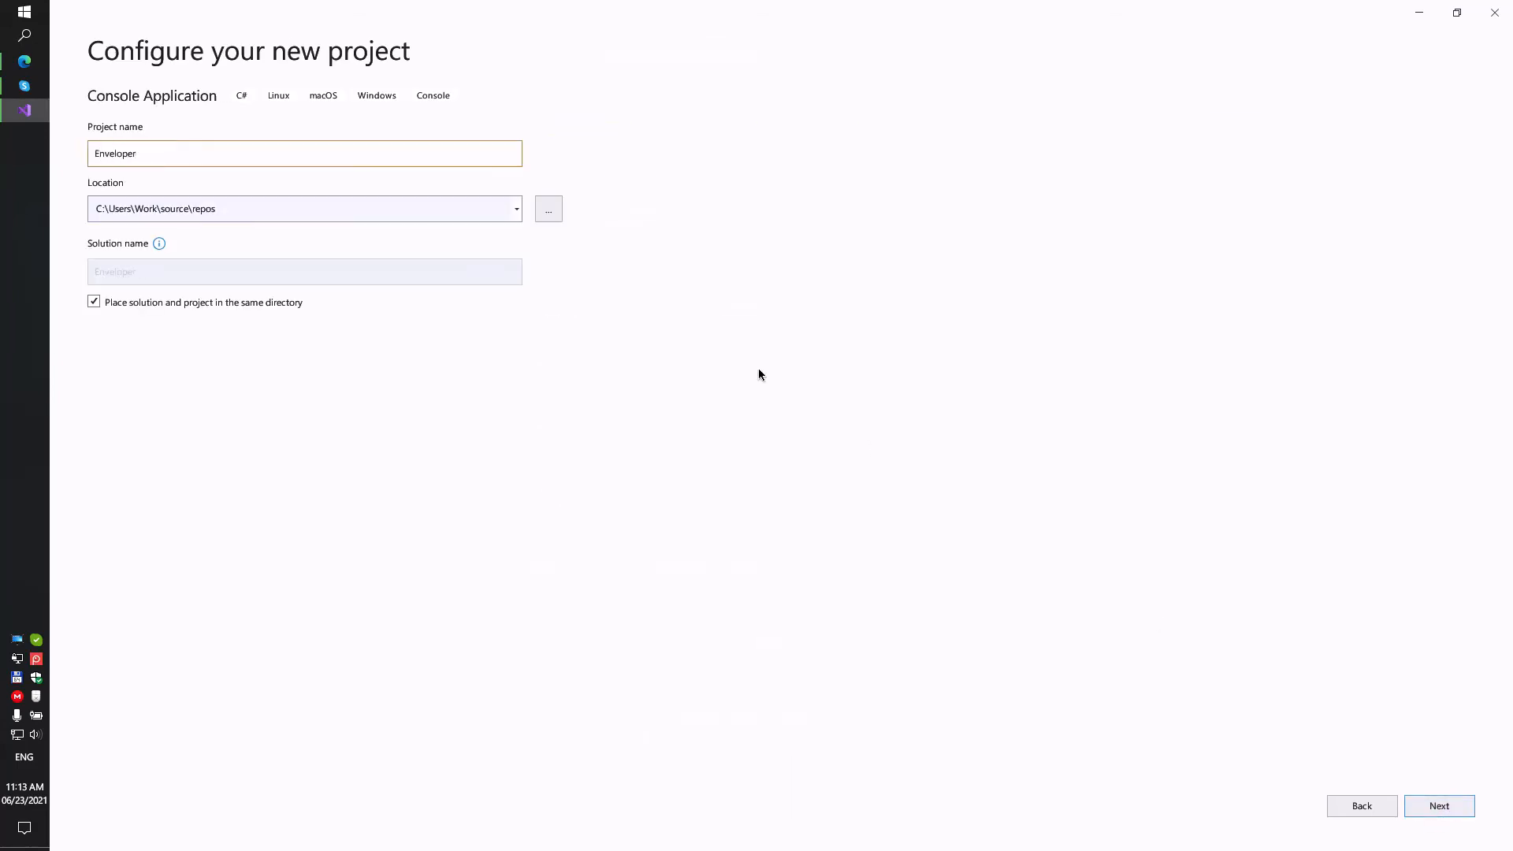
{"action": "key", "text": "Backspace"}
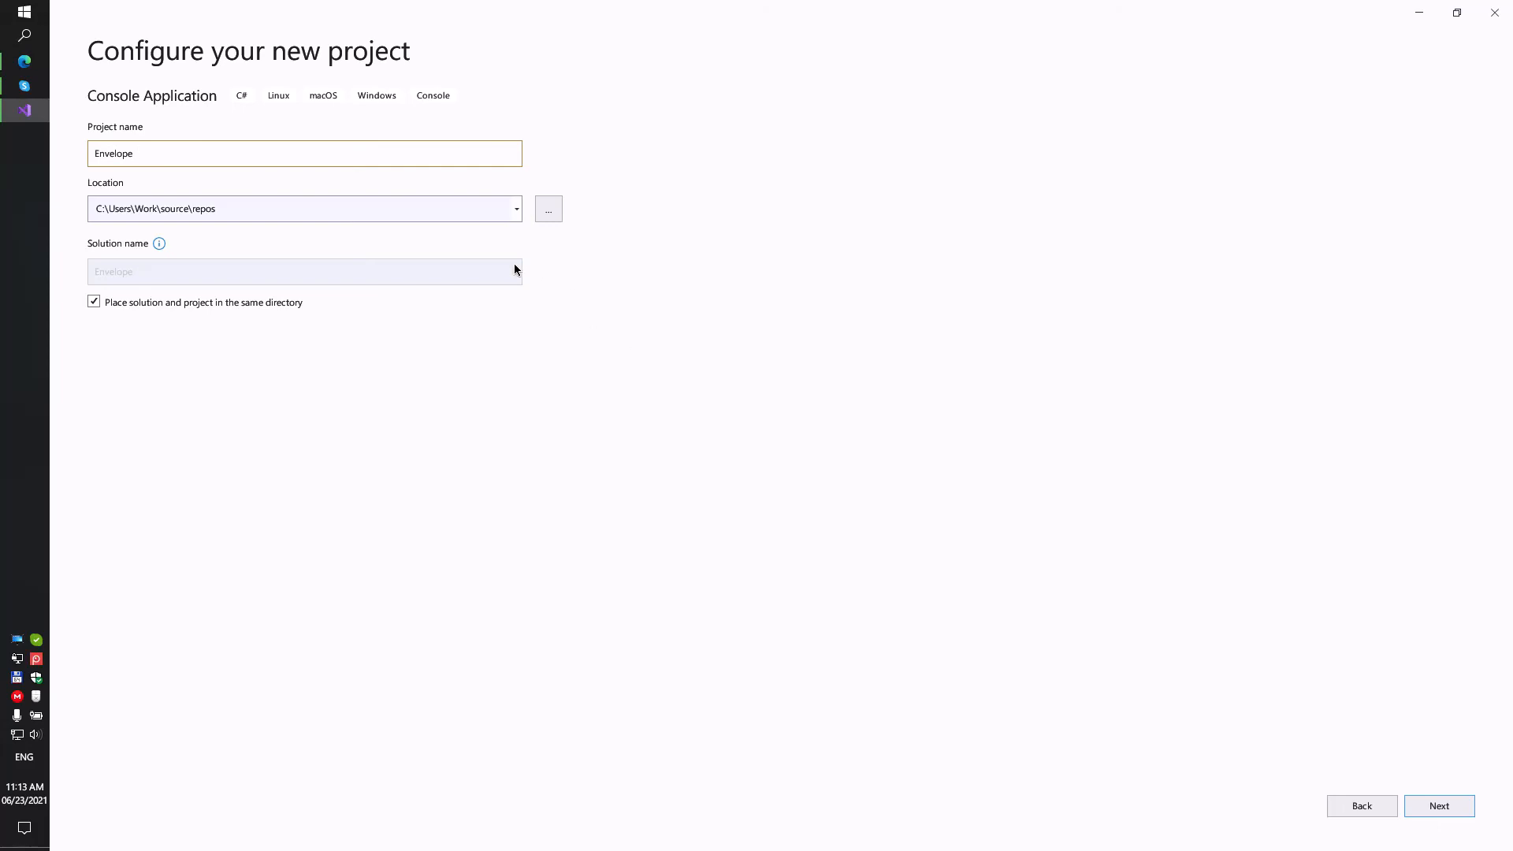
{"action": "left_click", "coordinate": [1439, 806]}
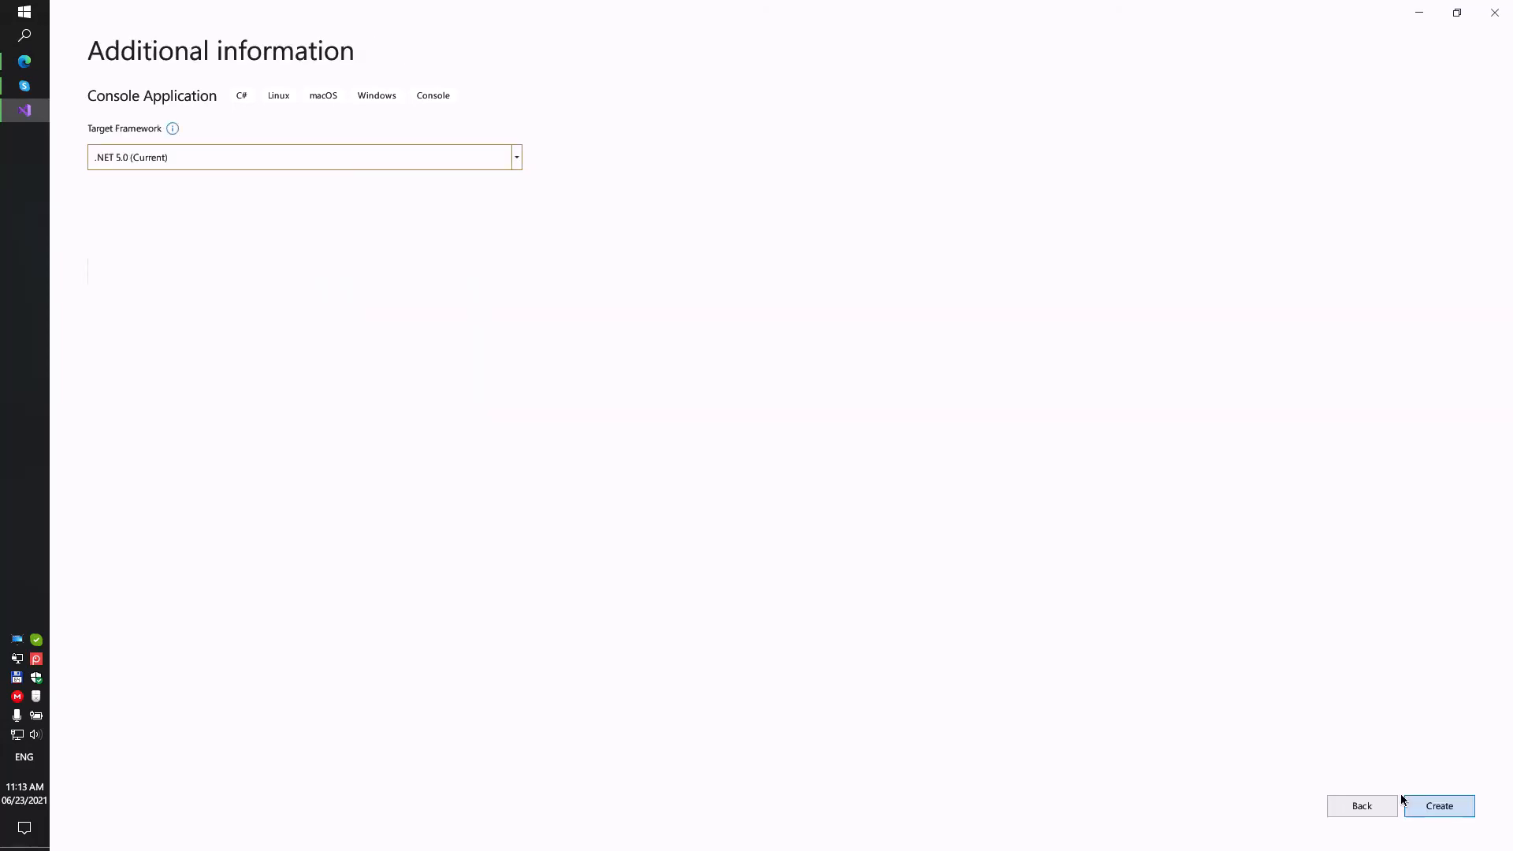
{"action": "mouse_move", "coordinate": [1439, 805]}
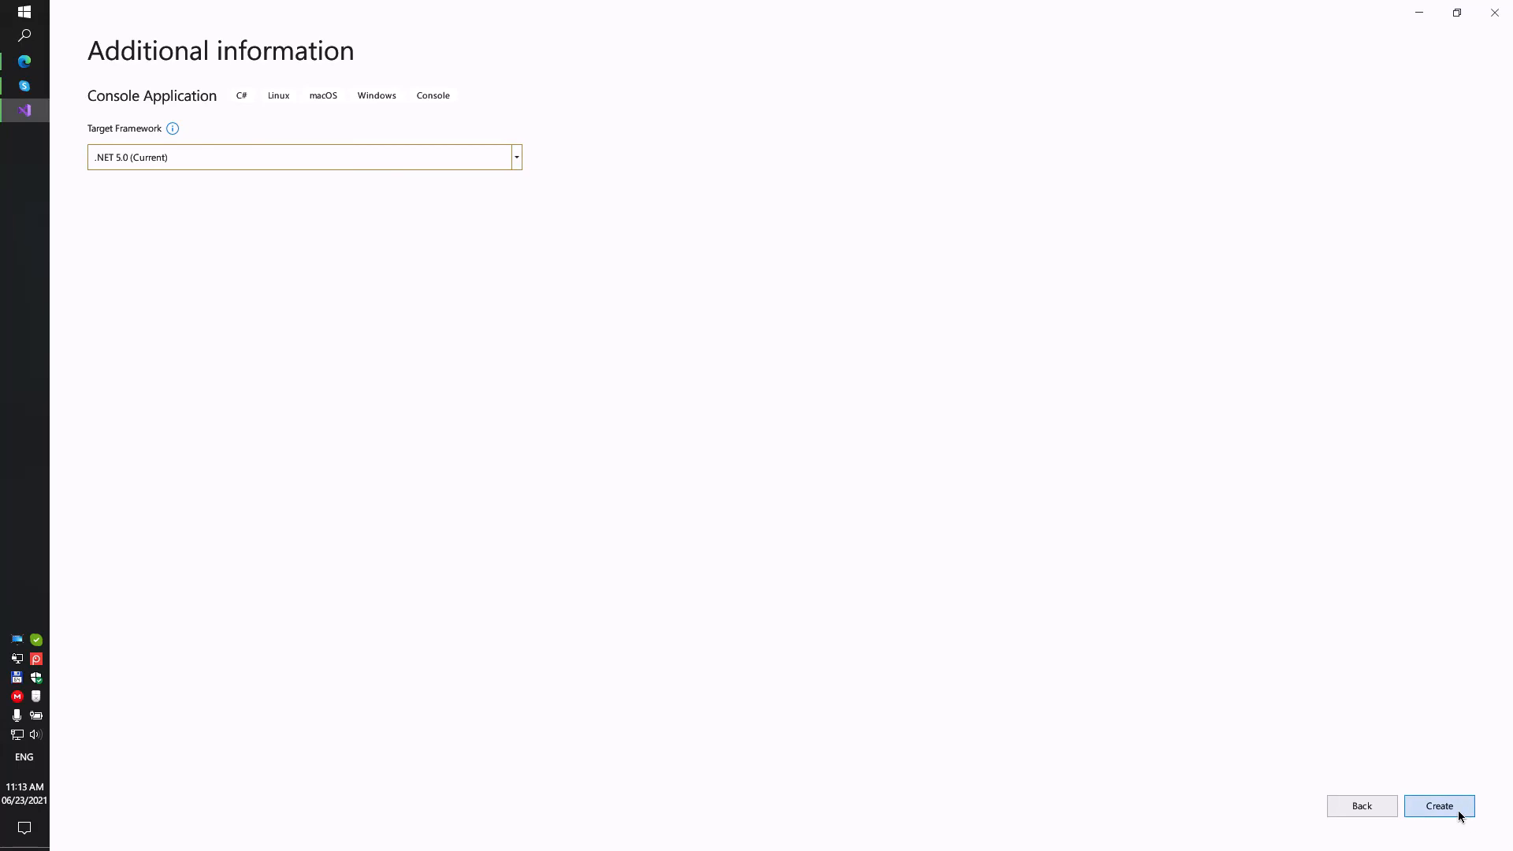
{"action": "left_click", "coordinate": [1439, 806]}
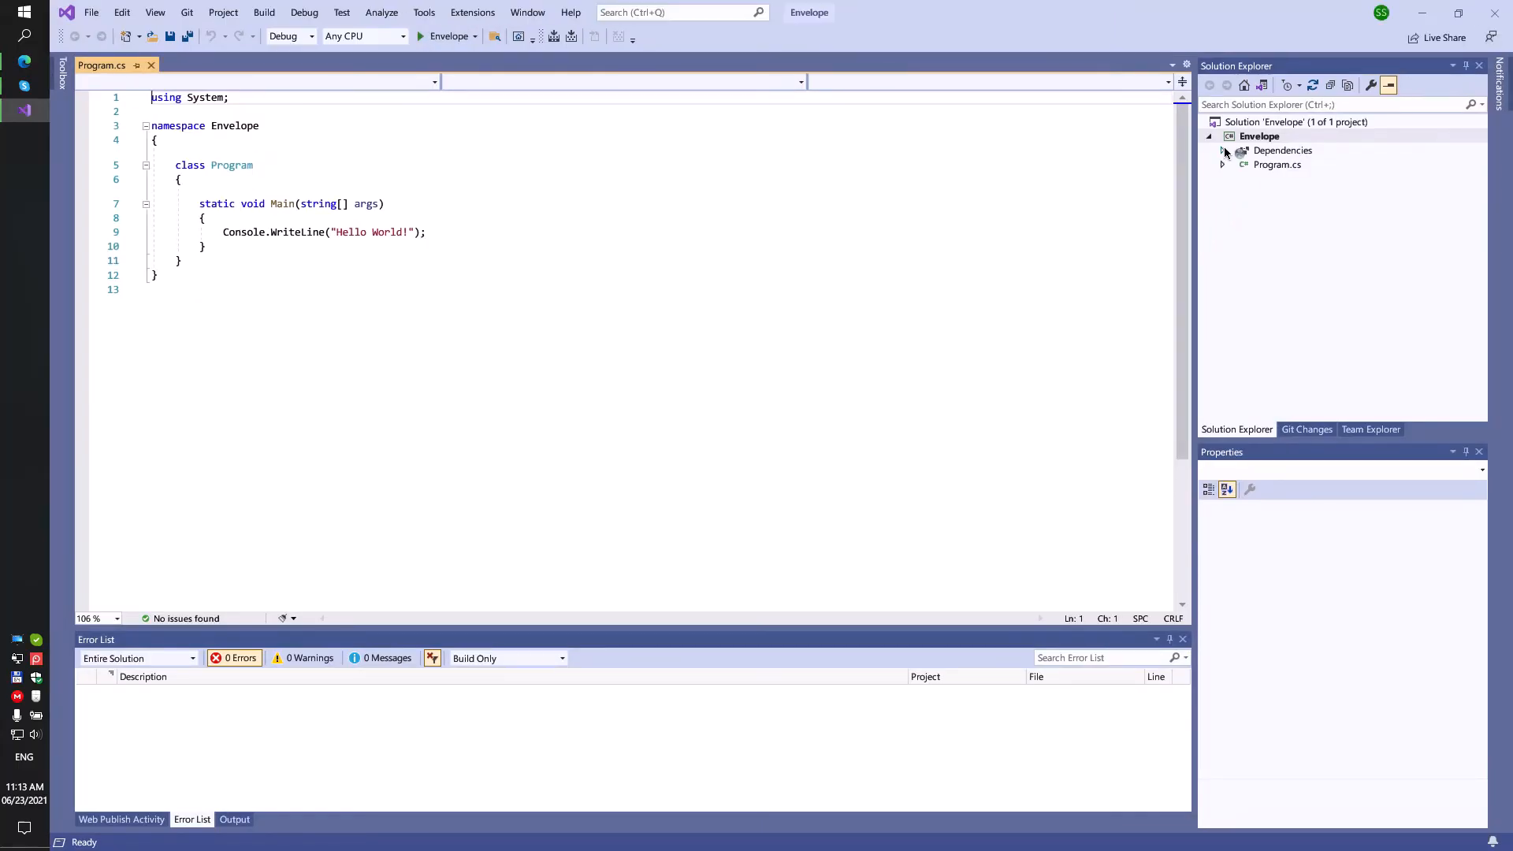
Search NuGet Browse for sautinsoft and install sautinsoft.document into Envelope
{"action": "left_click", "coordinate": [1222, 150]}
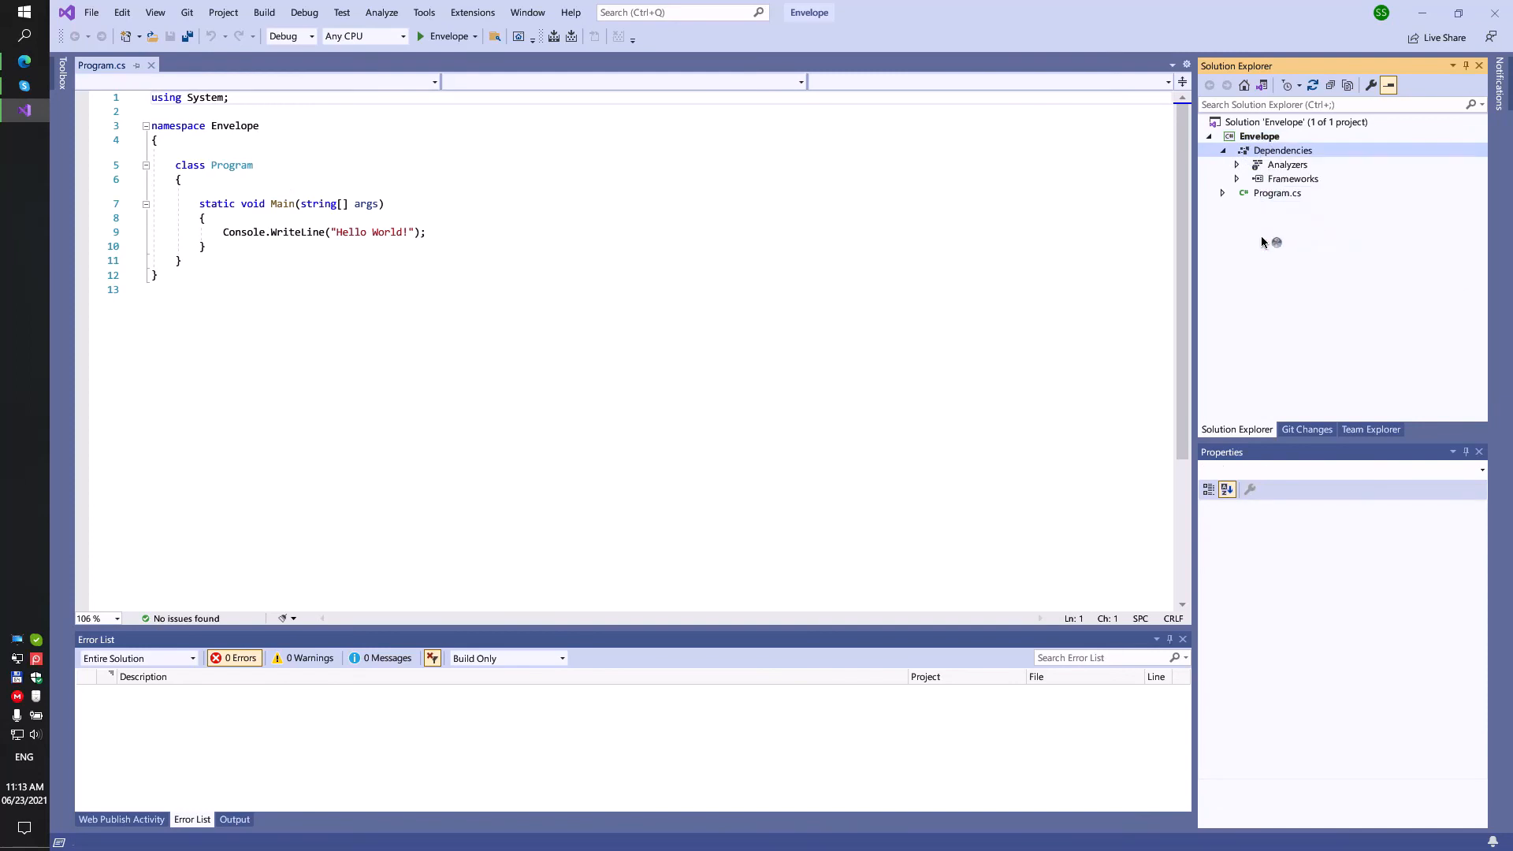
{"action": "mouse_move", "coordinate": [1251, 244]}
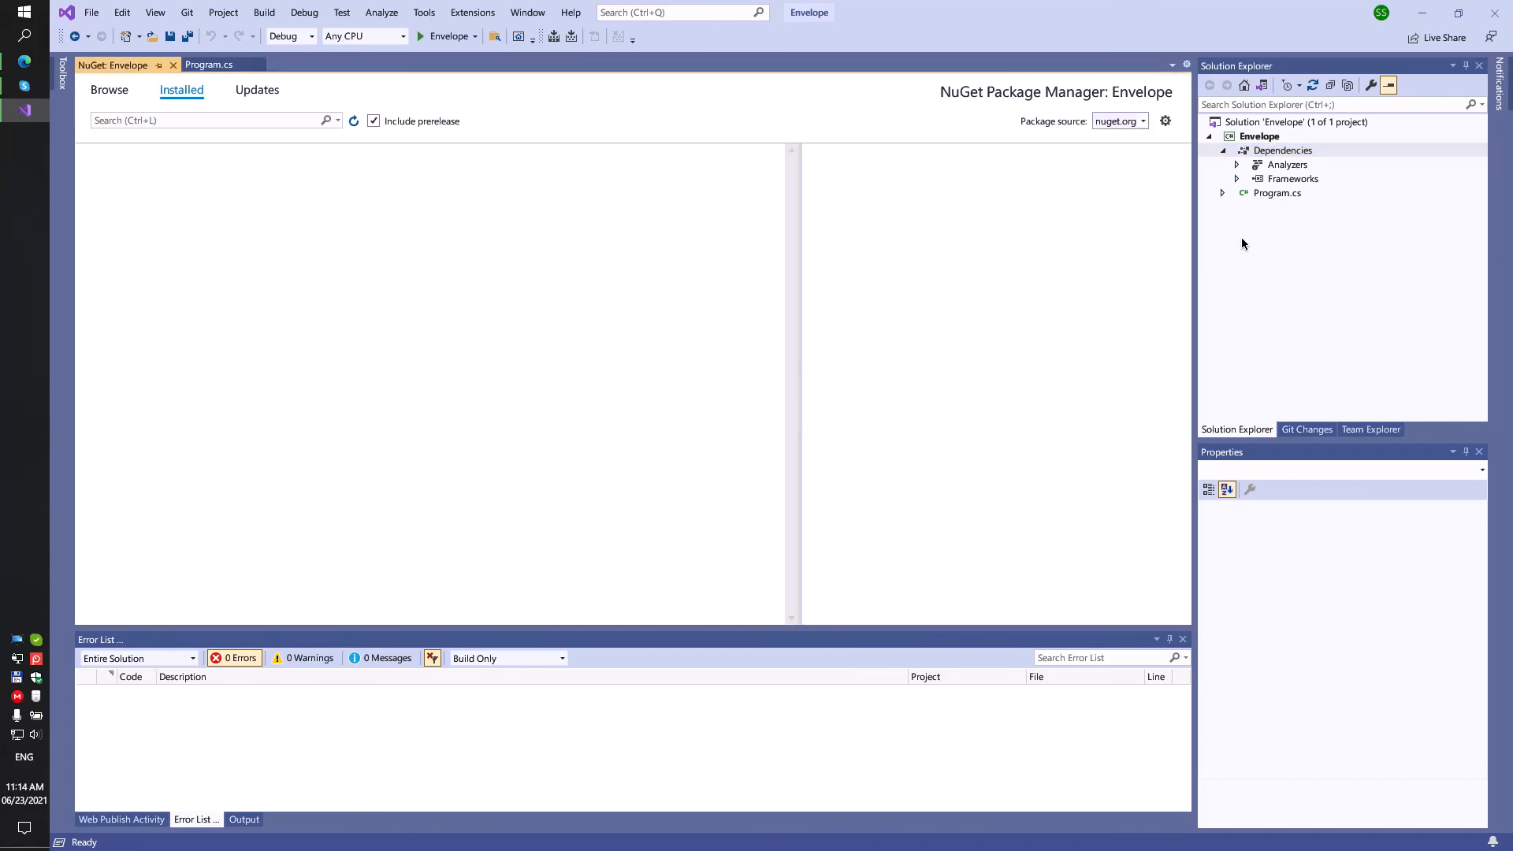
{"action": "left_click", "coordinate": [108, 89]}
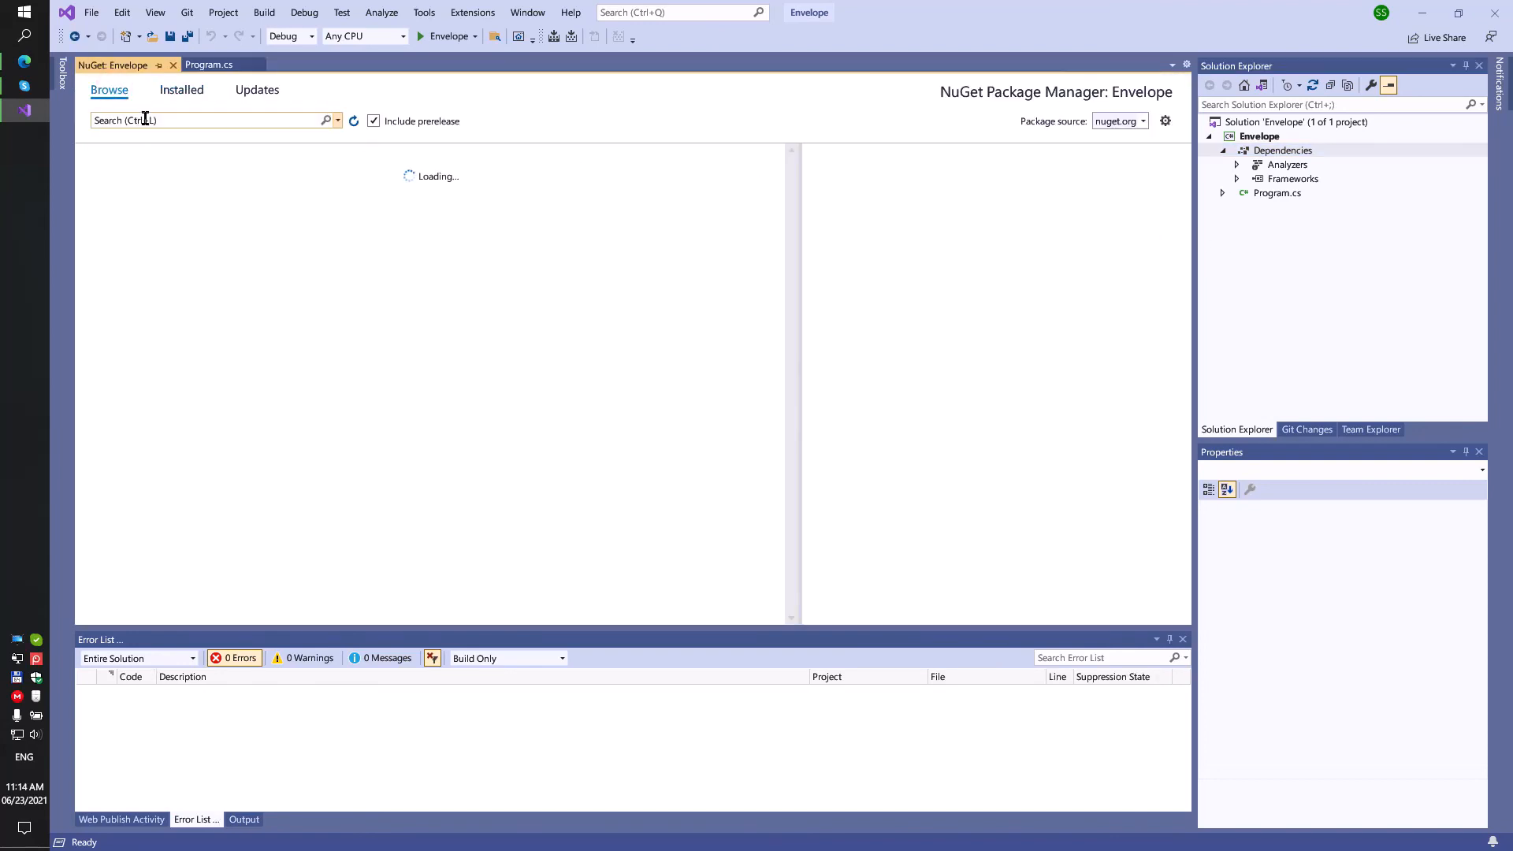
{"action": "type", "text": "sautinsoft"}
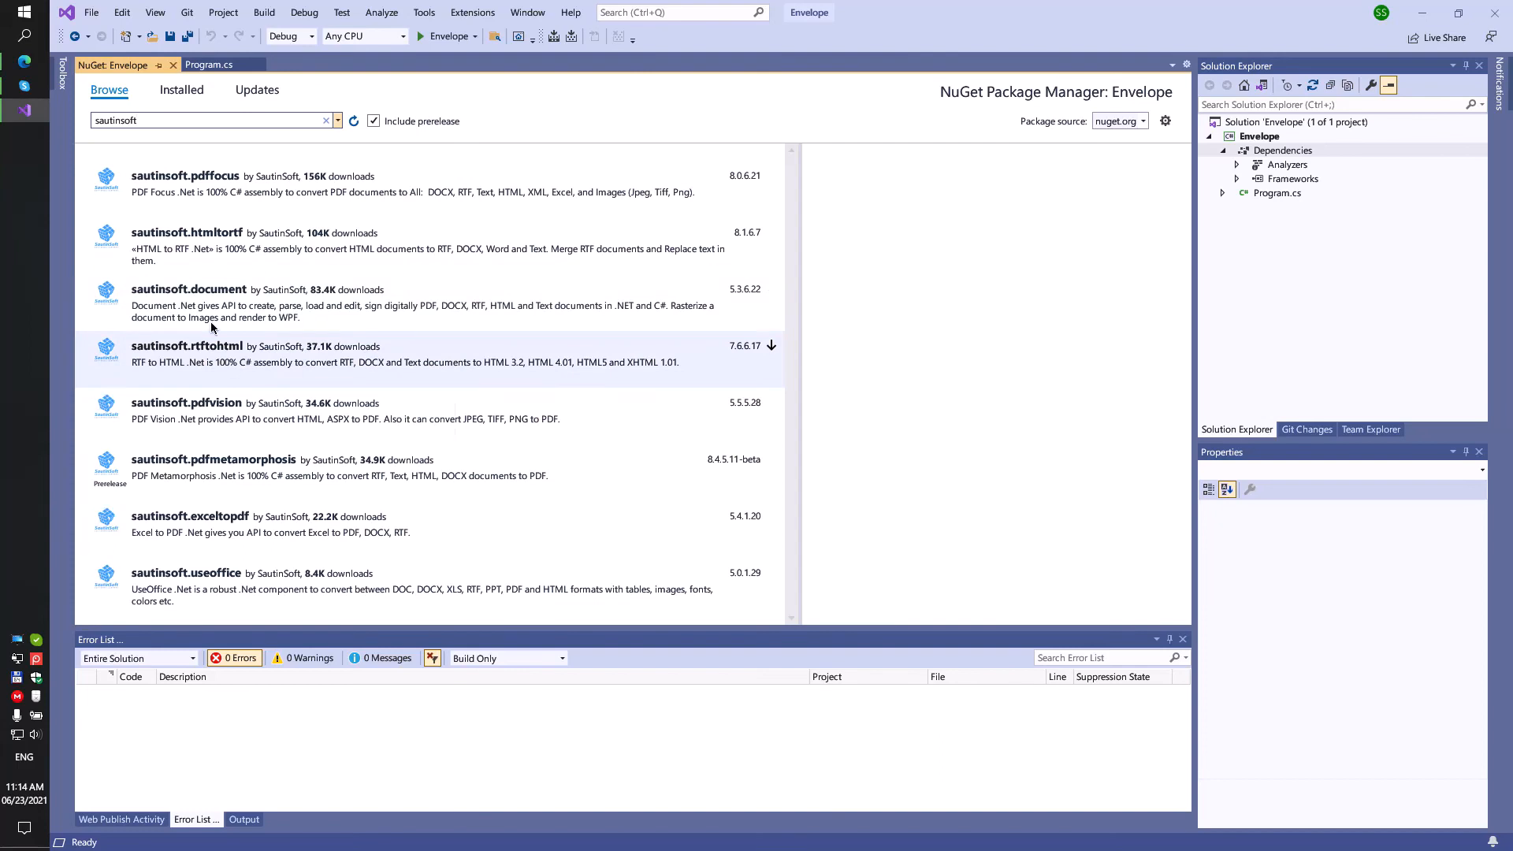
{"action": "left_click", "coordinate": [189, 289]}
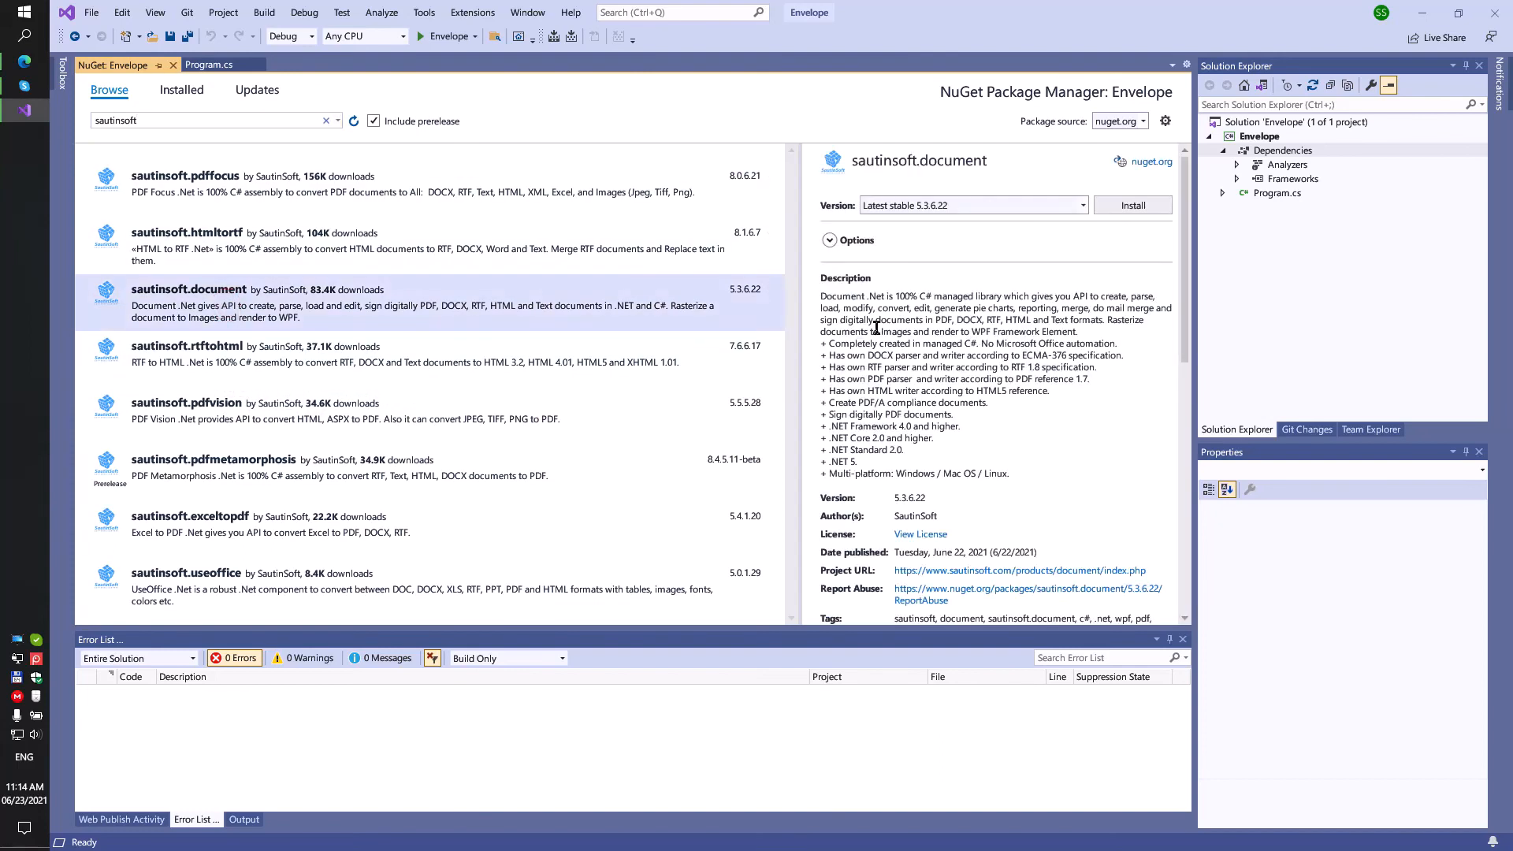
{"action": "left_click", "coordinate": [1080, 205]}
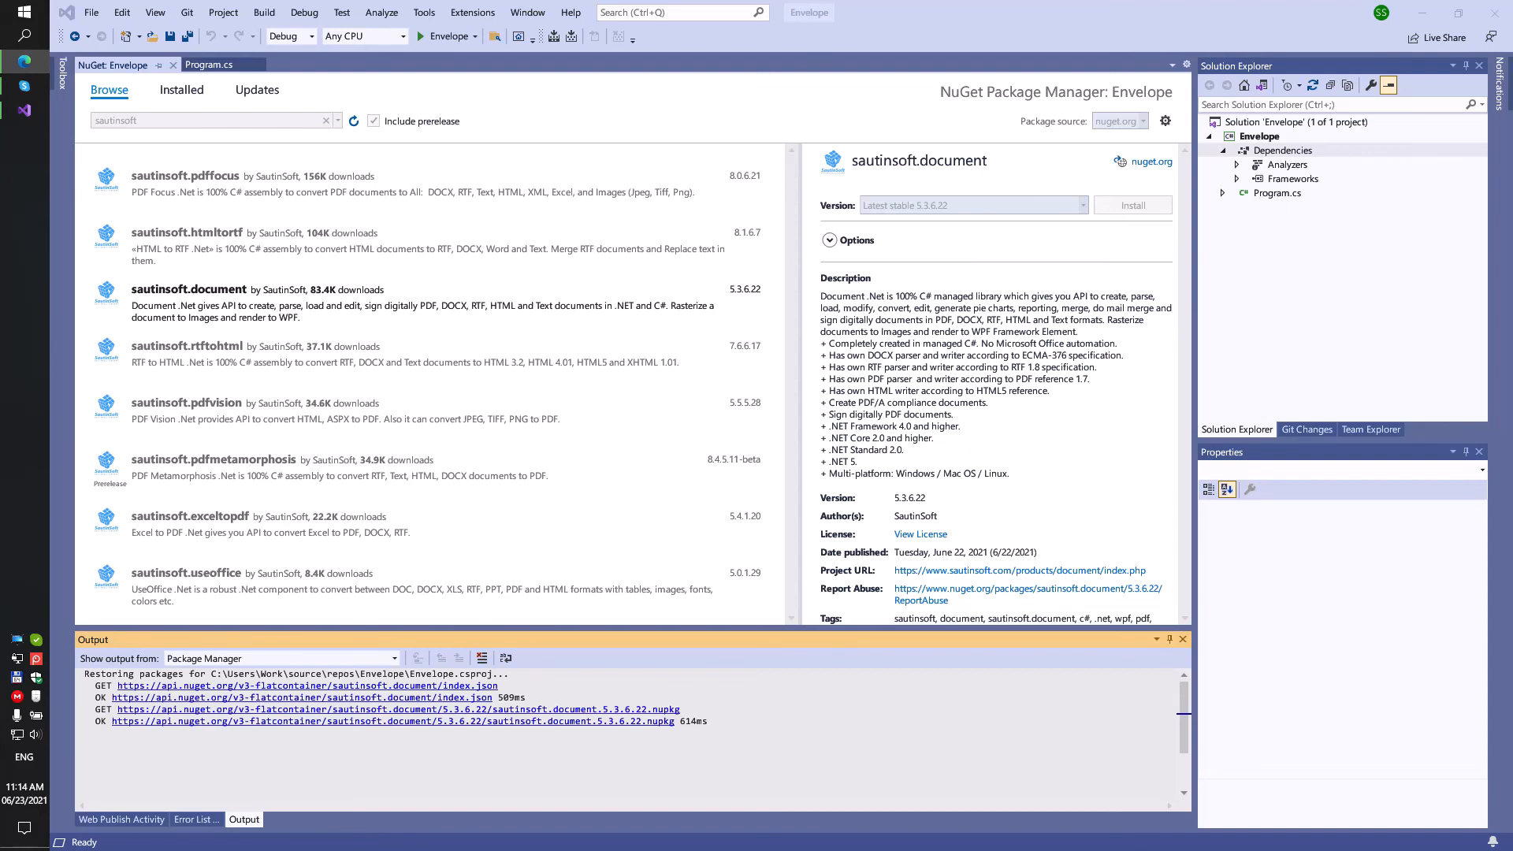
{"action": "mouse_move", "coordinate": [1096, 339]}
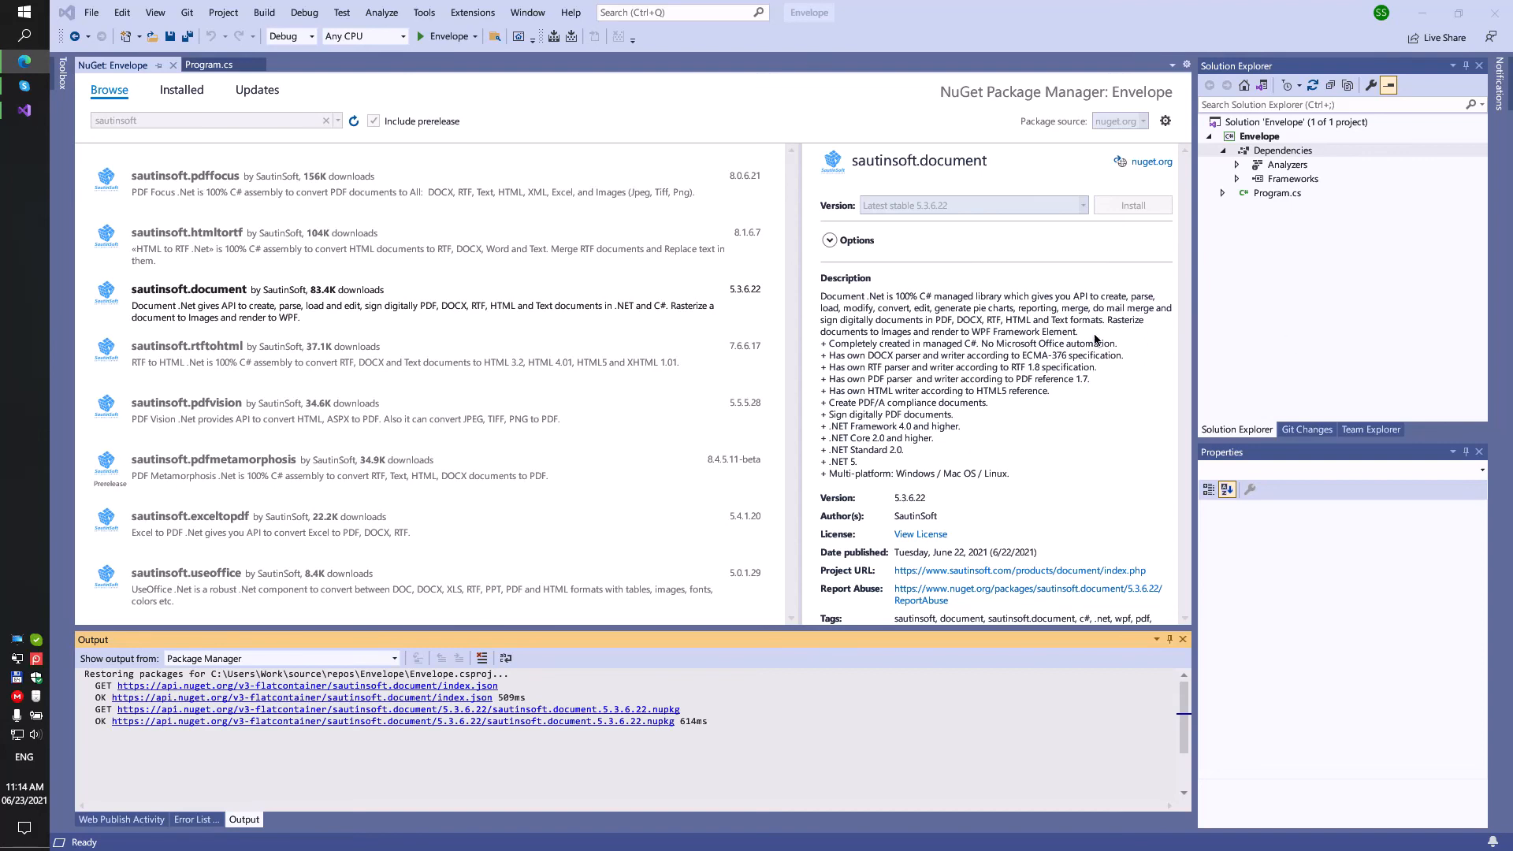
Replace the Hello World line with the templatePath string and accept the package changes and licence
{"action": "left_click", "coordinate": [210, 64]}
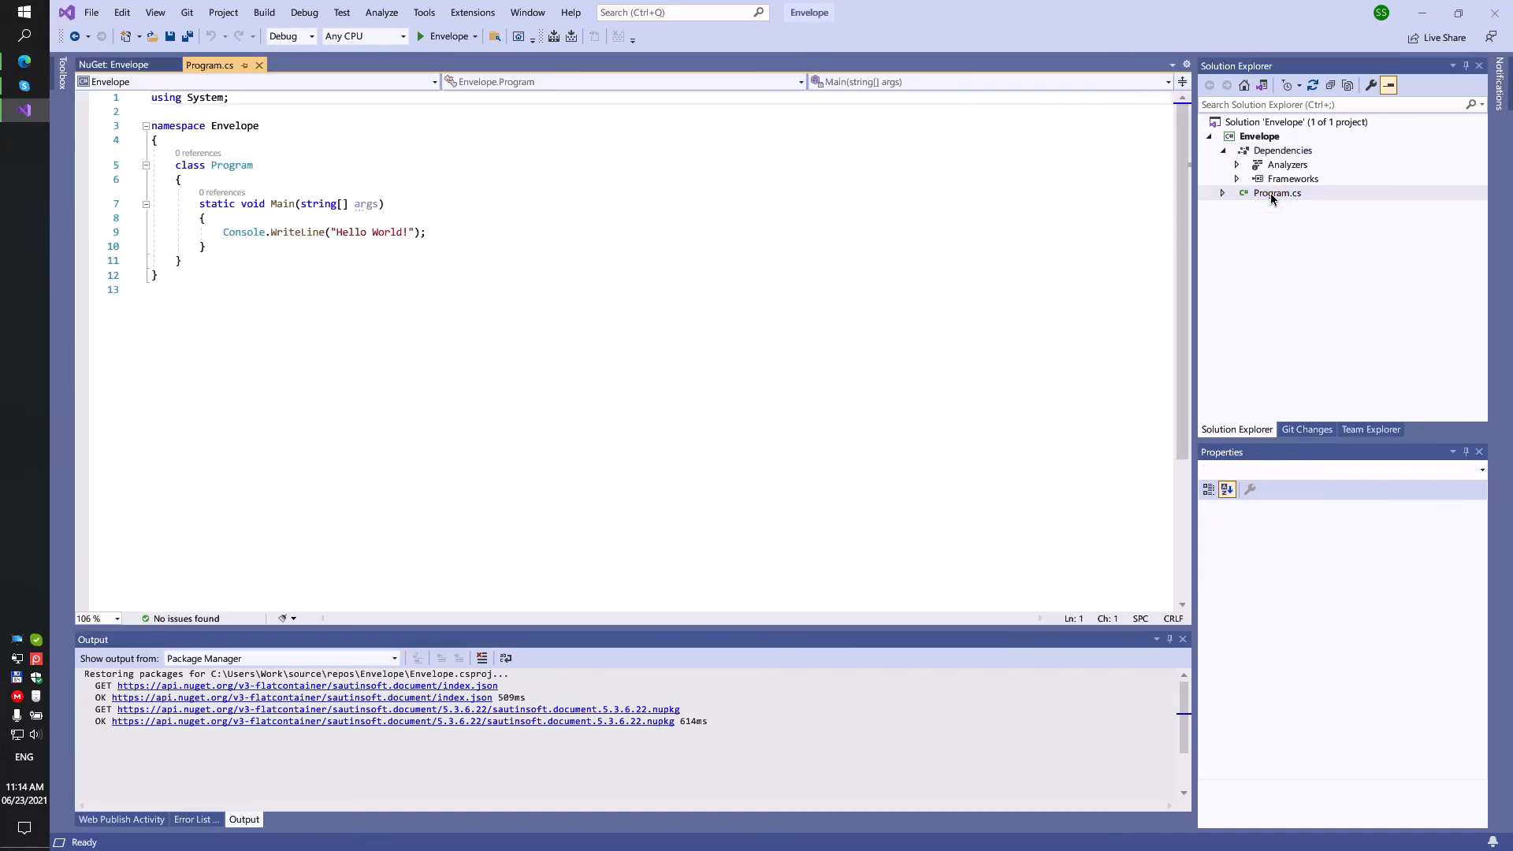
{"action": "left_click", "coordinate": [426, 231]}
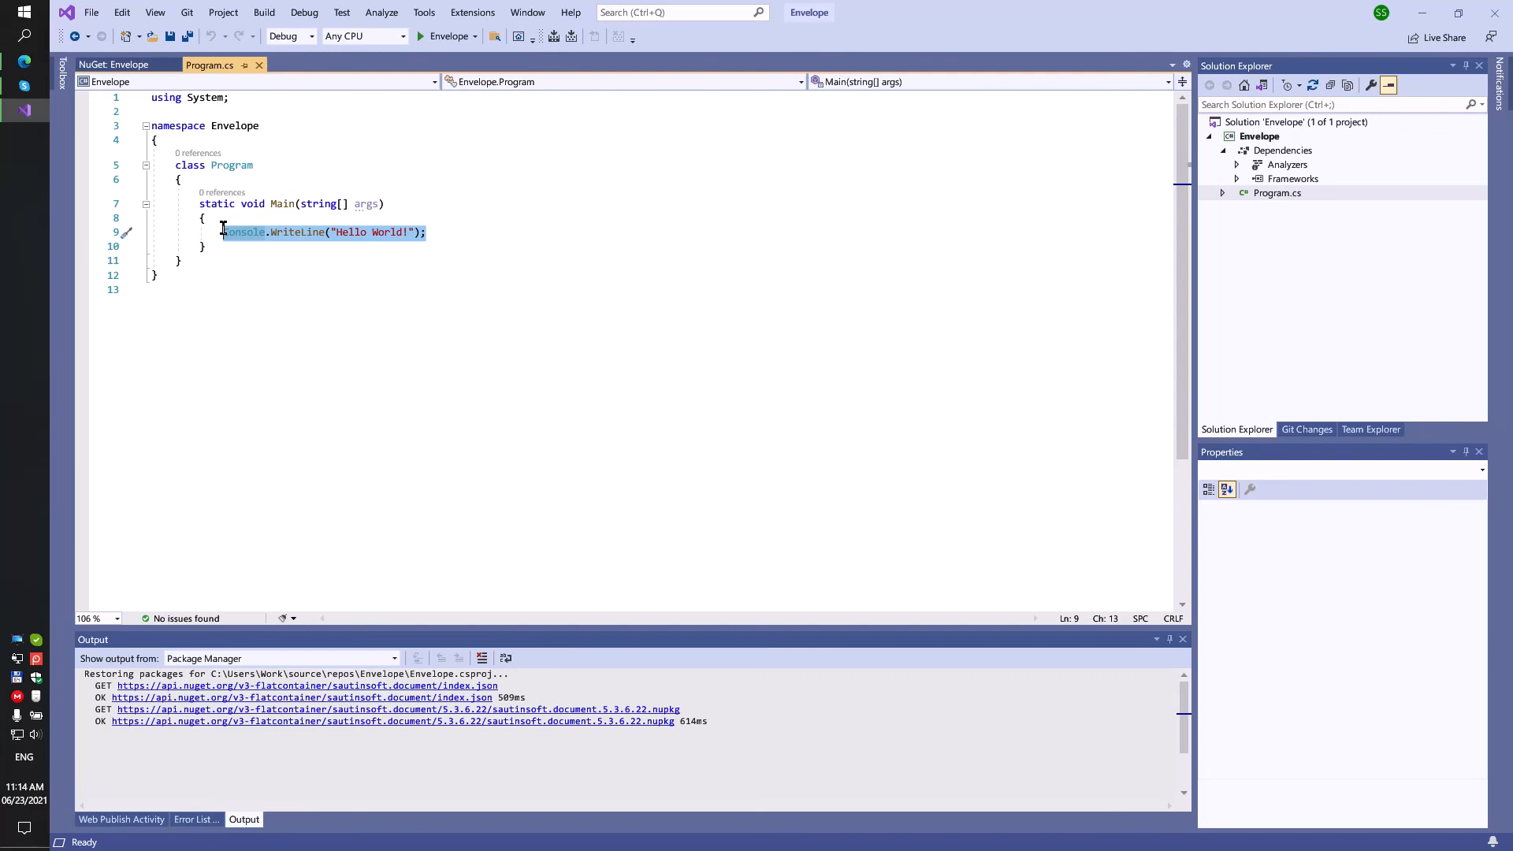
{"action": "type", "text": "string templatePath = @\"..\\..\\envelope-template.docx\";"}
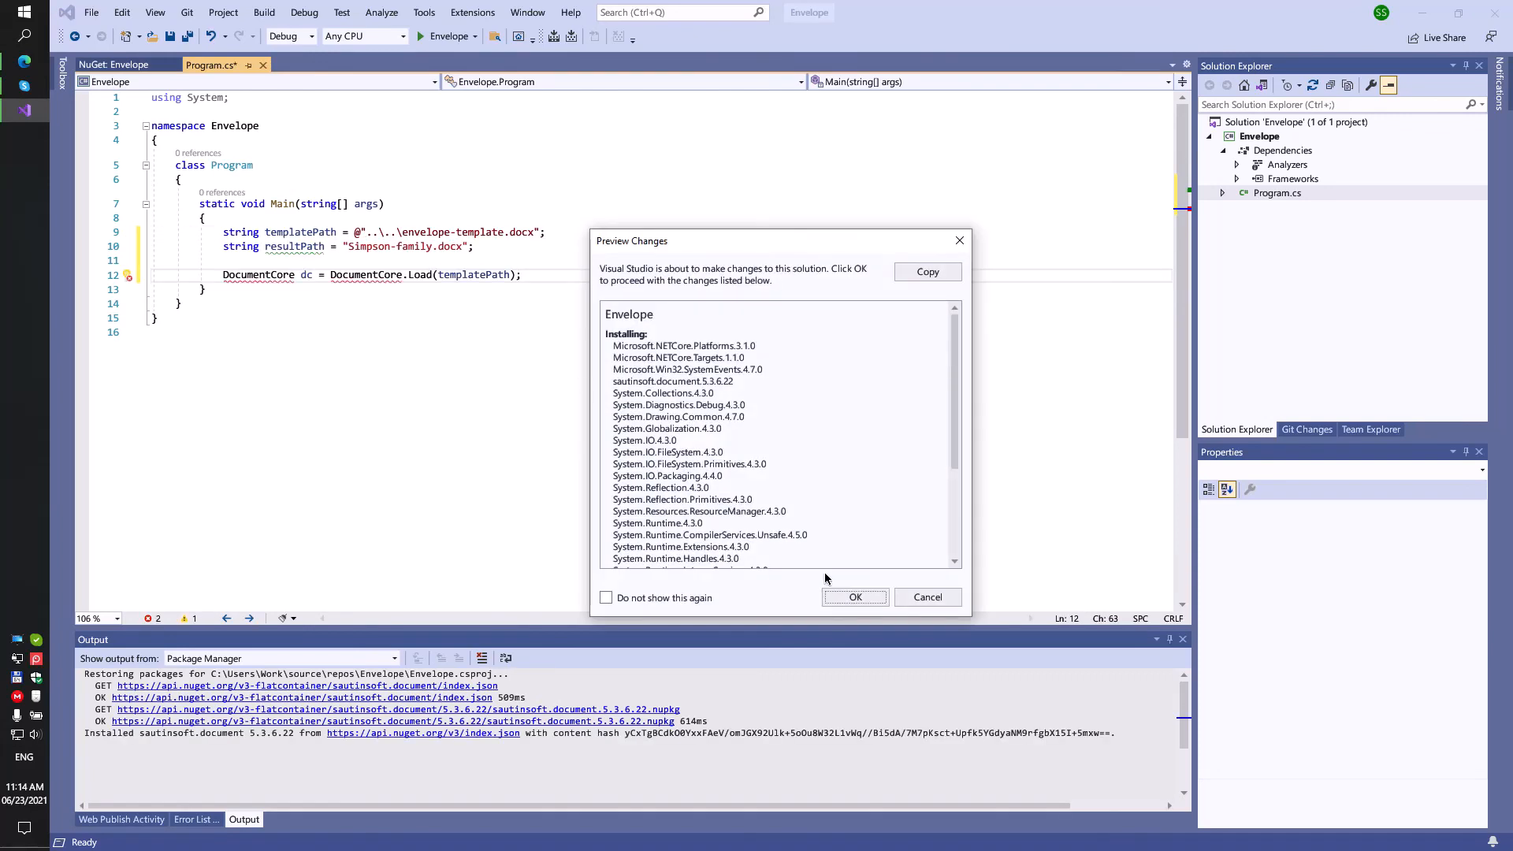
{"action": "left_click", "coordinate": [854, 597]}
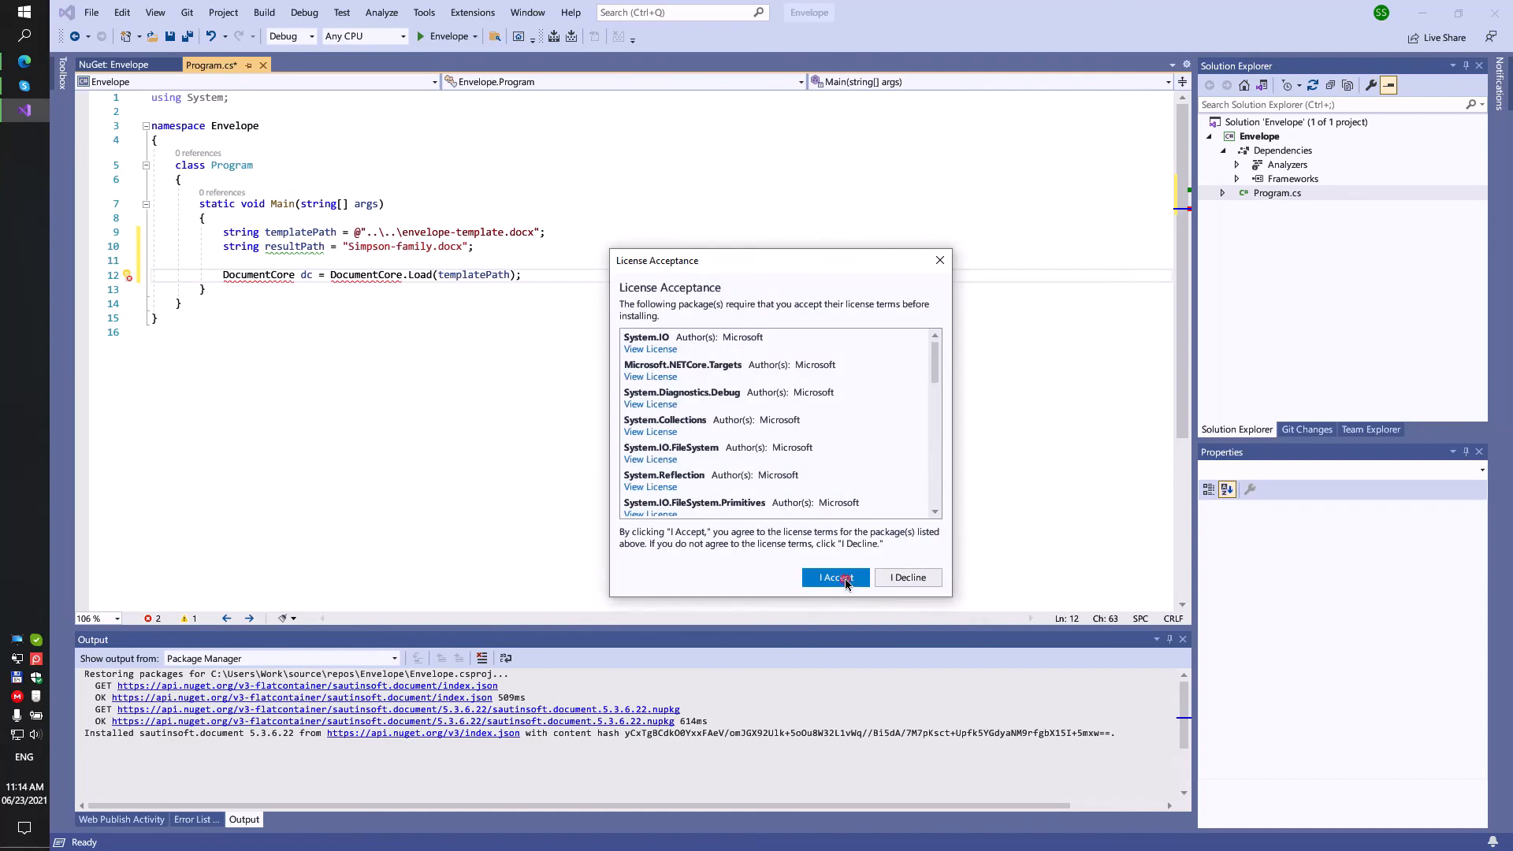
{"action": "left_click", "coordinate": [833, 577]}
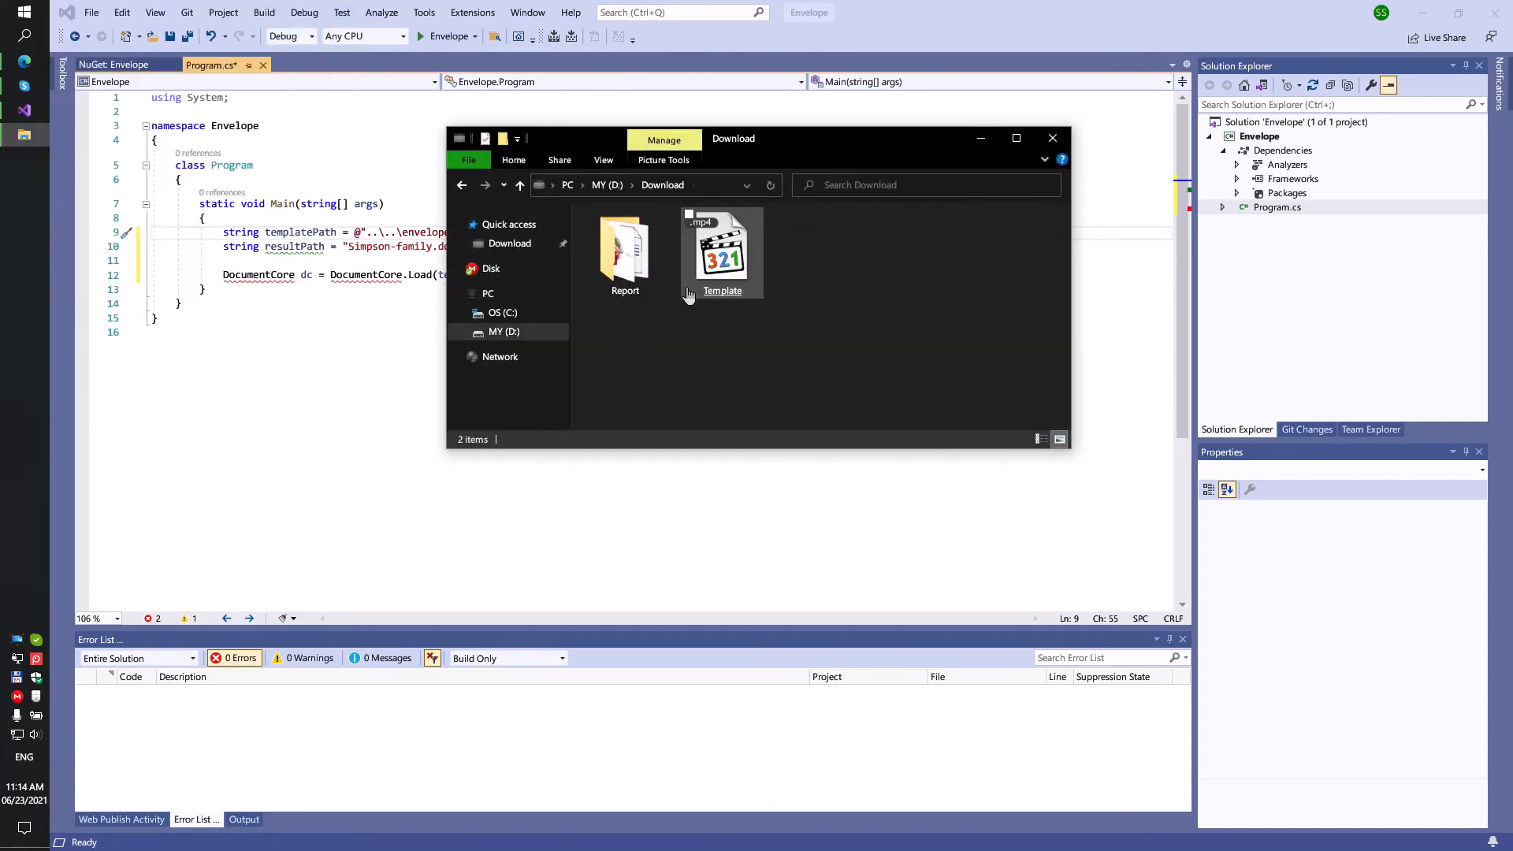
Open the Report folder and view the Template document's properties to find its location
{"action": "double_click", "coordinate": [625, 246]}
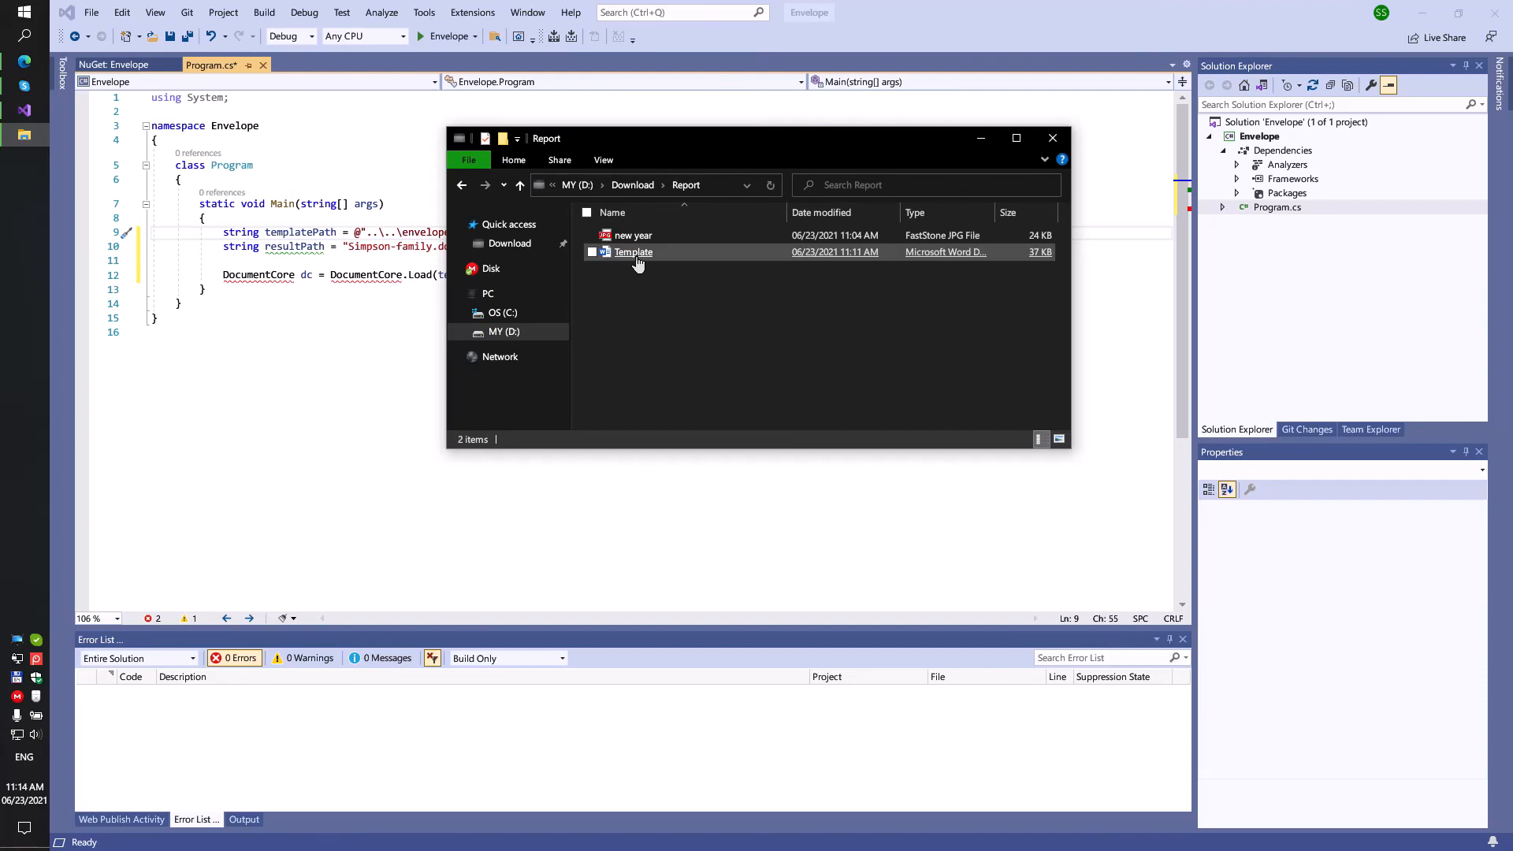
{"action": "right_click", "coordinate": [632, 252]}
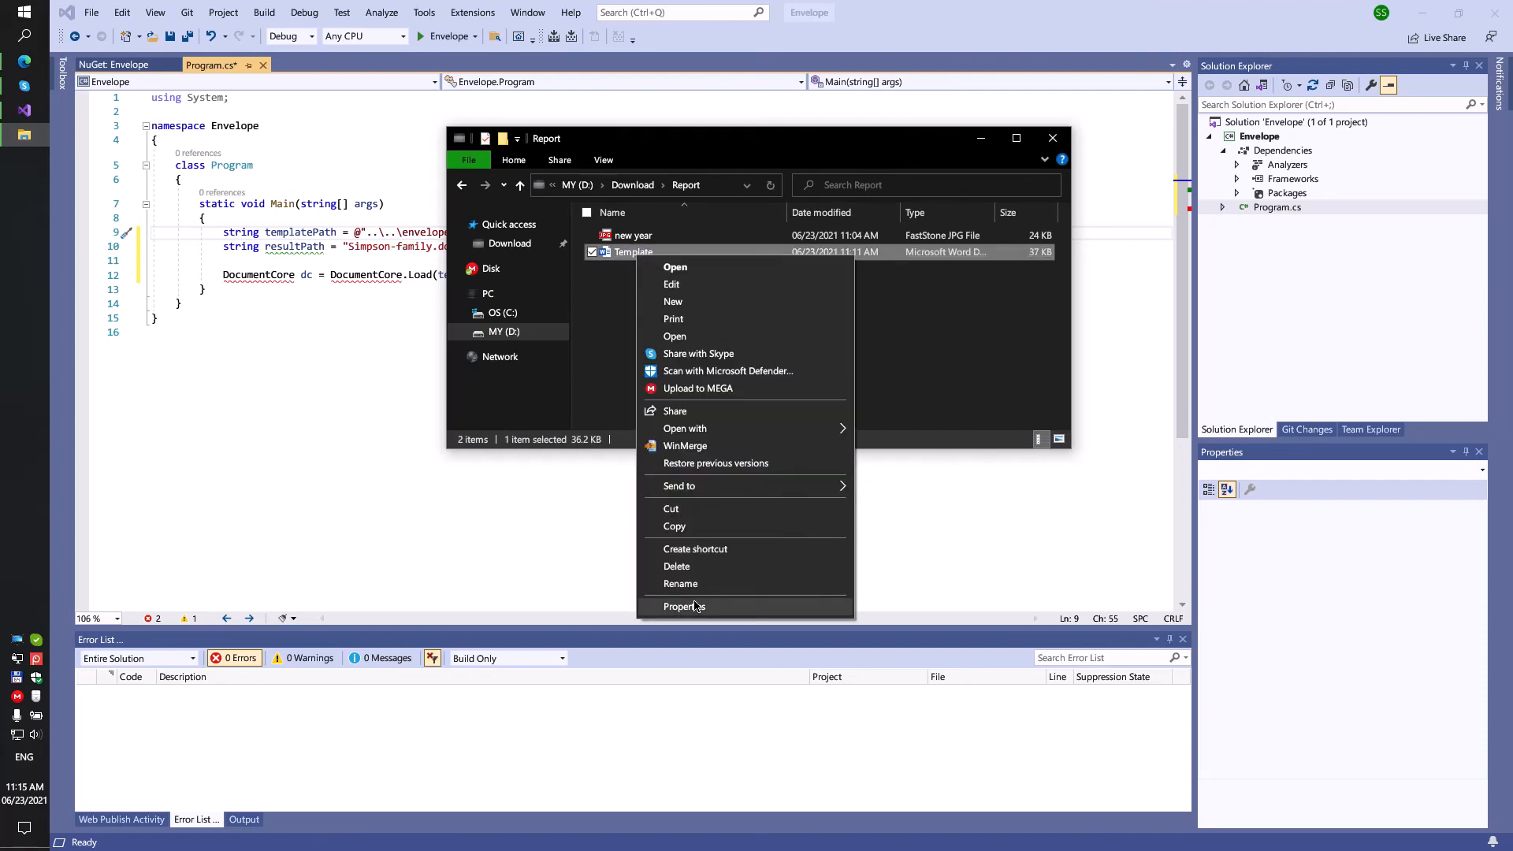
{"action": "left_click", "coordinate": [685, 606]}
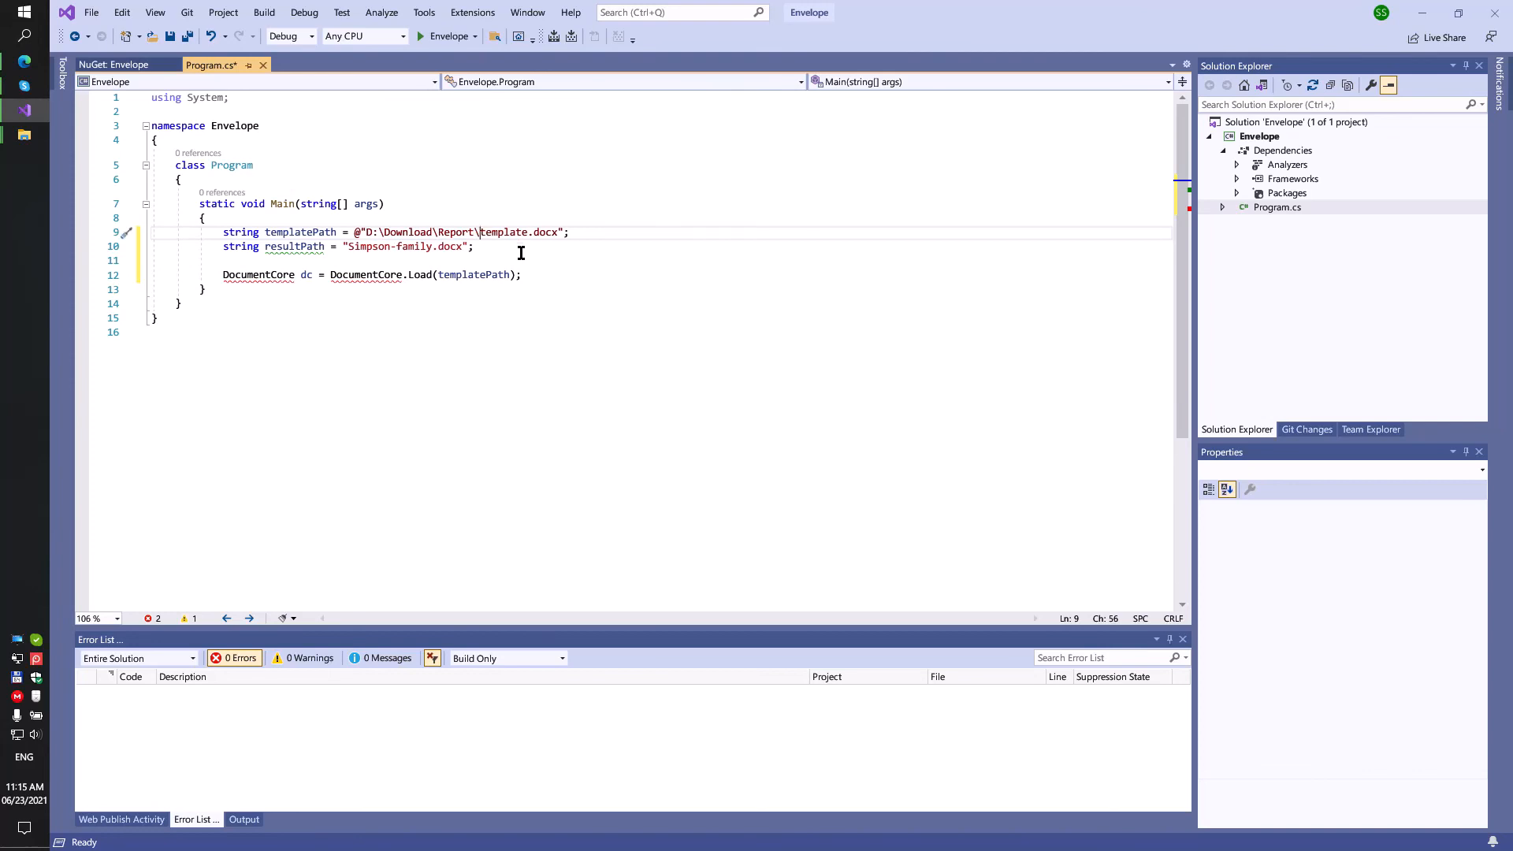
Add 'using SautinSoft.Document;' on a new line below 'using System;'
{"action": "left_click", "coordinate": [229, 98]}
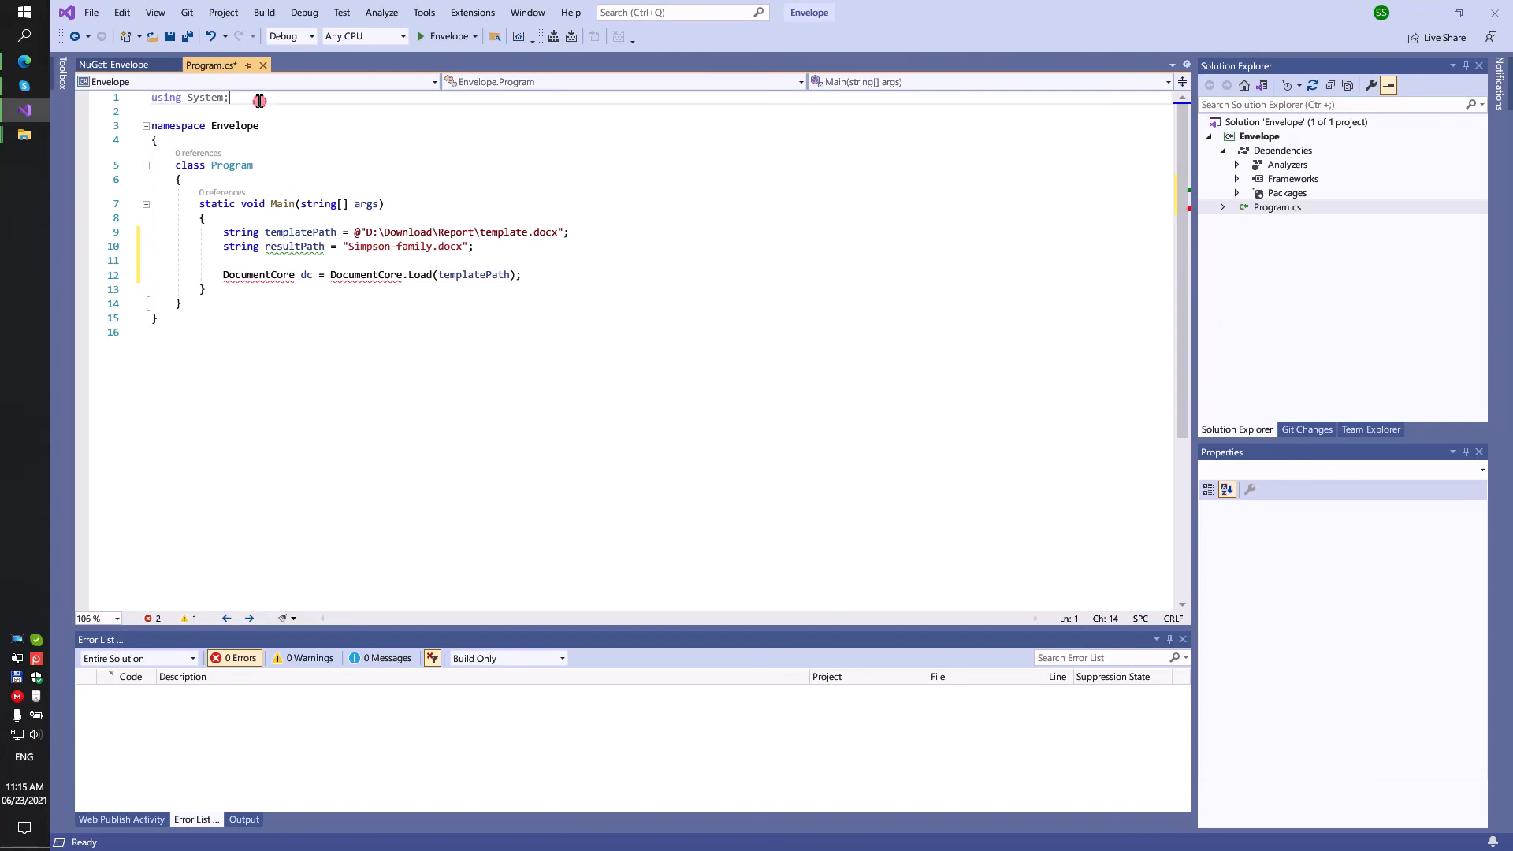
{"action": "key", "text": "Return"}
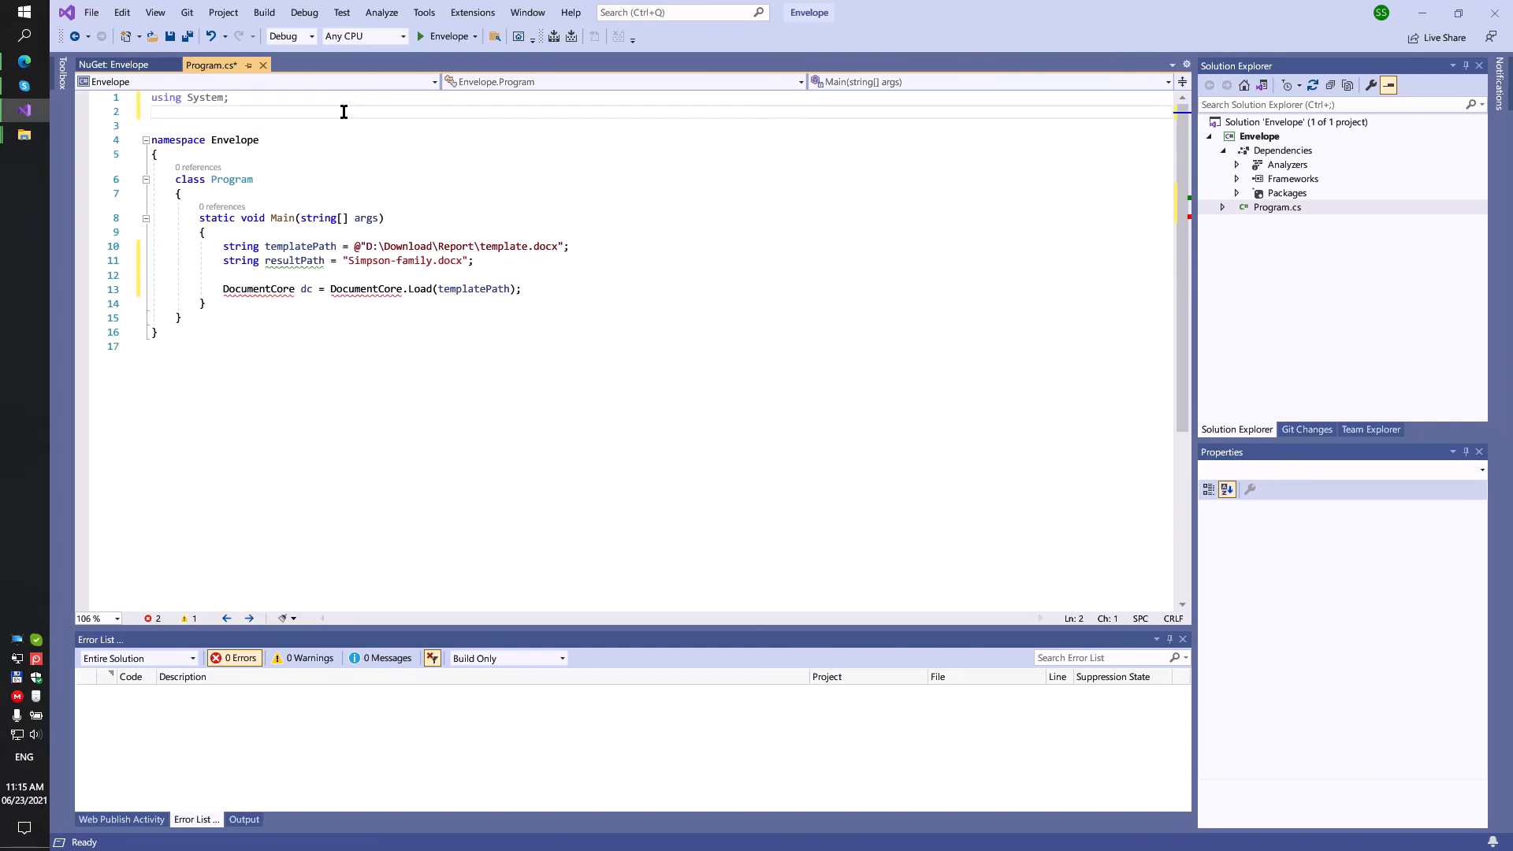
{"action": "type", "text": "using"}
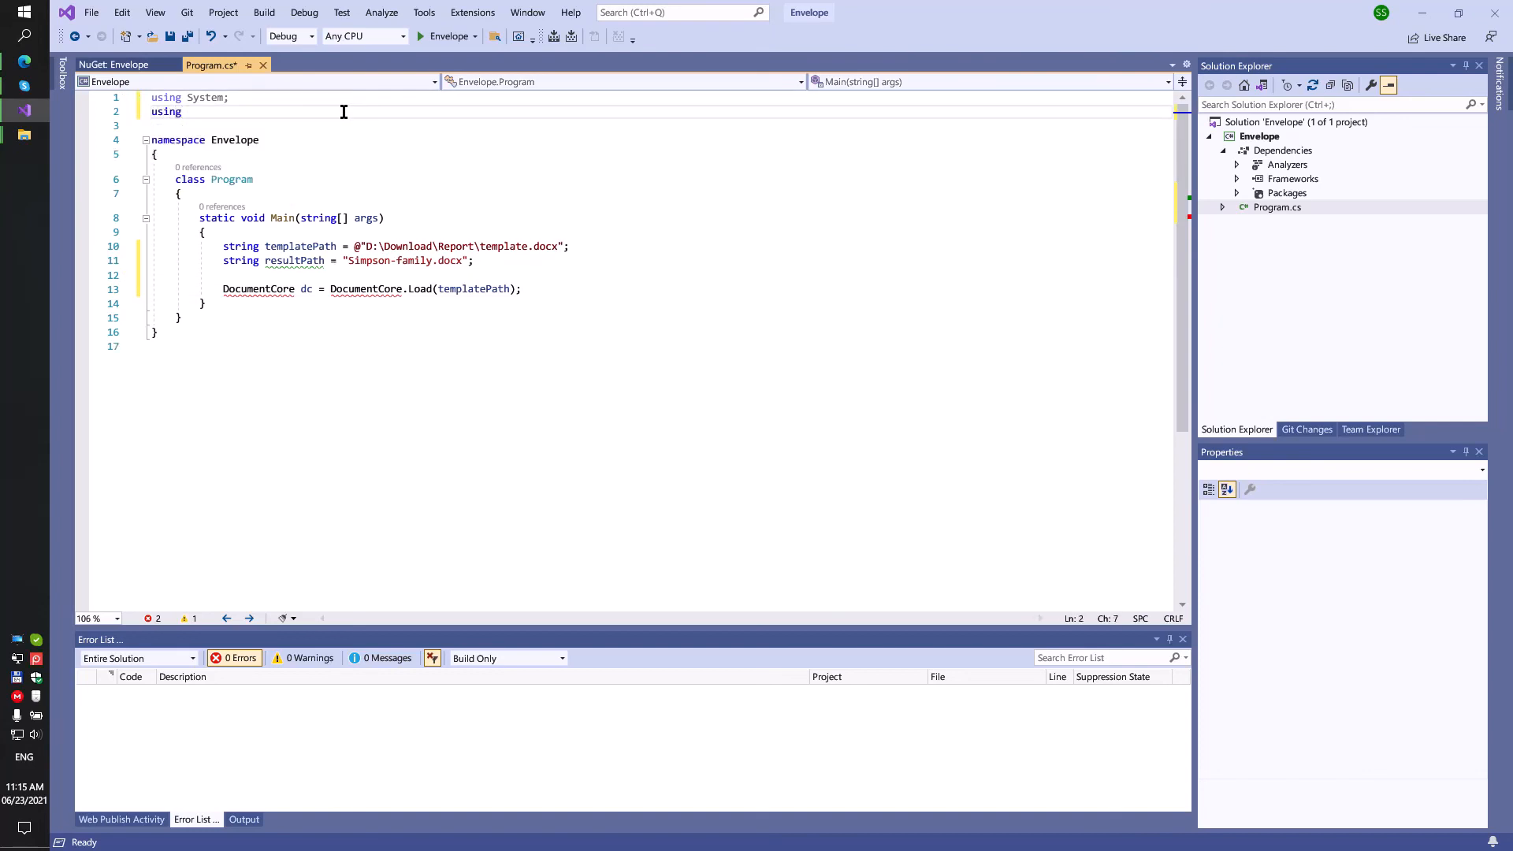
{"action": "type", "text": "SautinSoft"}
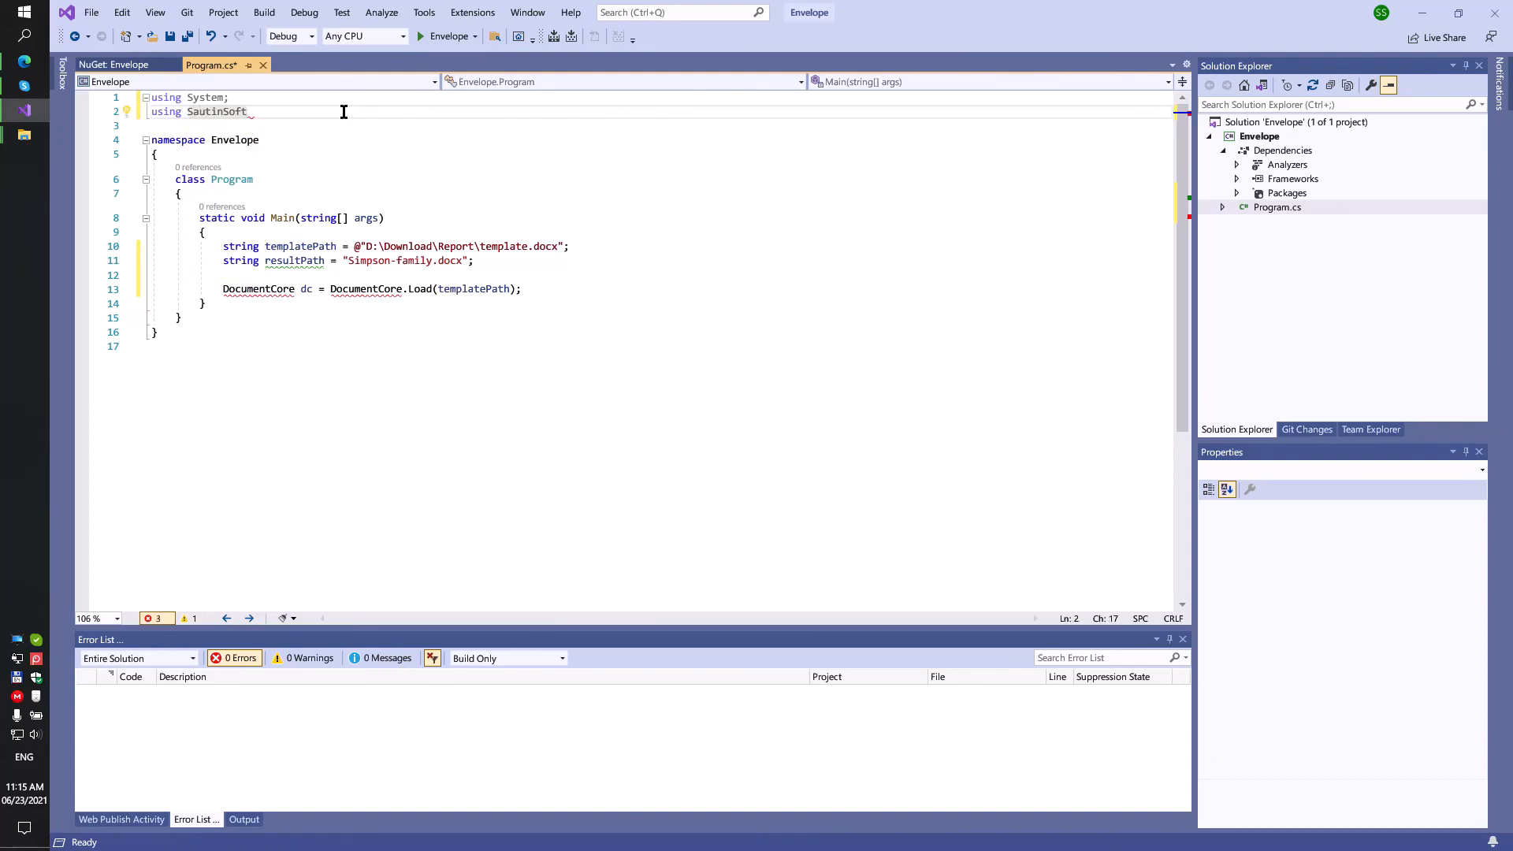
{"action": "type", "text": ".Document"}
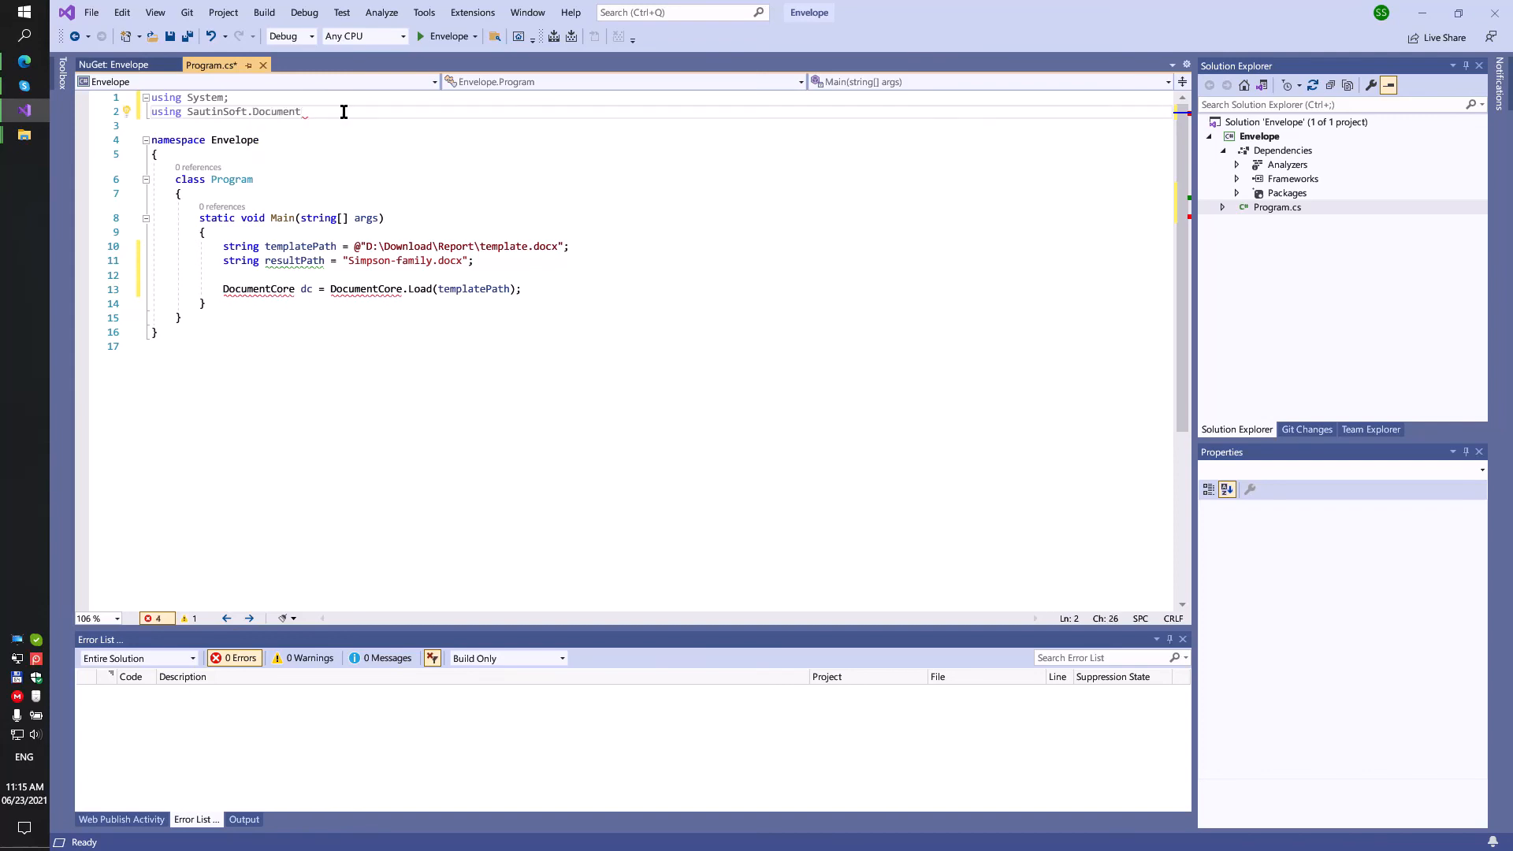
{"action": "type", "text": ";"}
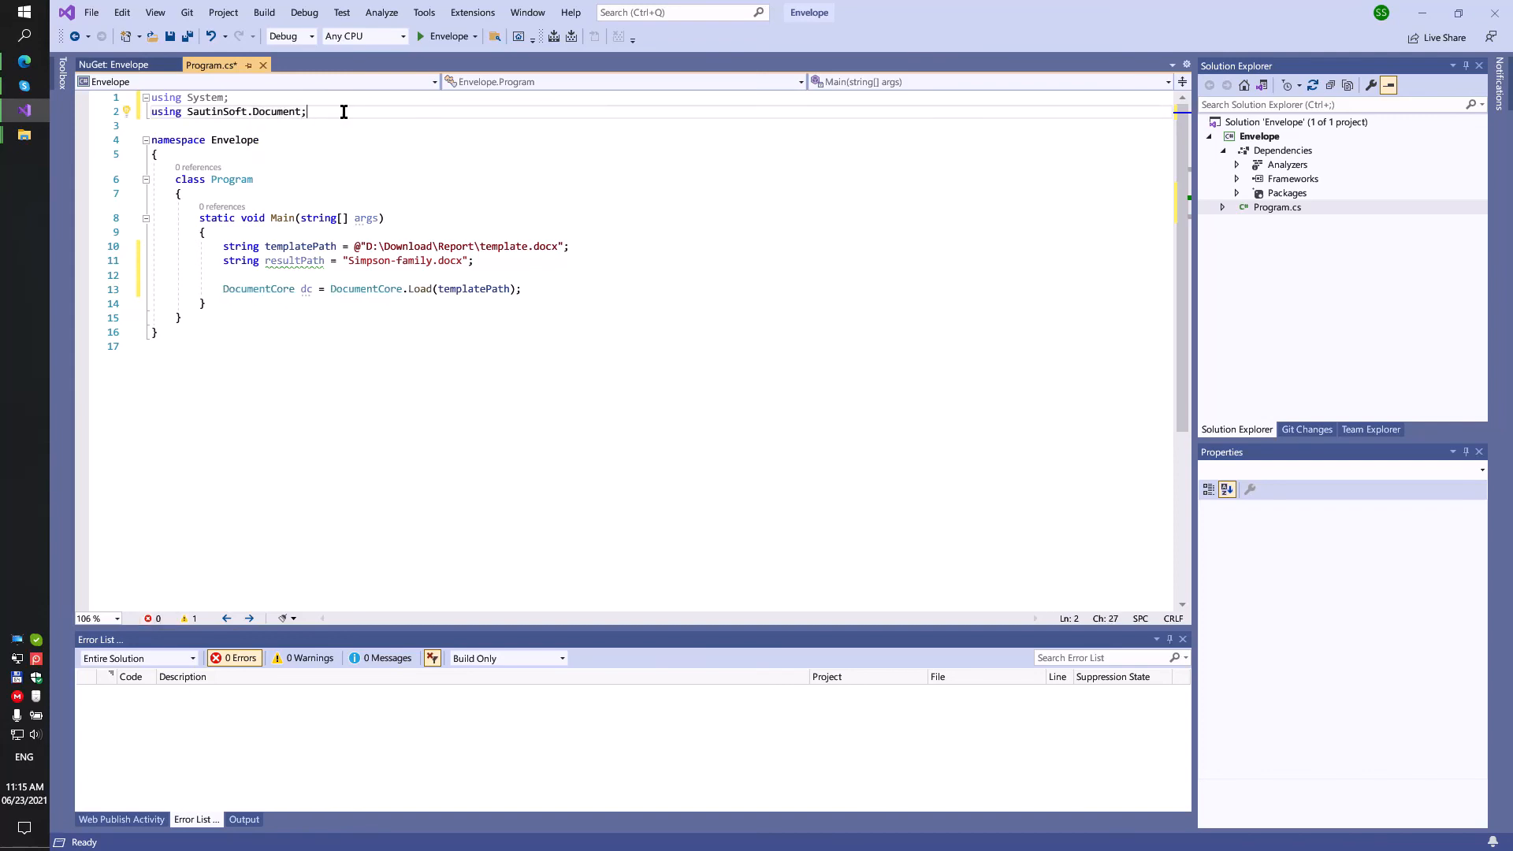
{"action": "scroll", "scroll_direction": "down", "scroll_amount": 3}
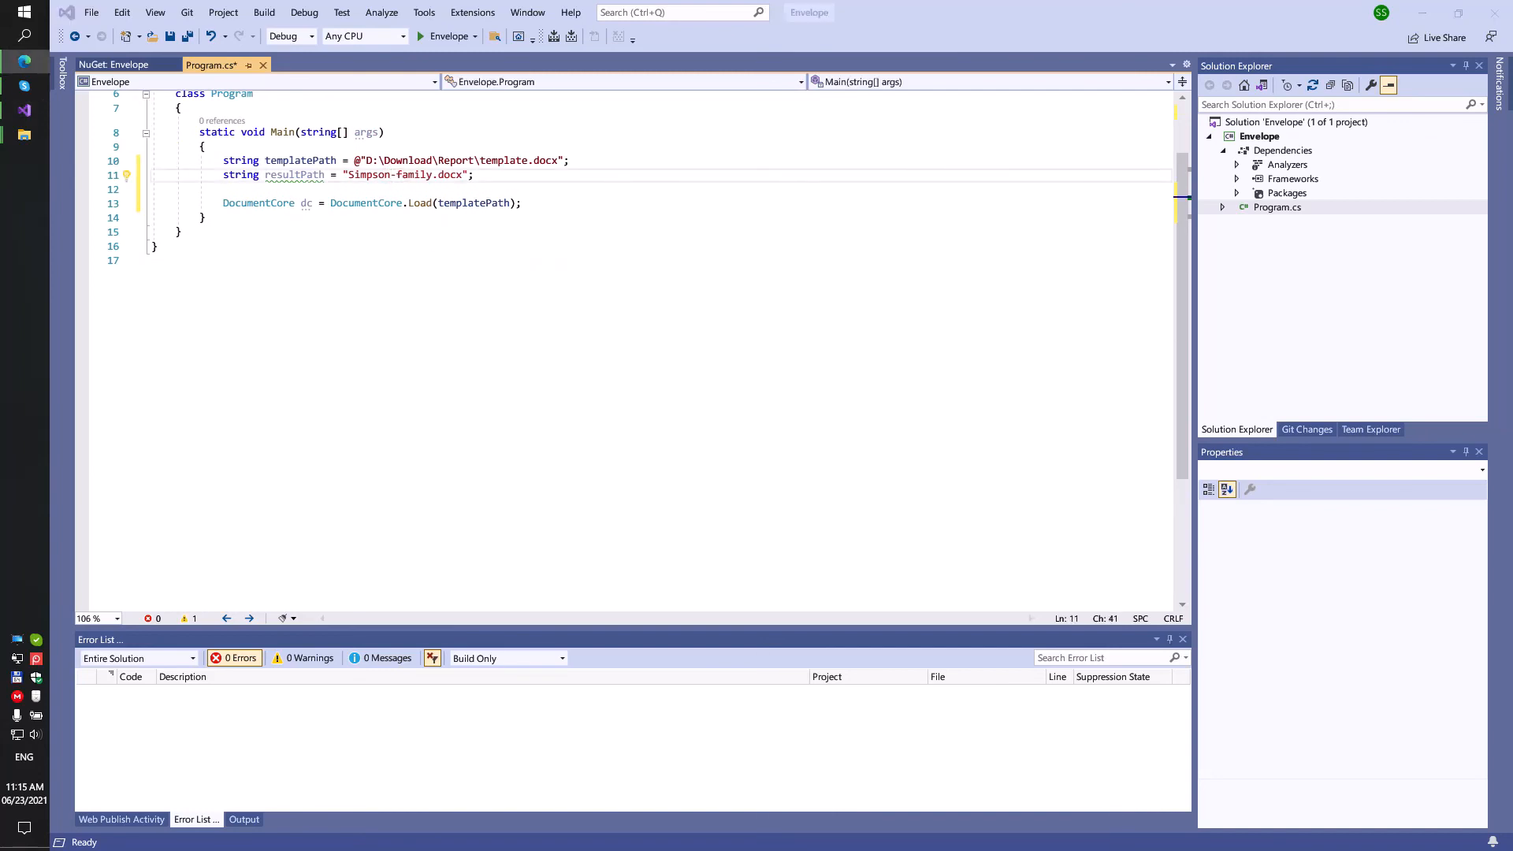
{"action": "mouse_move", "coordinate": [416, 224]}
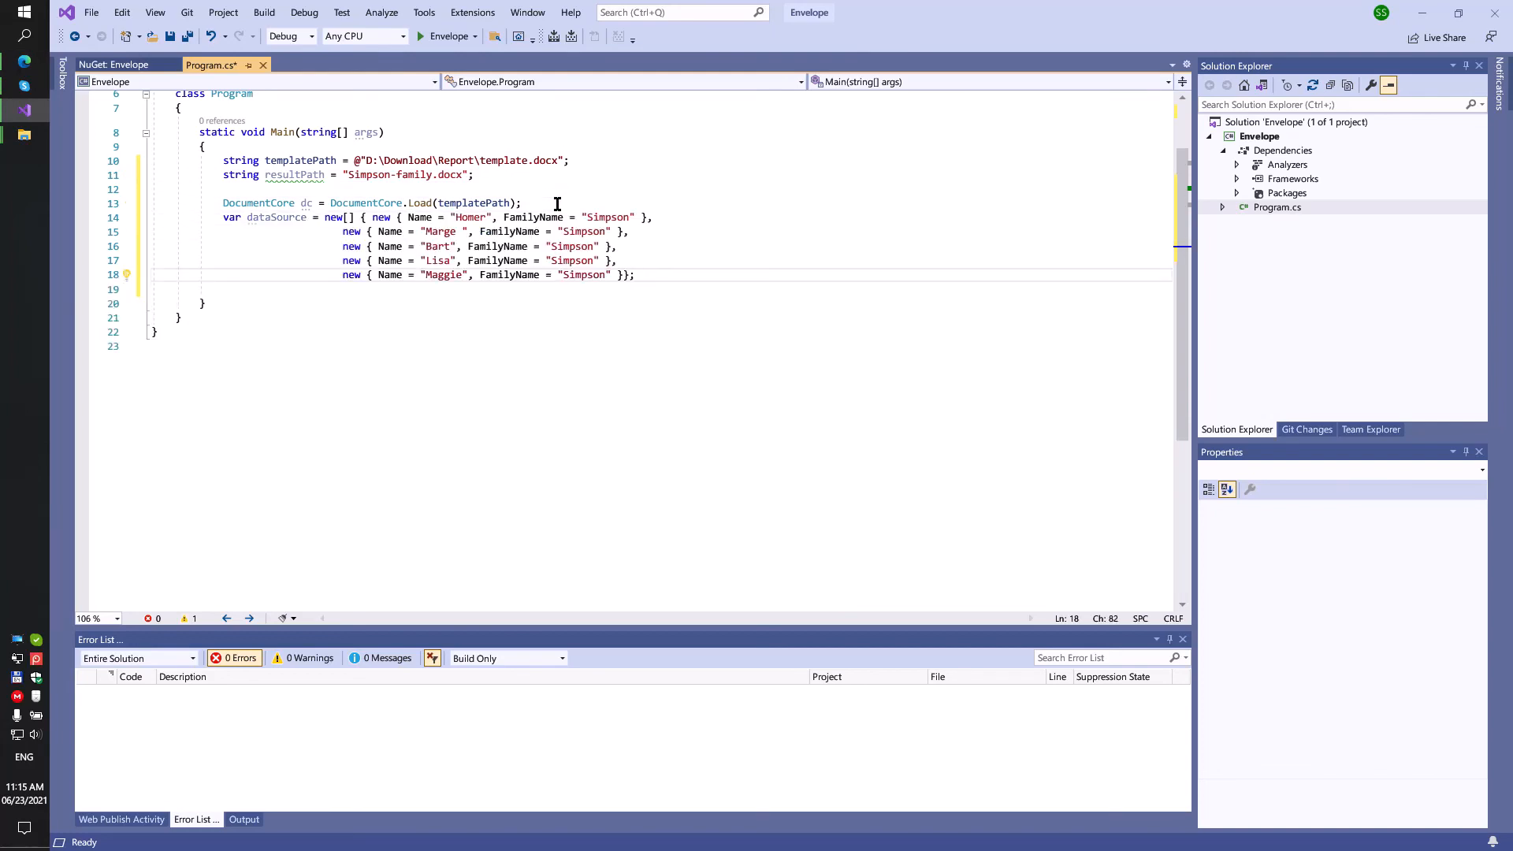
Edit the code below the five-member Simpson data source, selecting the dataSource variable name
{"action": "double_click", "coordinate": [470, 217]}
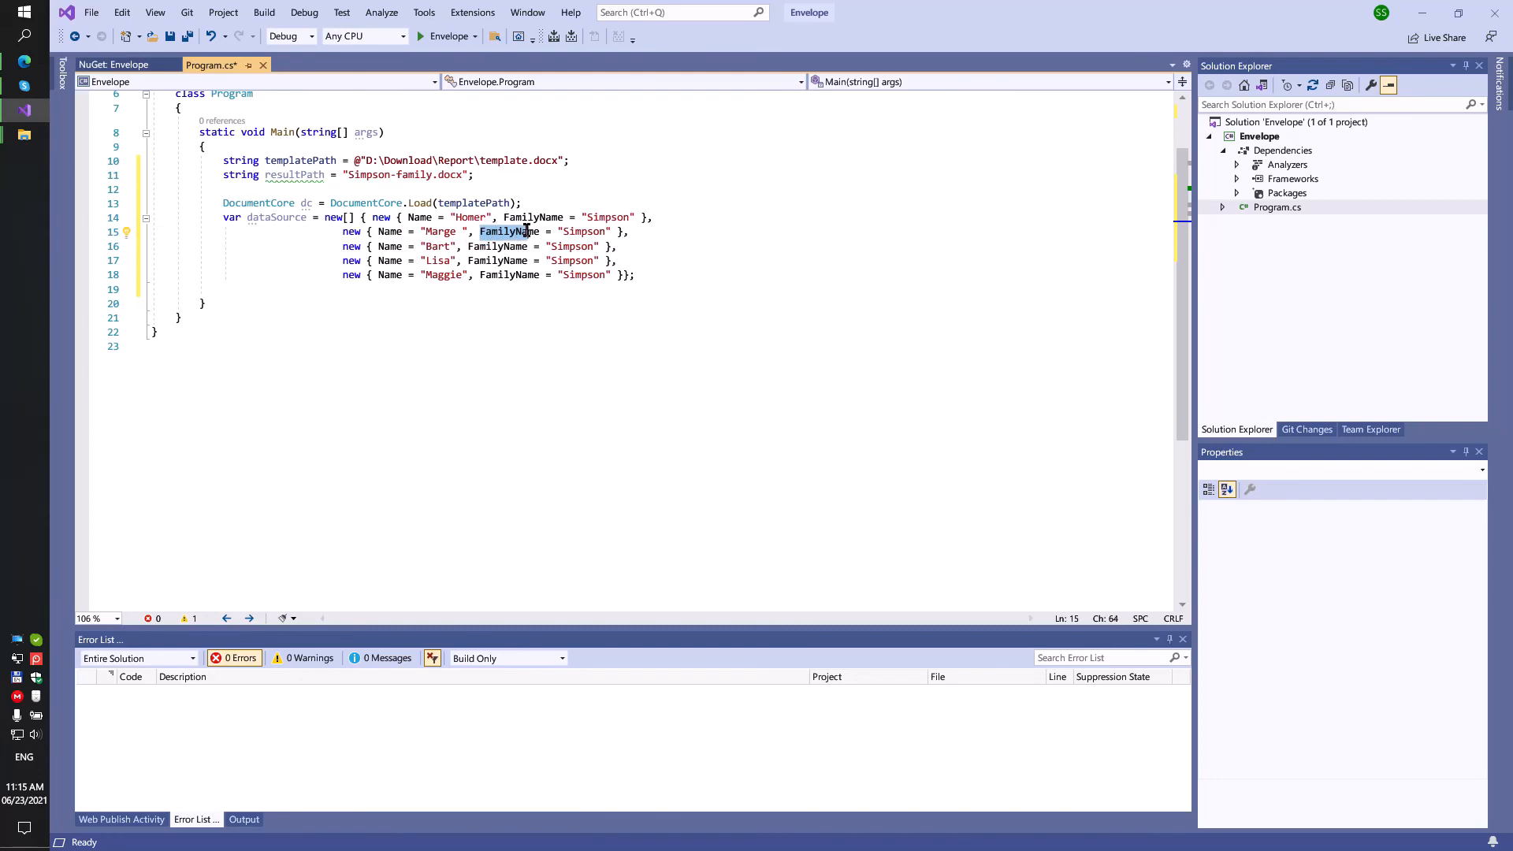
{"action": "left_click", "coordinate": [637, 274]}
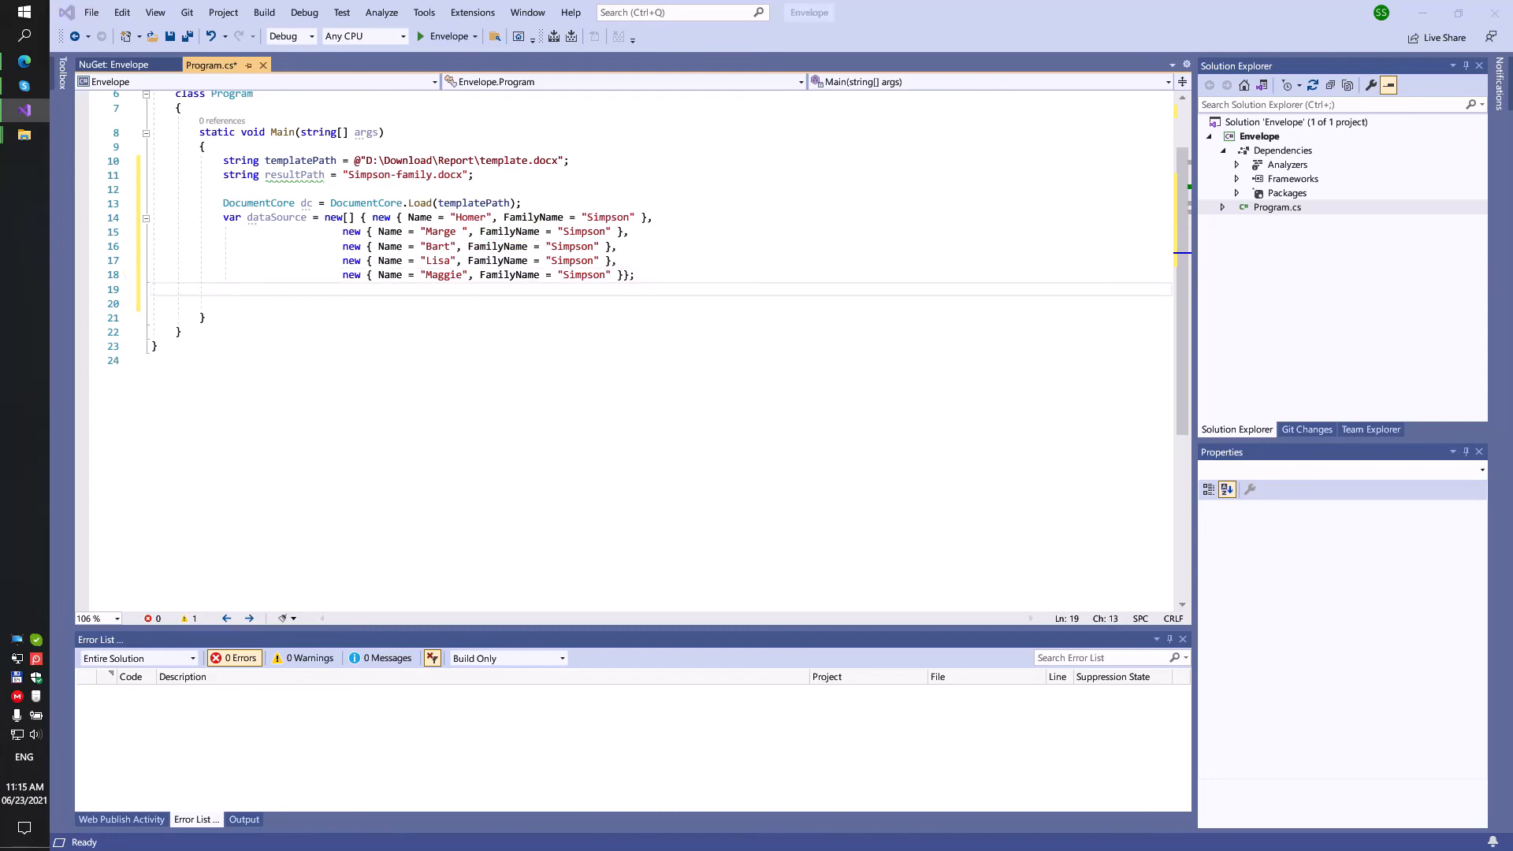
{"action": "mouse_move", "coordinate": [334, 309]}
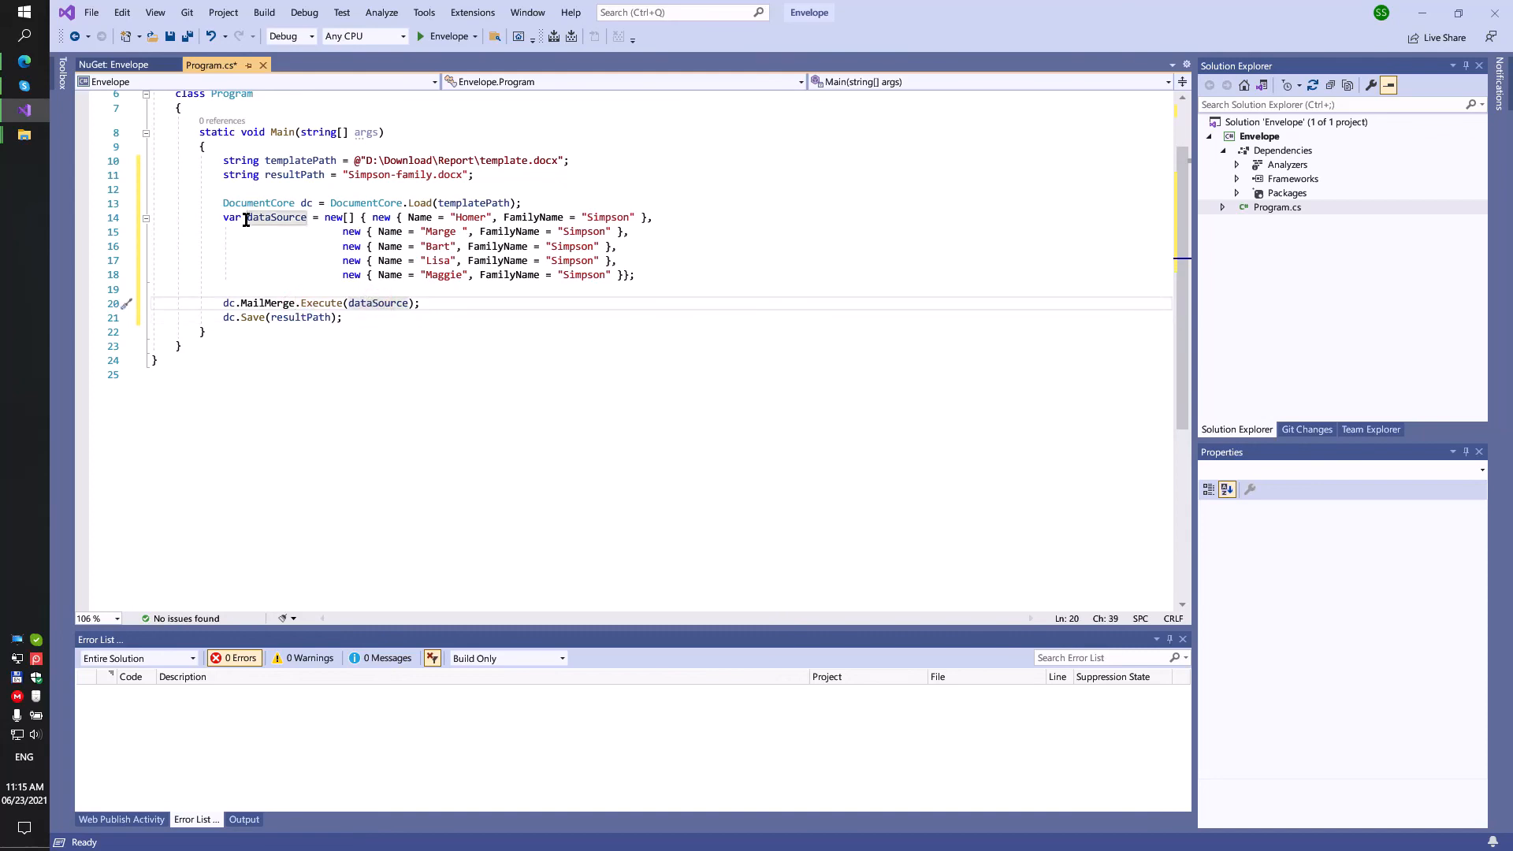
{"action": "double_click", "coordinate": [277, 218]}
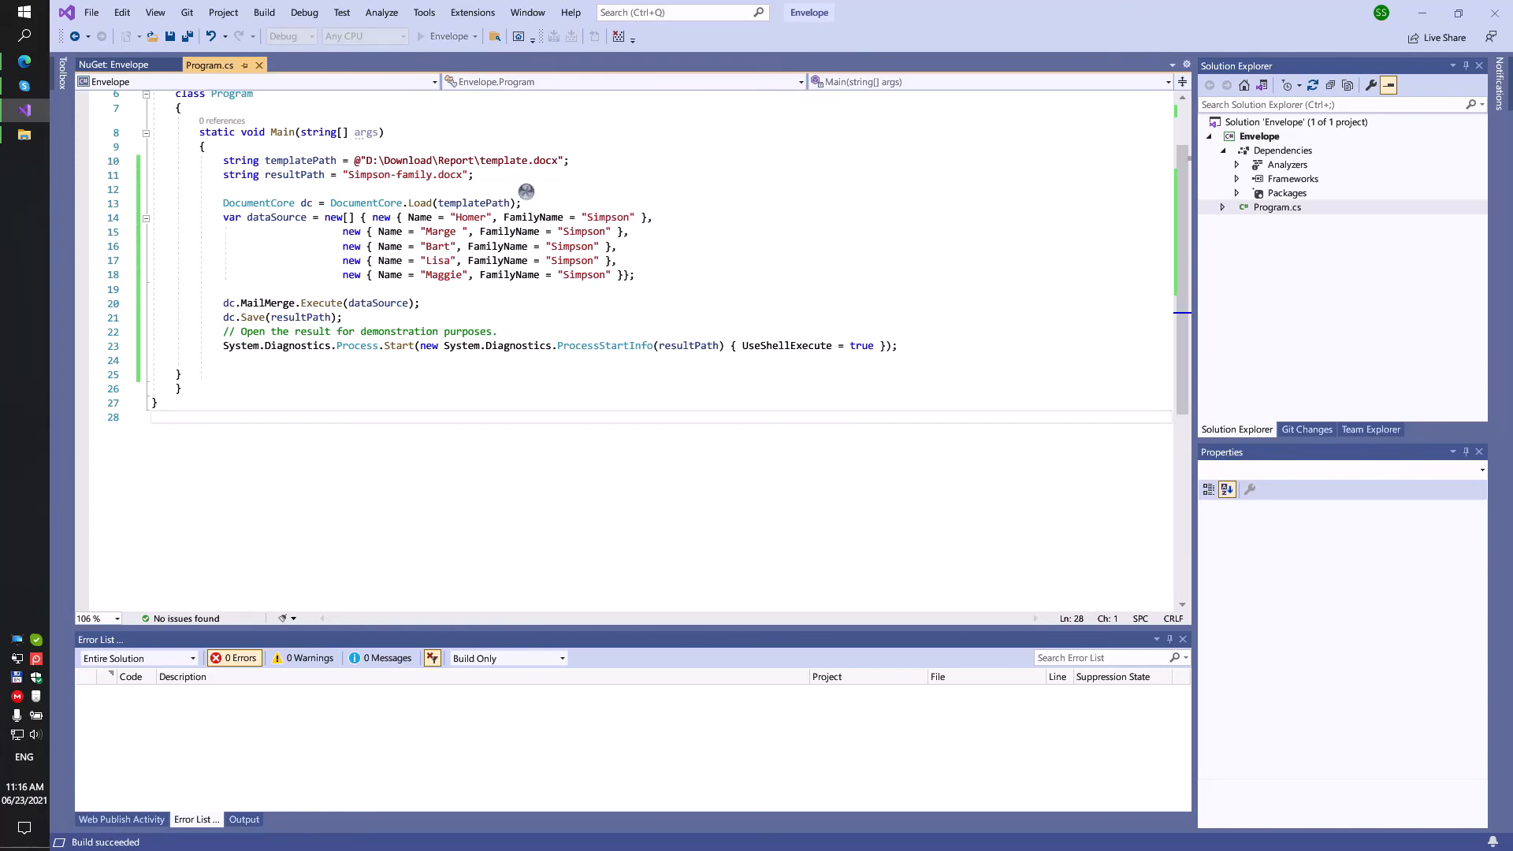
{"action": "mouse_move", "coordinate": [516, 187]}
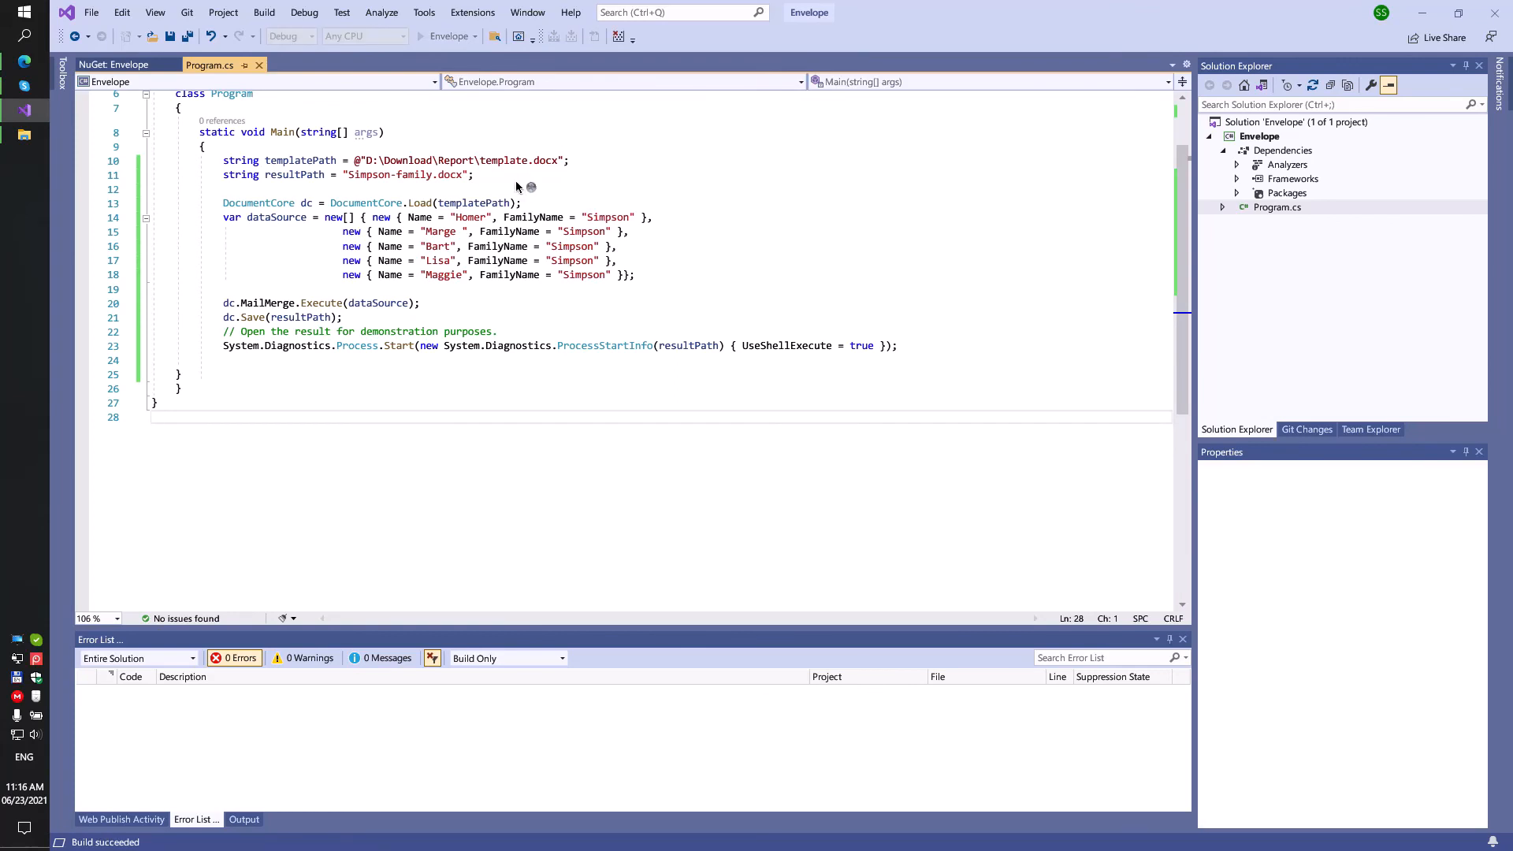
Start the Envelope app from the toolbar to generate Simpson-family.docx
{"action": "left_click", "coordinate": [494, 36]}
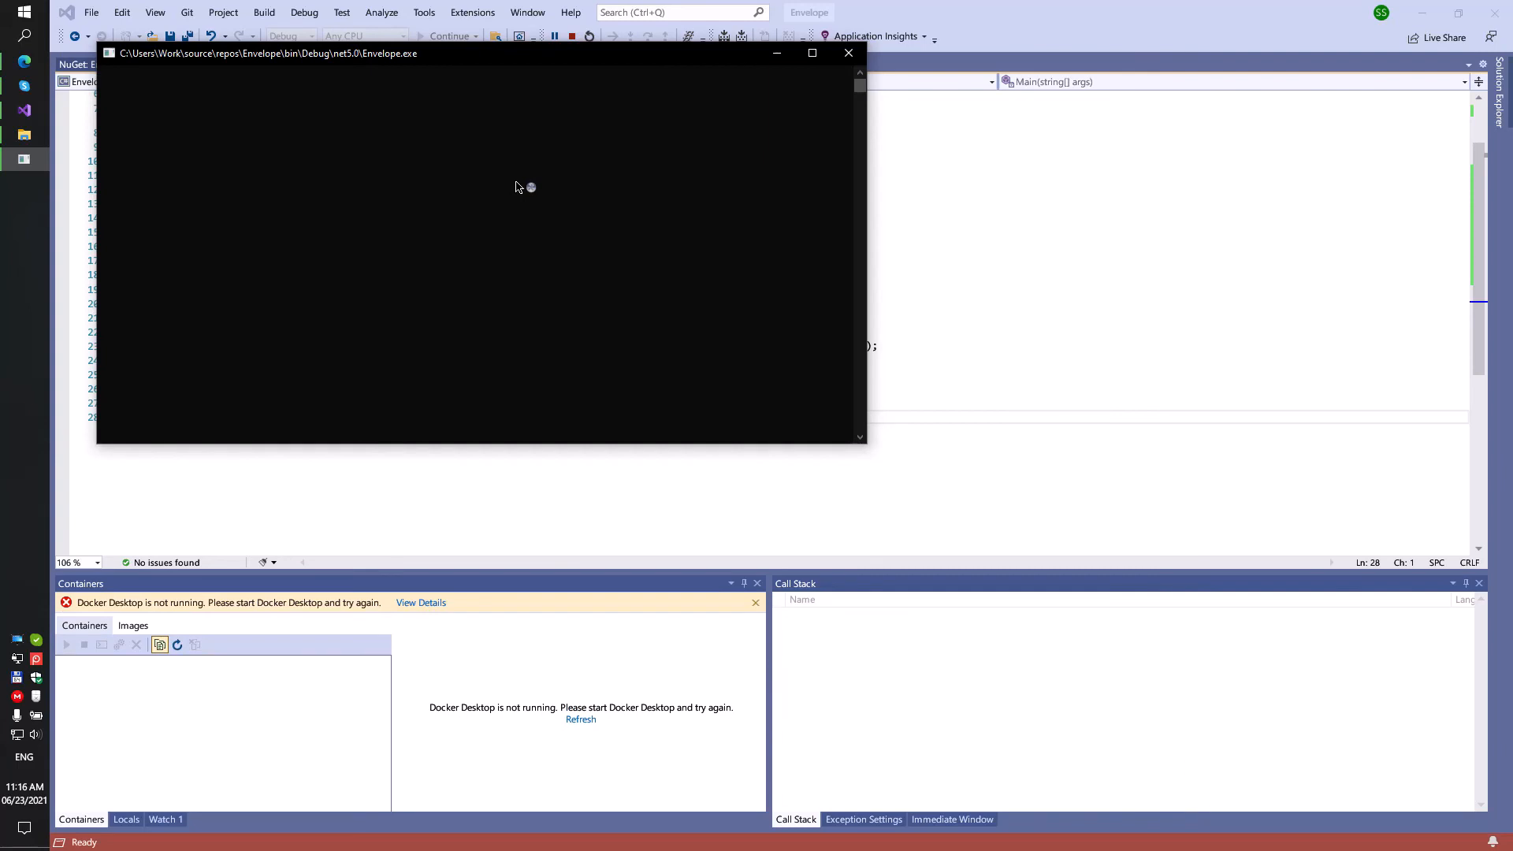
{"action": "left_click", "coordinate": [848, 52]}
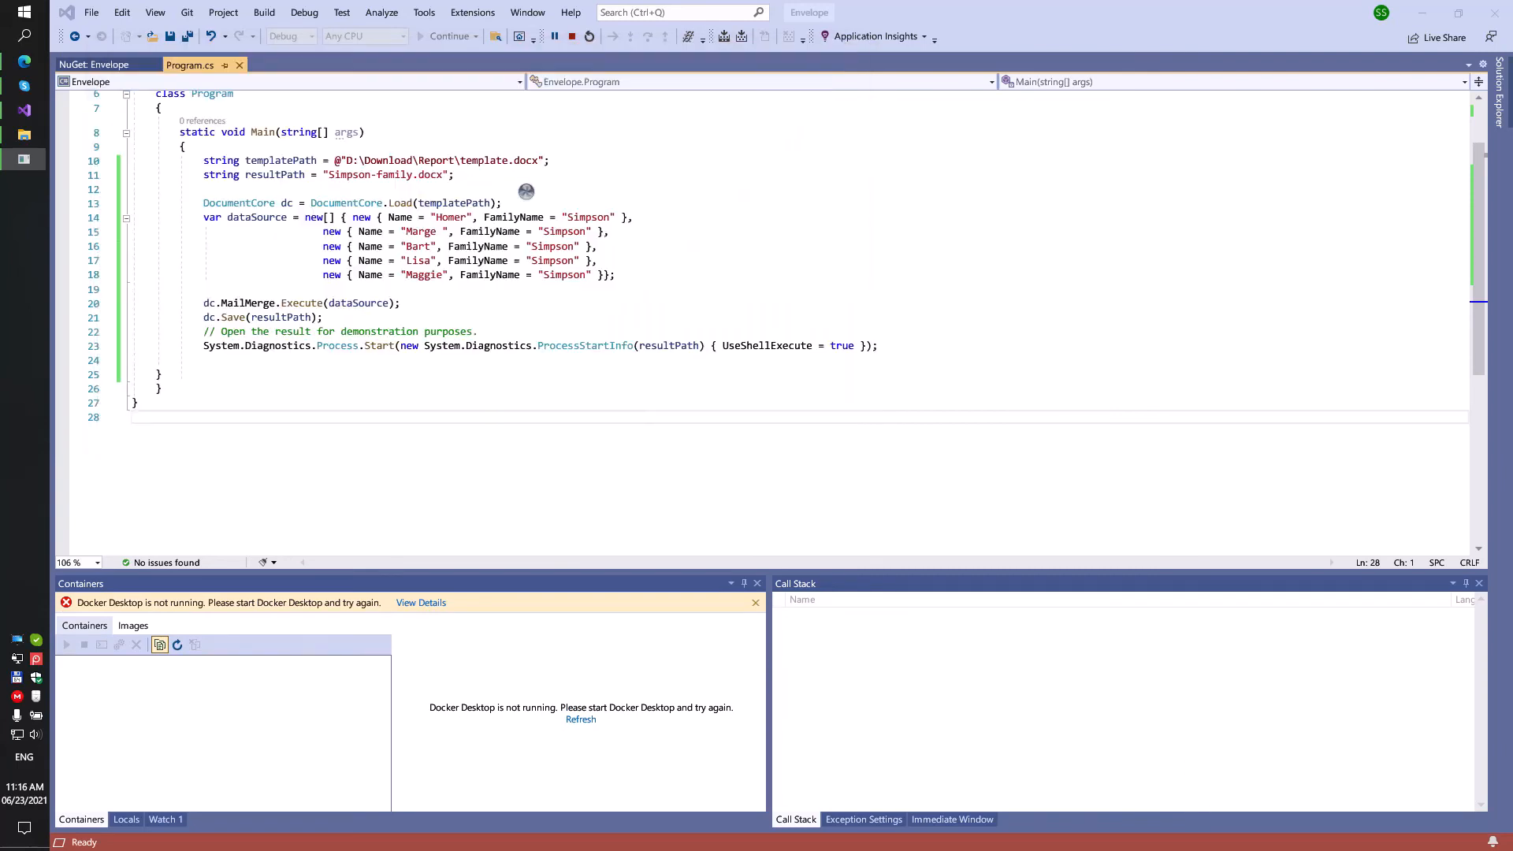
{"action": "left_click", "coordinate": [419, 36]}
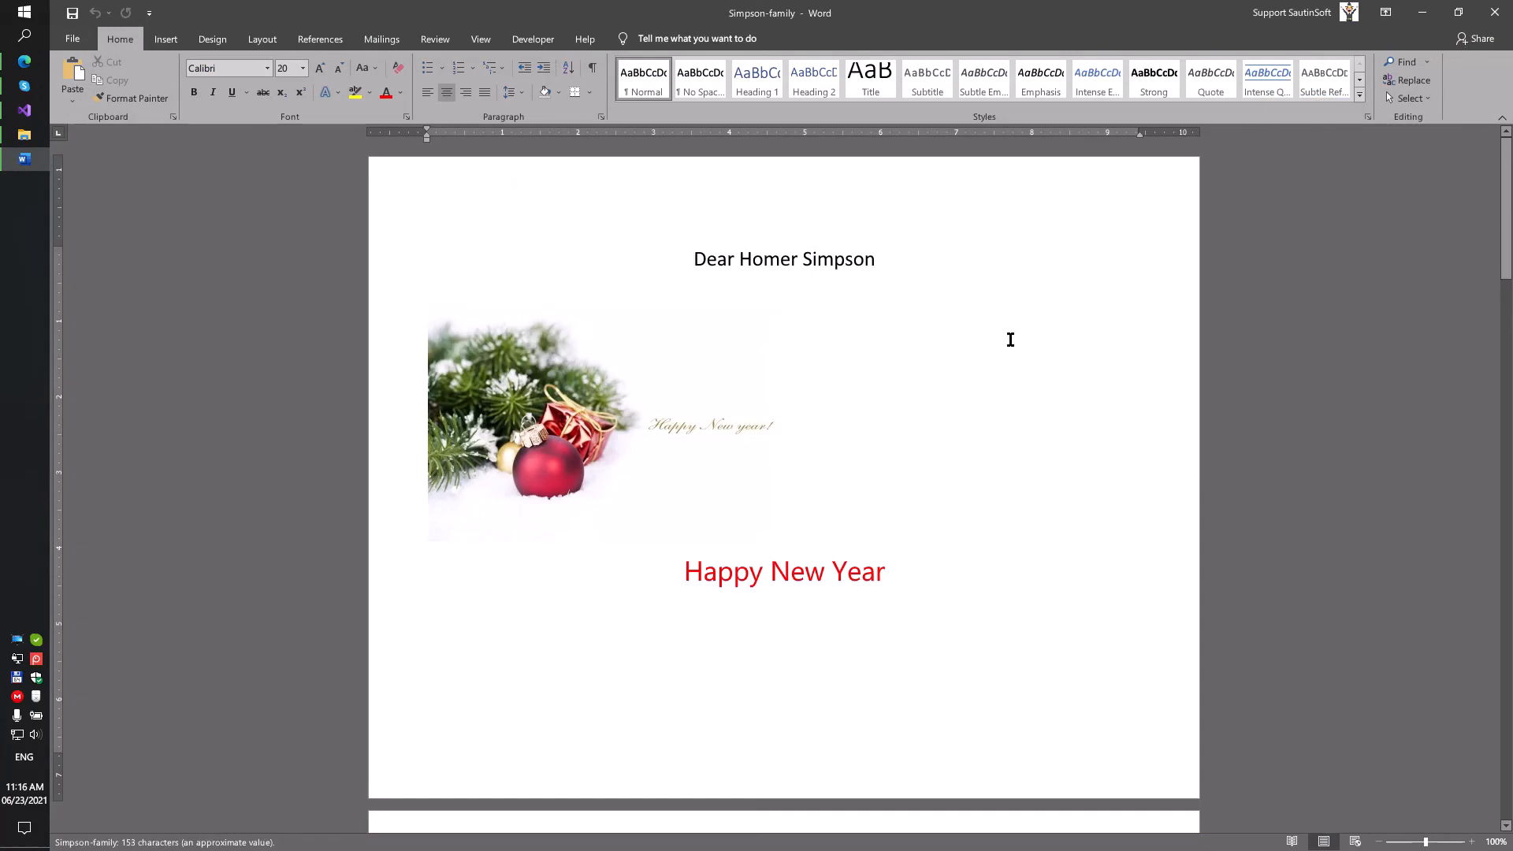
{"action": "scroll", "scroll_direction": "down", "scroll_amount": 3}
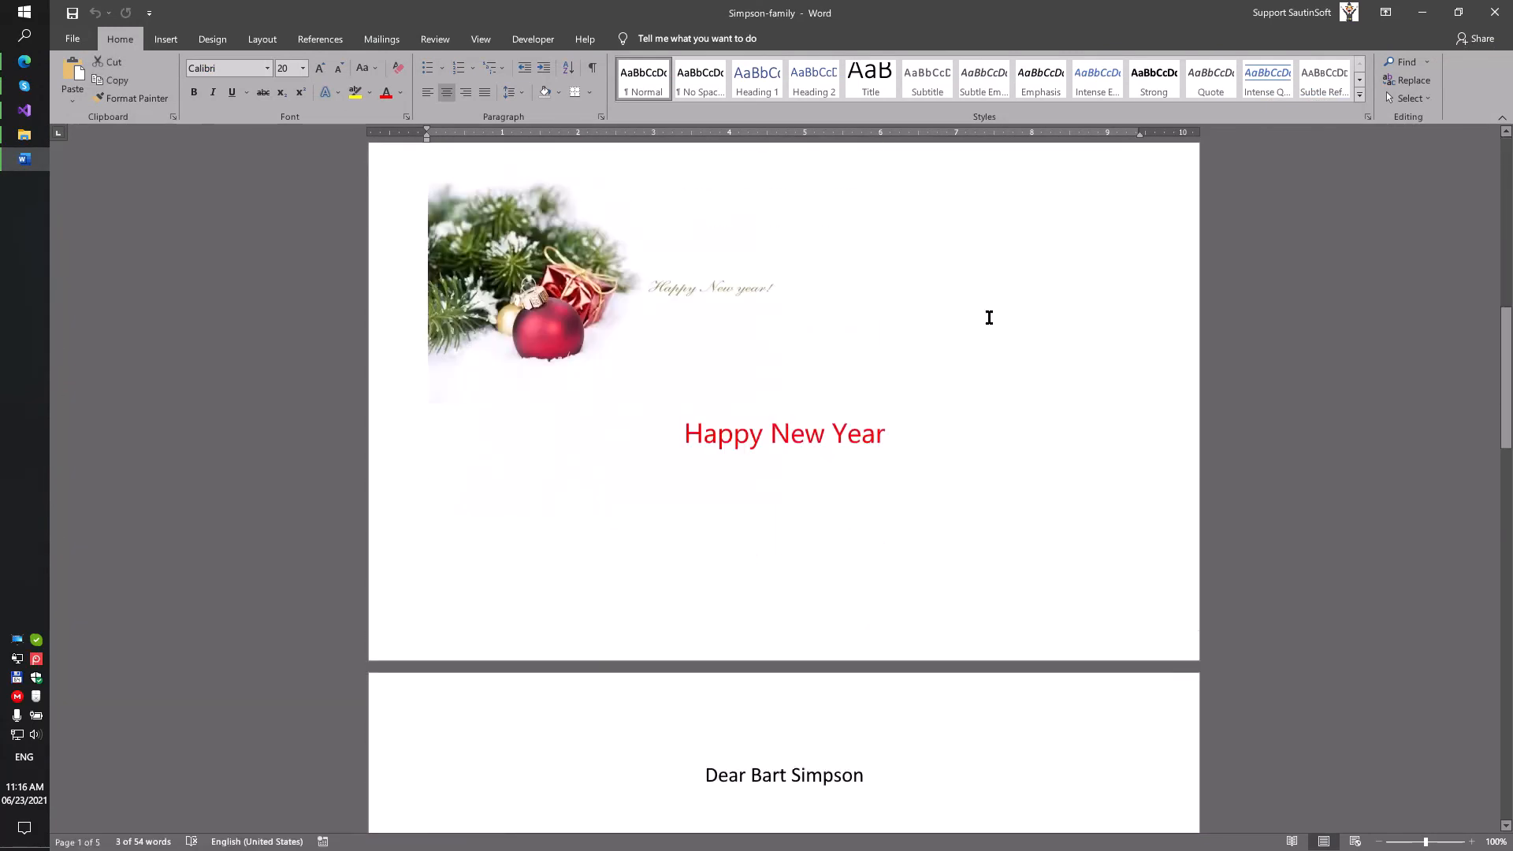
{"action": "scroll", "scroll_direction": "down", "scroll_amount": 3}
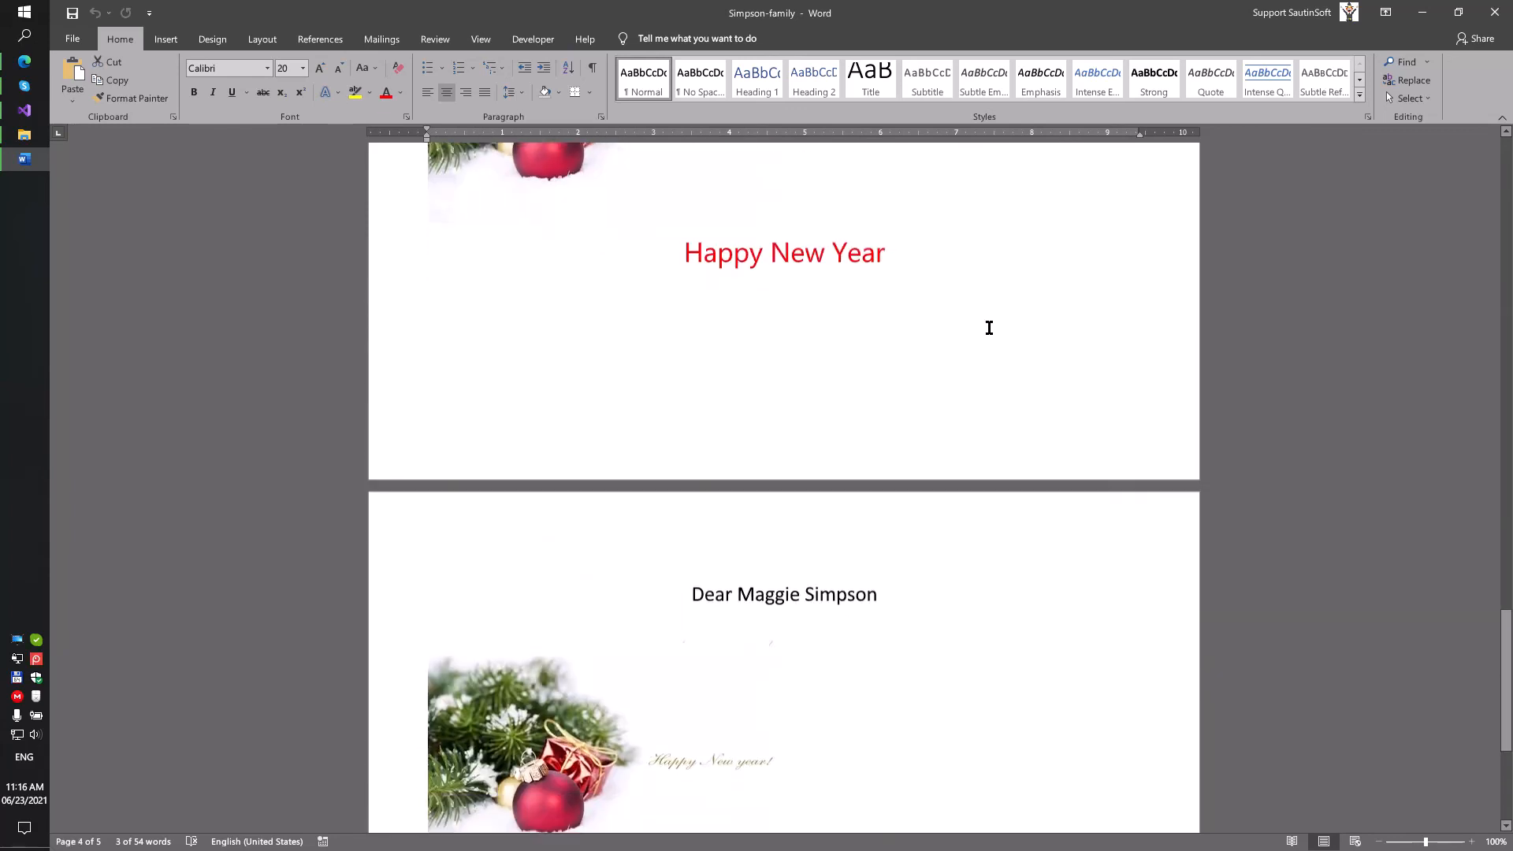
{"action": "scroll", "scroll_direction": "up", "scroll_amount": 3}
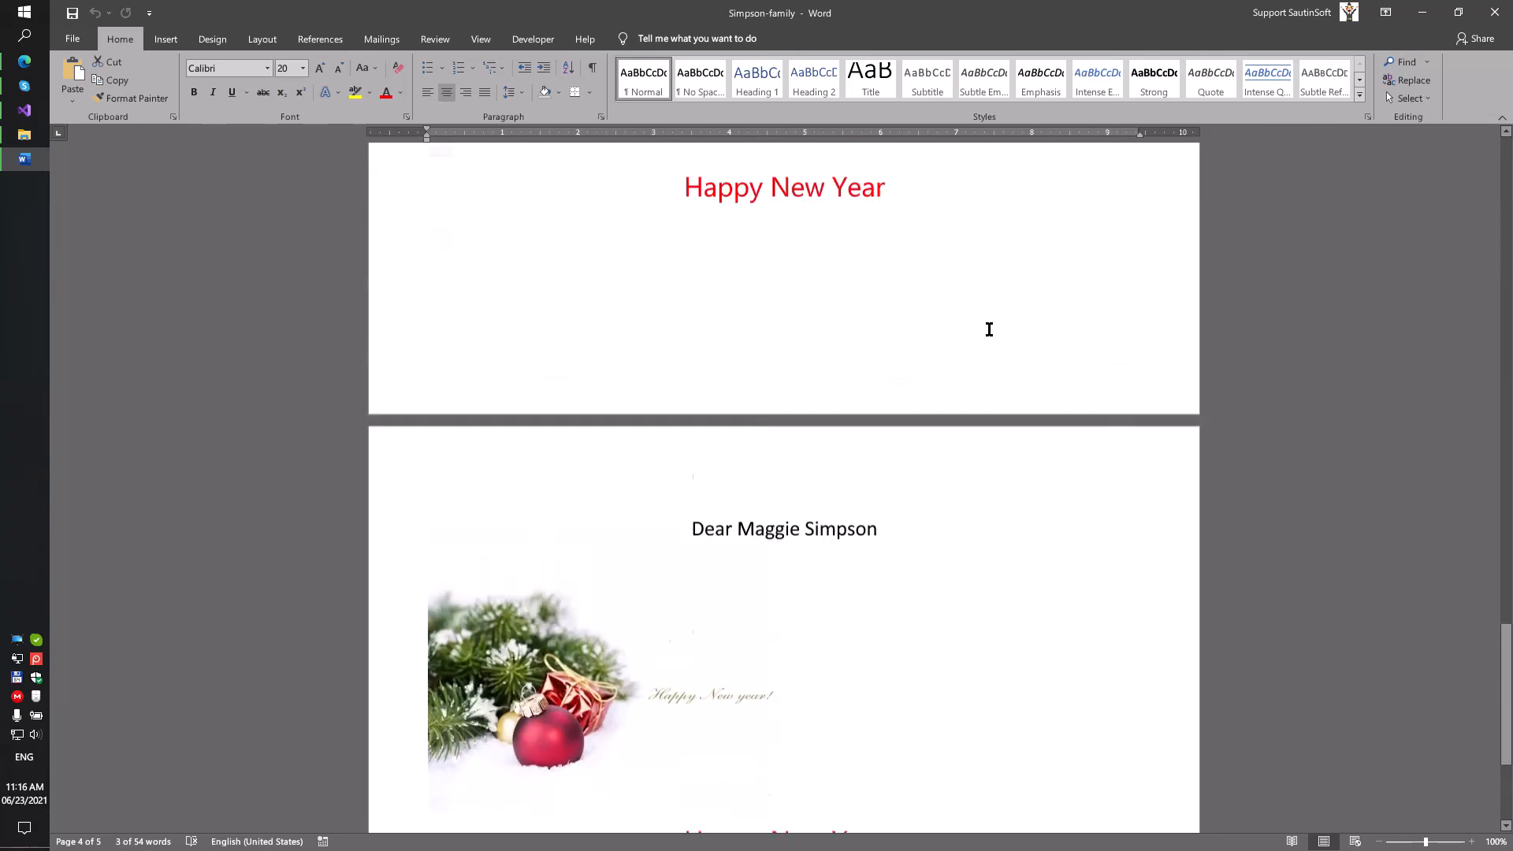